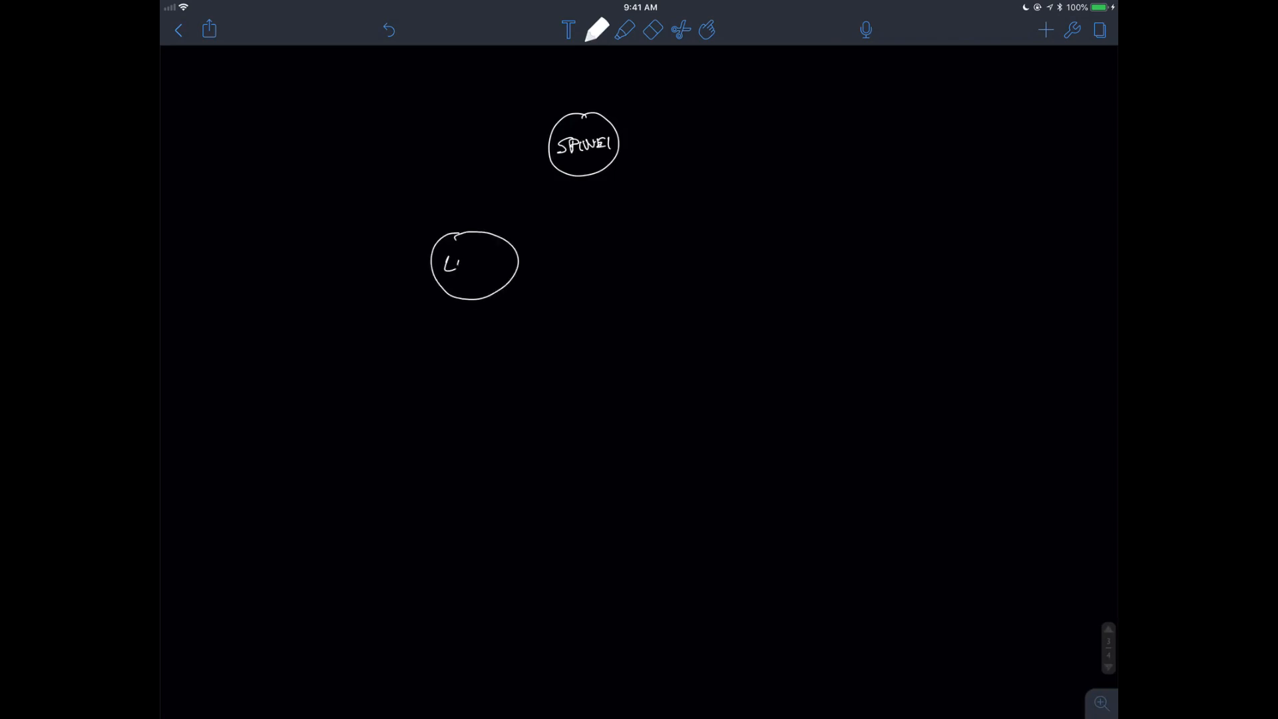
Step: Sketch SPINE1 linked down to LEAF-1 and LEAF-2, with an APIC square hanging off LEAF-1
text(LEAG)
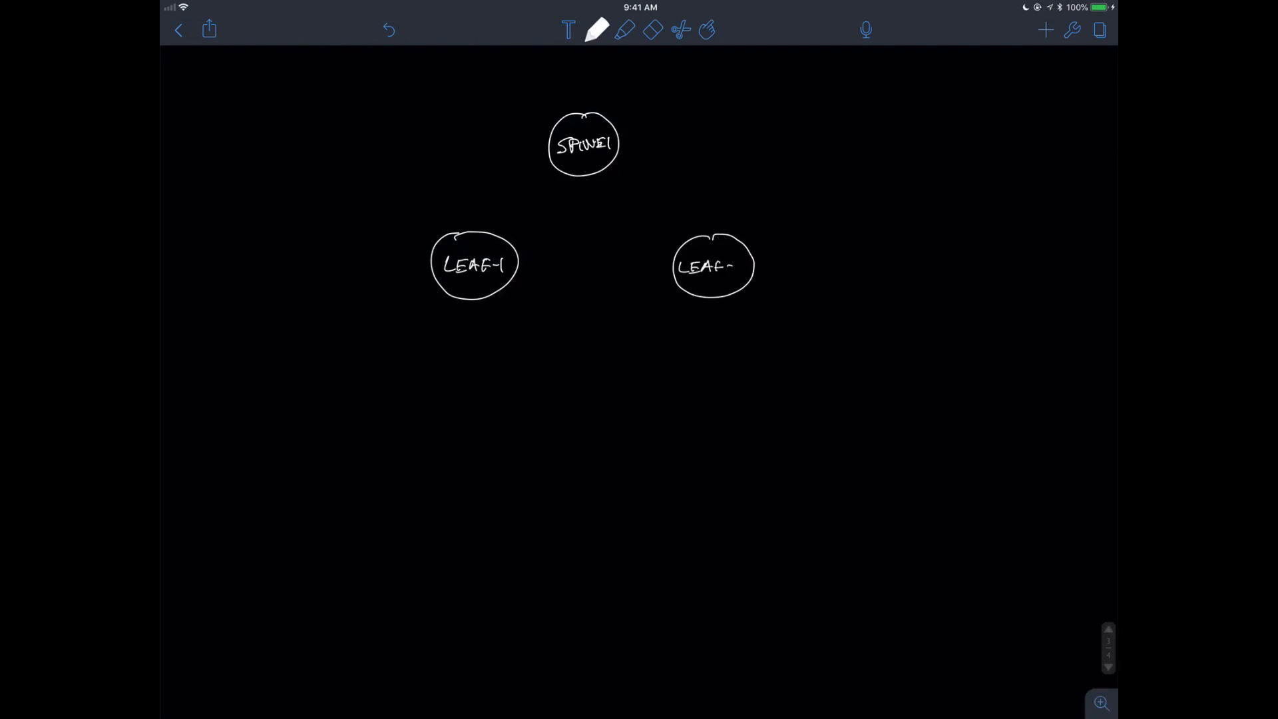
drag(550, 167, 519, 205)
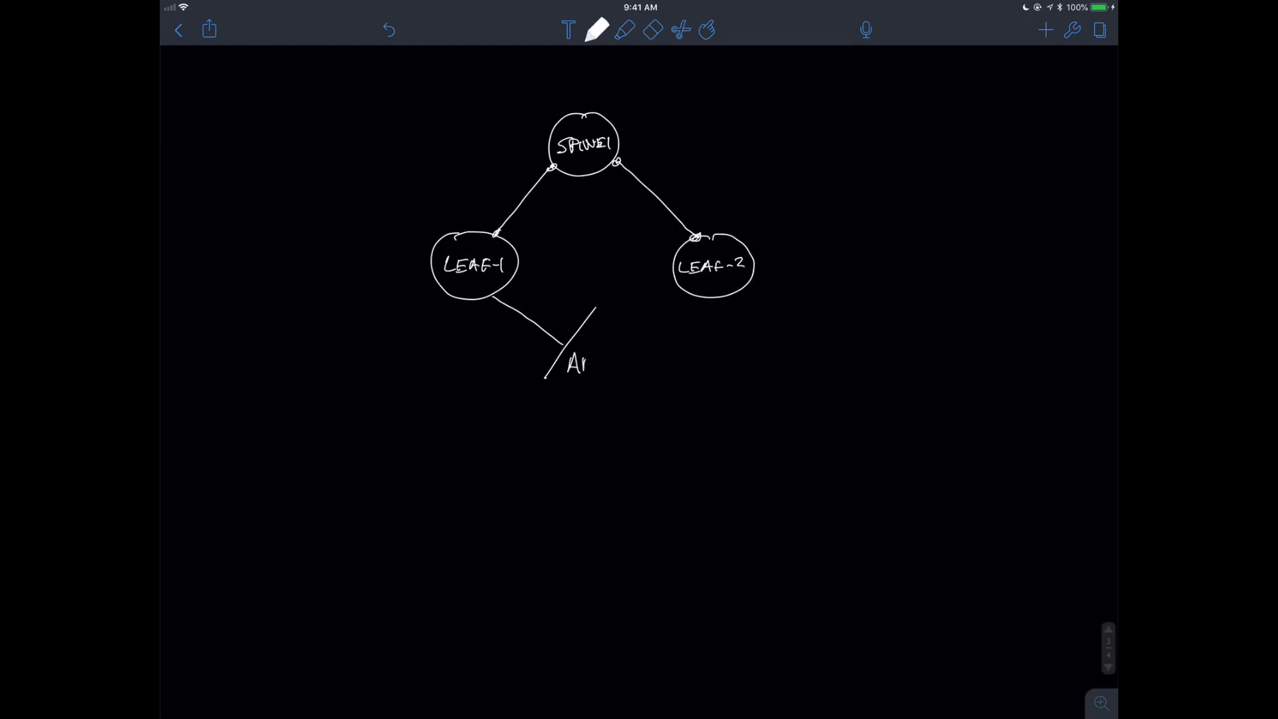
text(picZ)
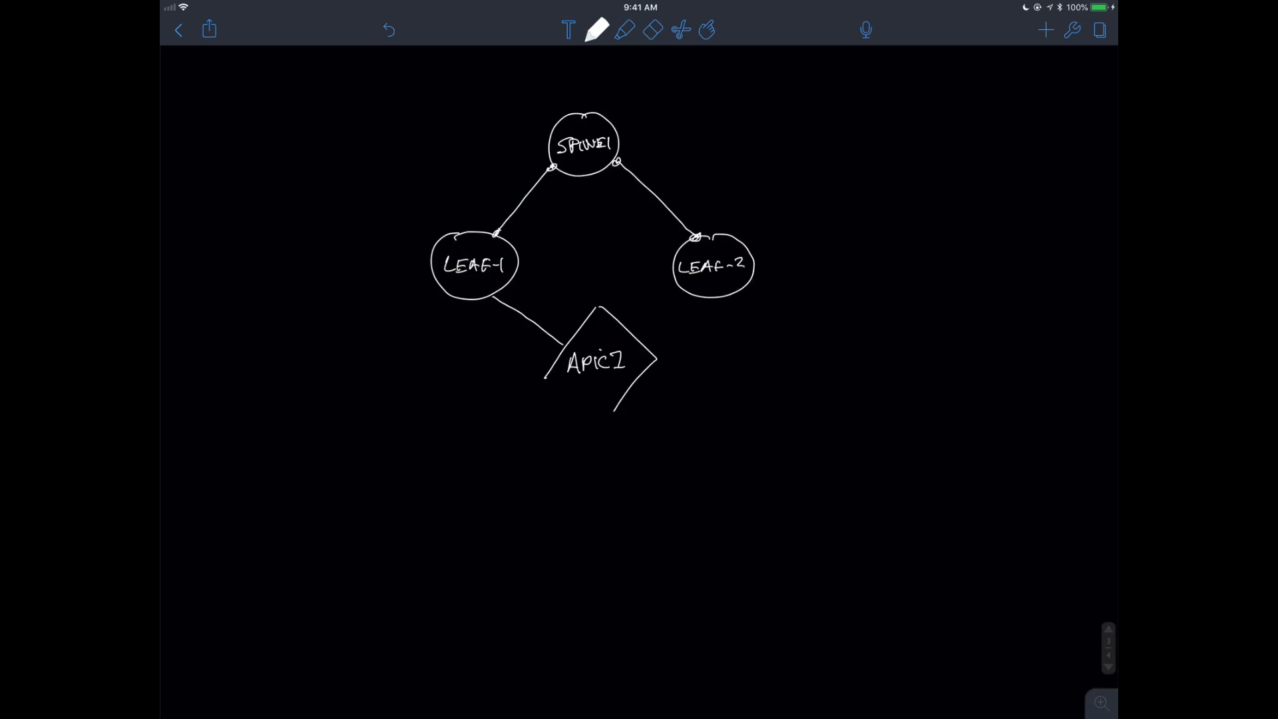
click(597, 30)
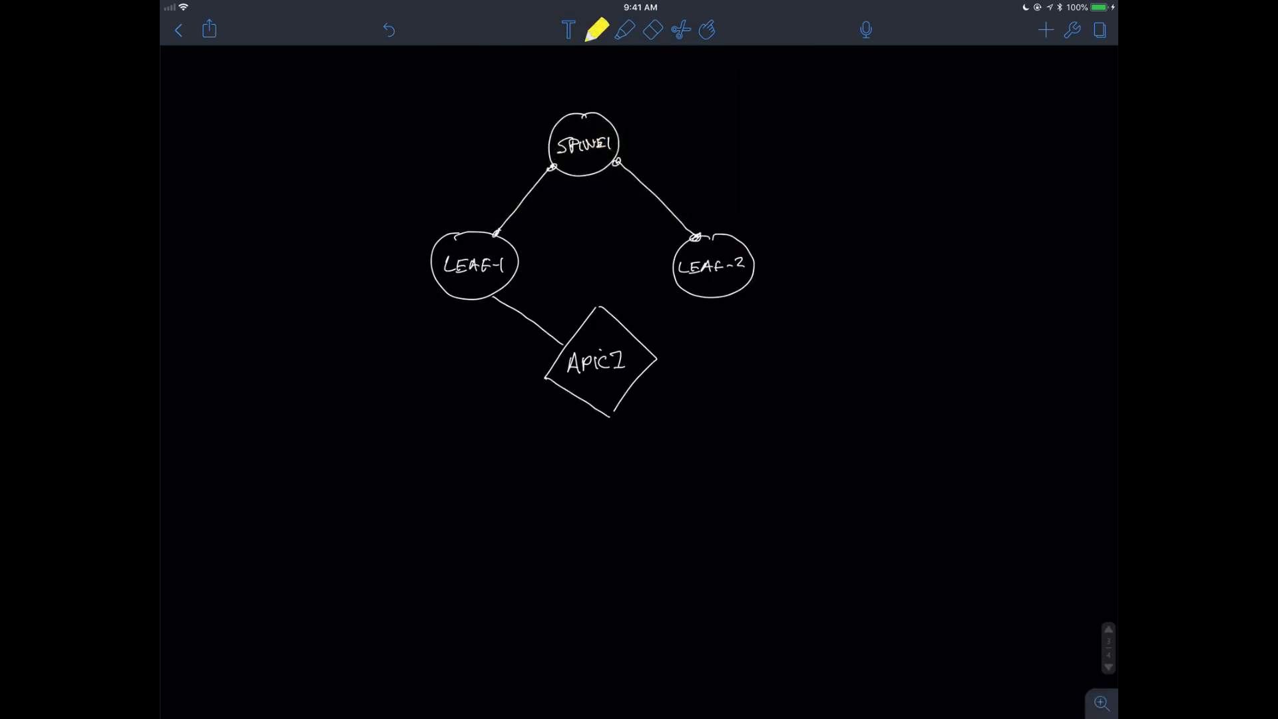
Step: Highlight an LLDP arrow from the APIC to LEAF-1 and pen two blank label lines beside LEAF-1
click(598, 31)
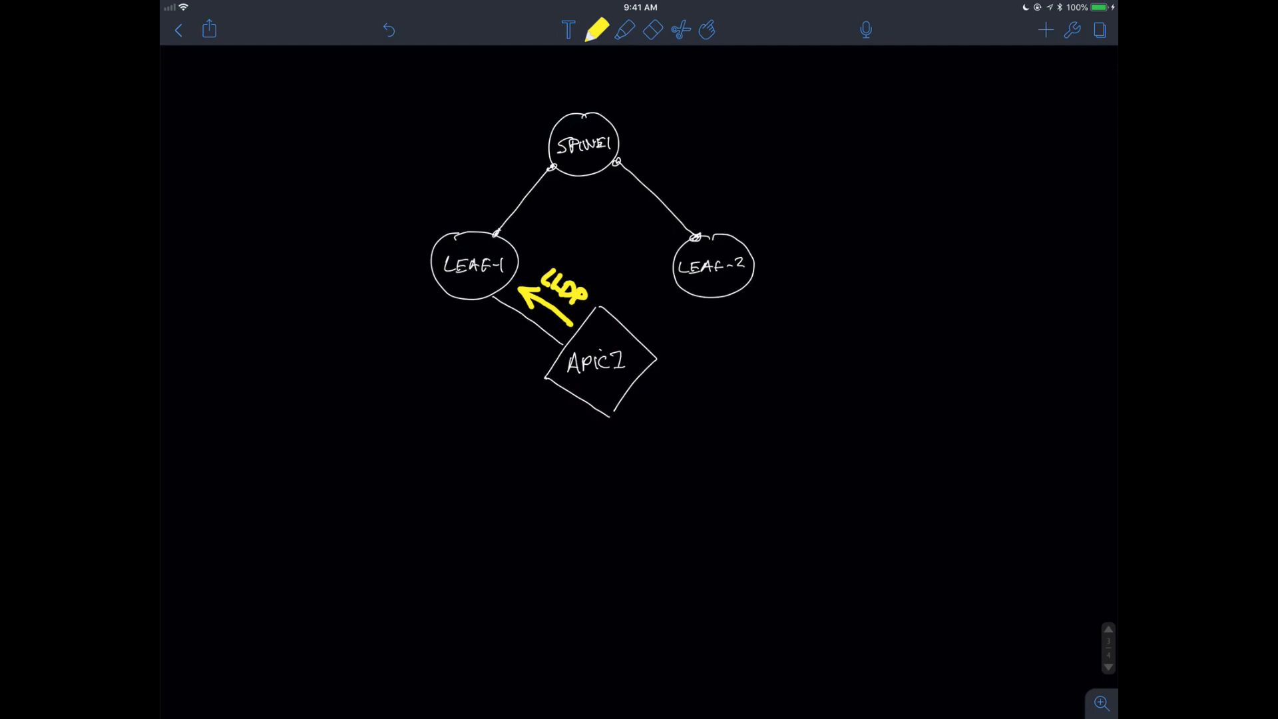
click(598, 30)
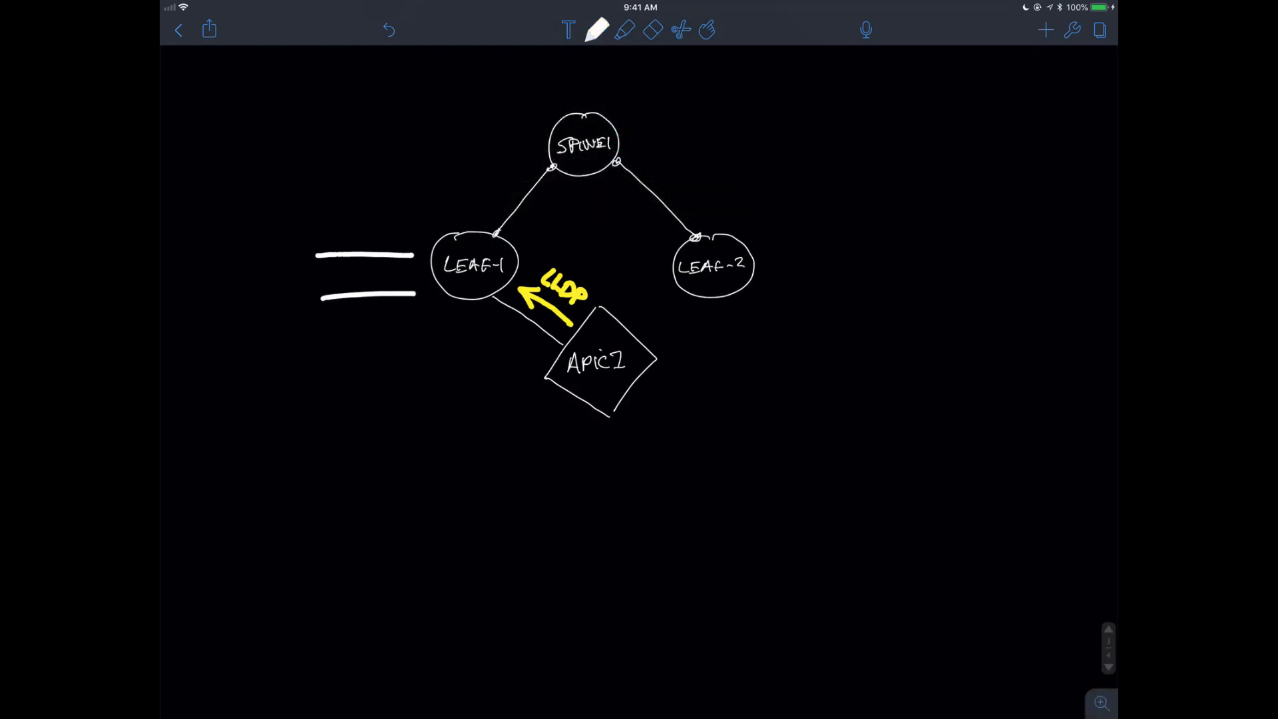
click(597, 31)
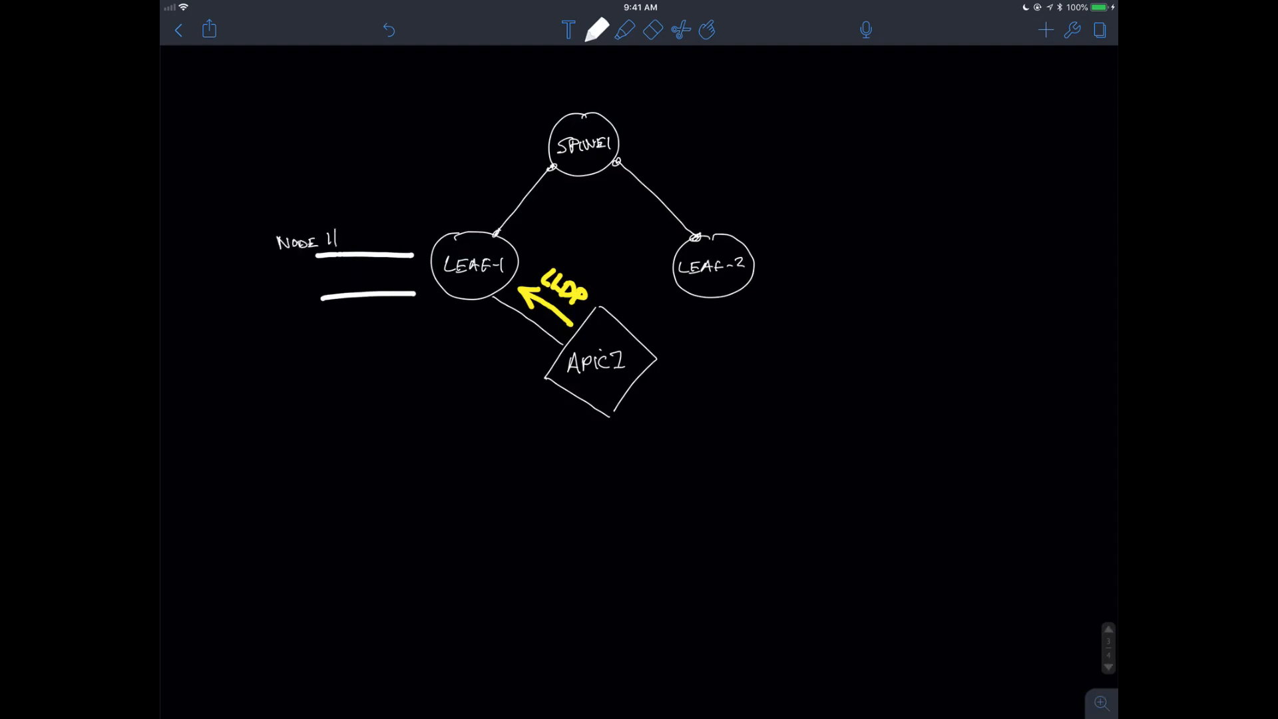
Step: Handwrite NODE # 101 and NAME LEAF-1 on the label lines beside LEAF-1
text(#)
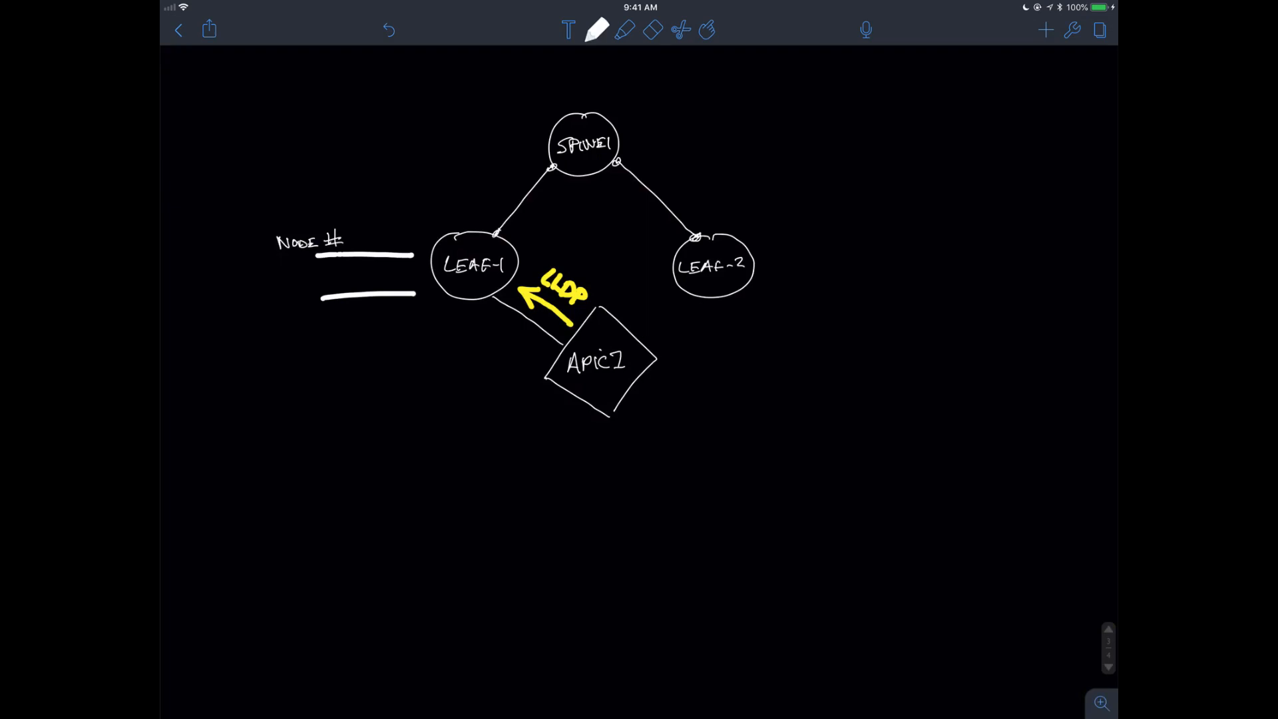
text(N)
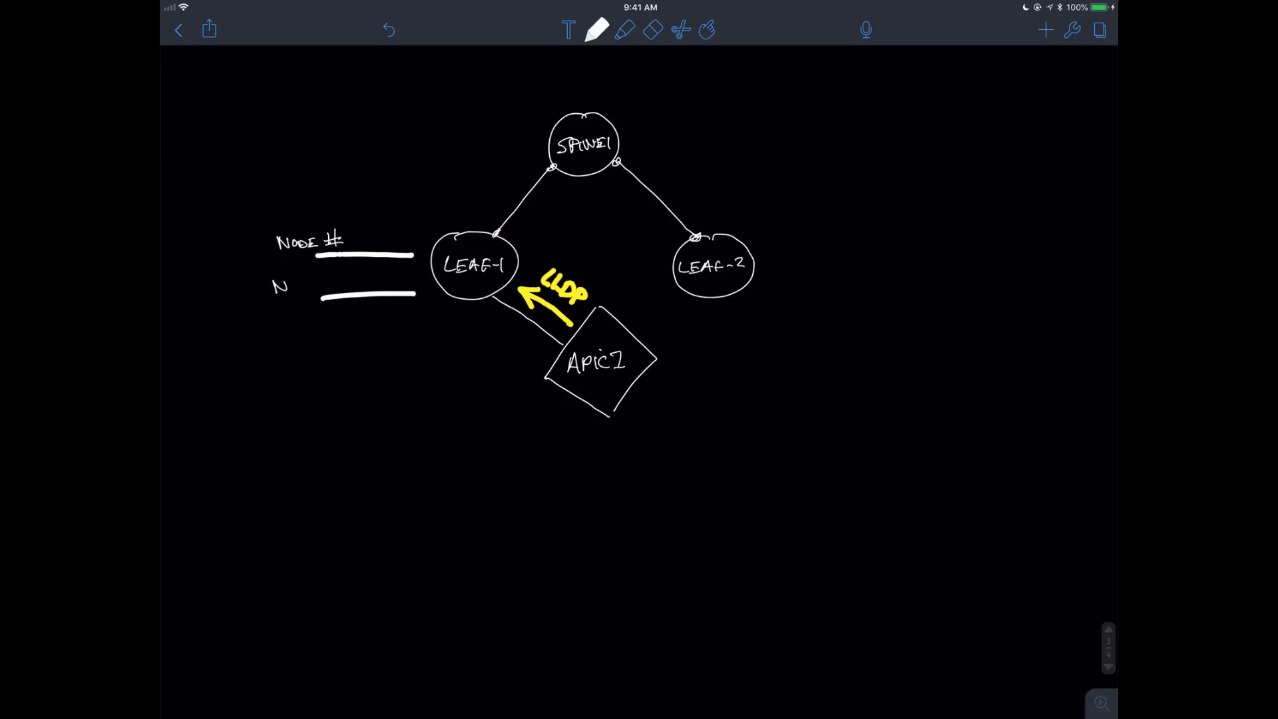
text(AME)
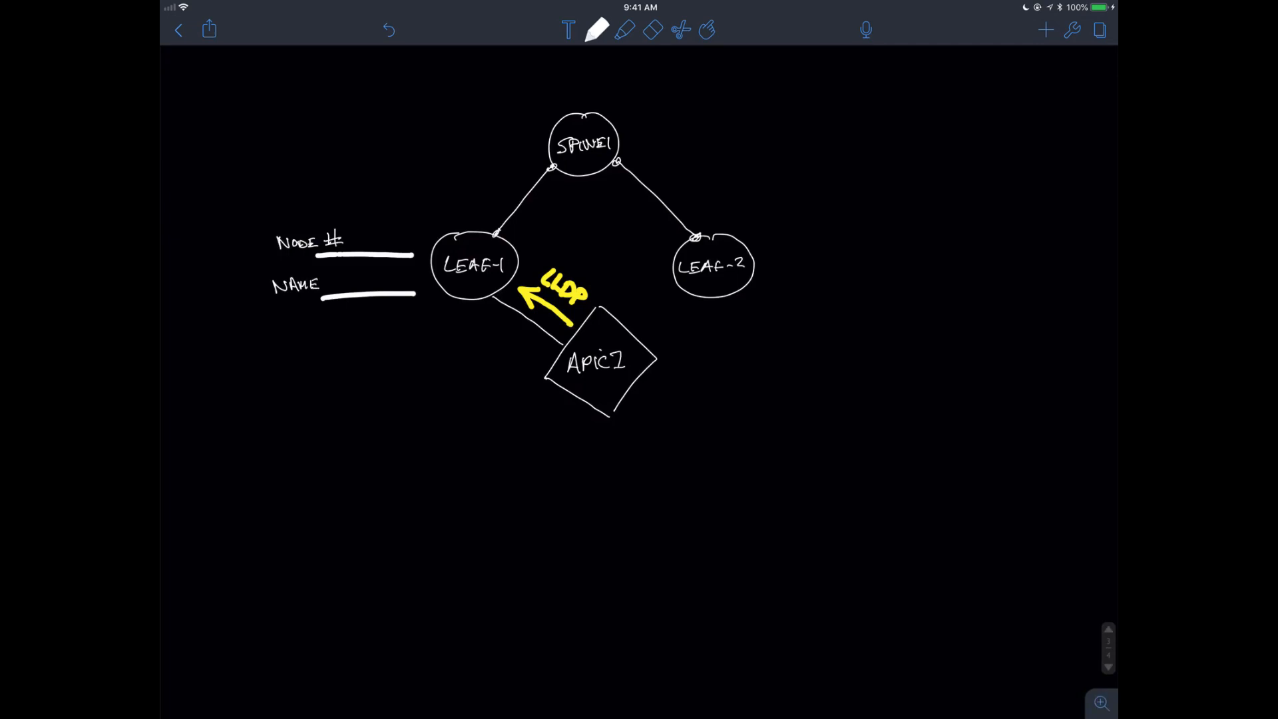
text(10)
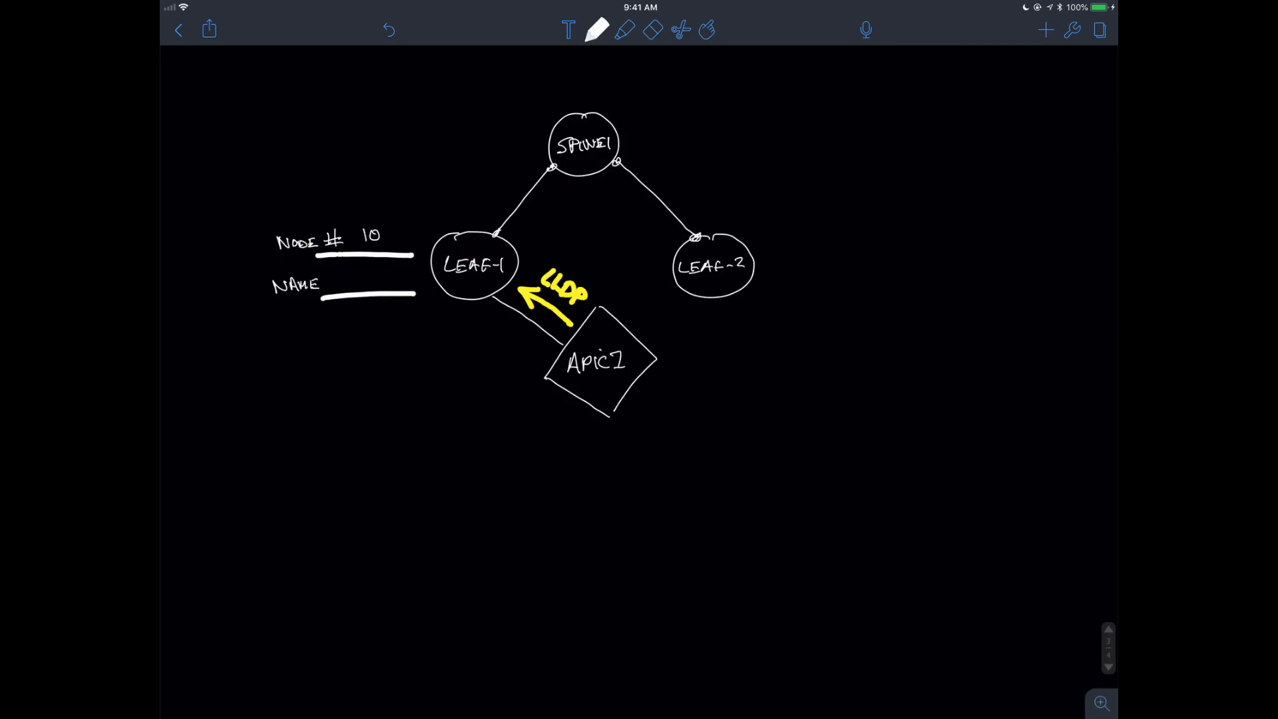
text(1)
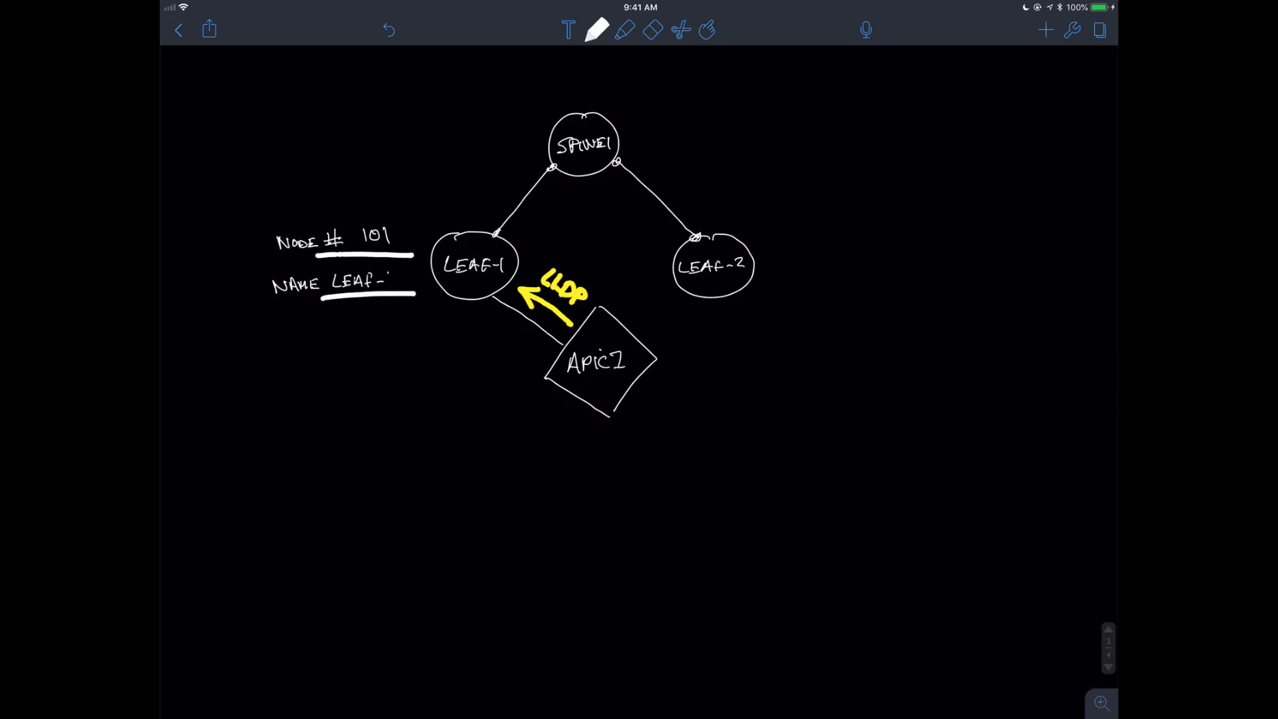
text(1)
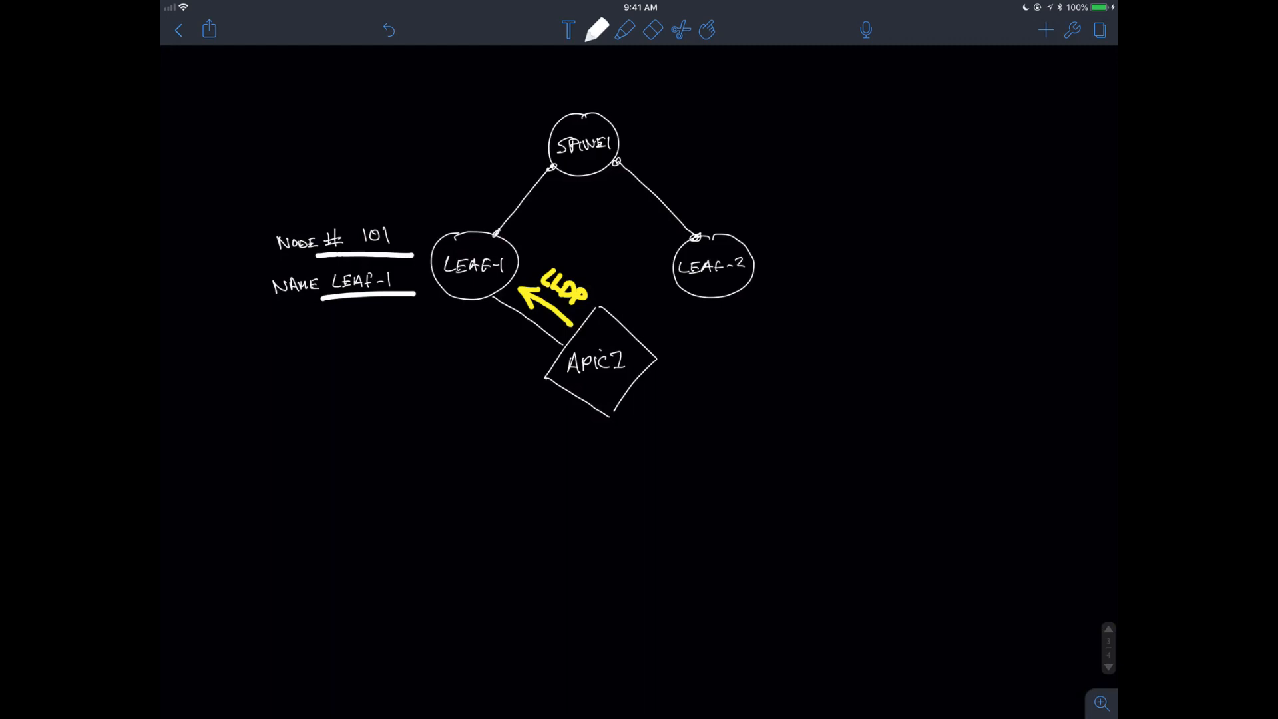
click(598, 31)
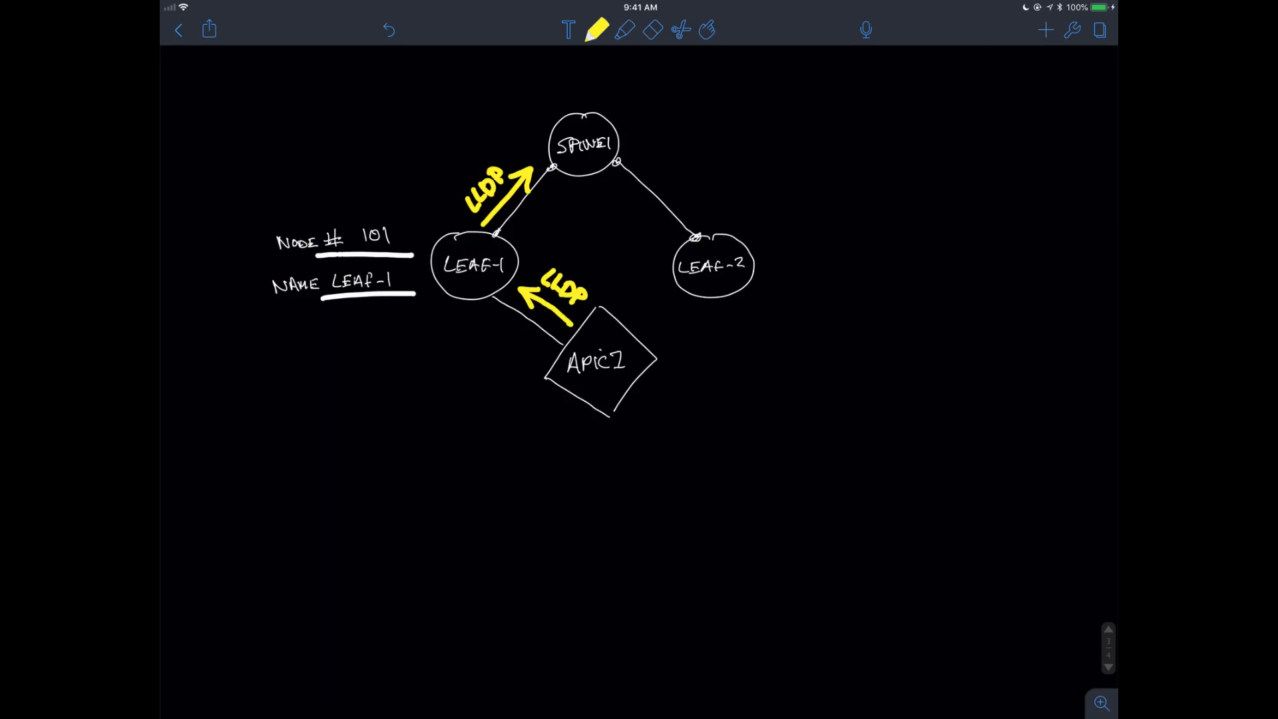
Step: Add yellow LLDP arrows LEAF-1→SPINE1 and SPINE1→LEAF-2, with white label lines beside SPINE1 and LEAF-2
click(597, 31)
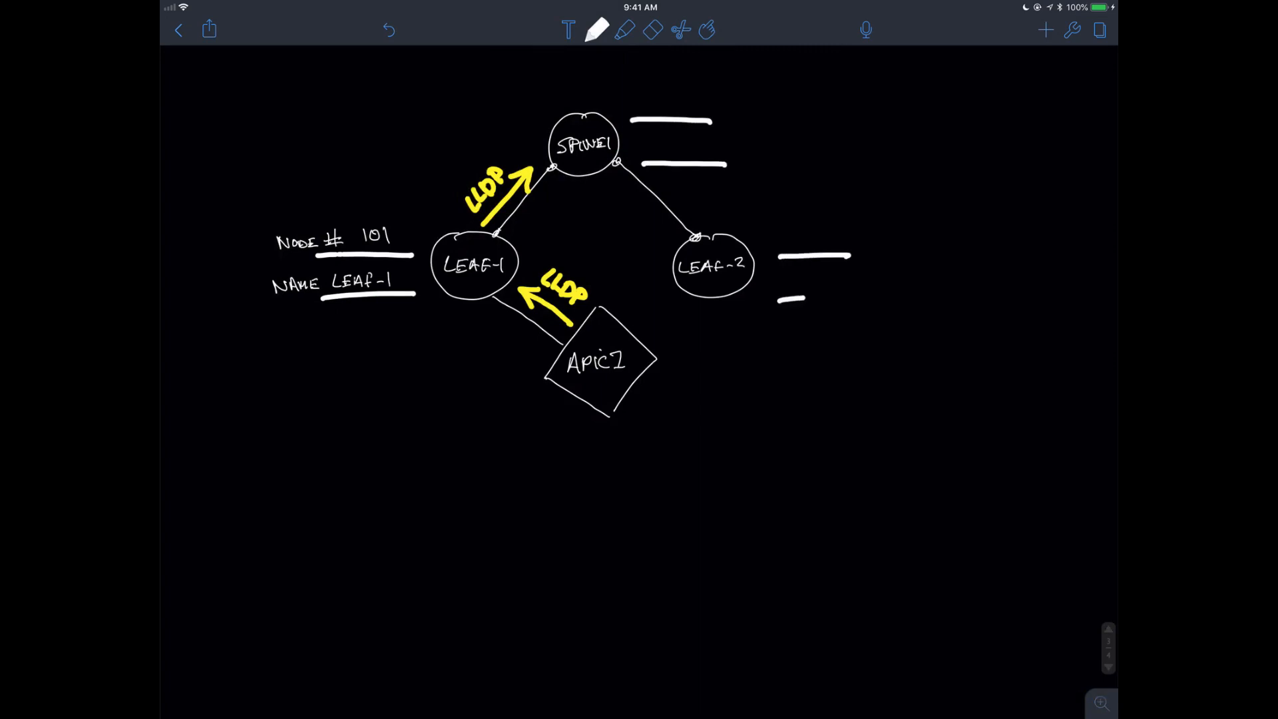
click(597, 31)
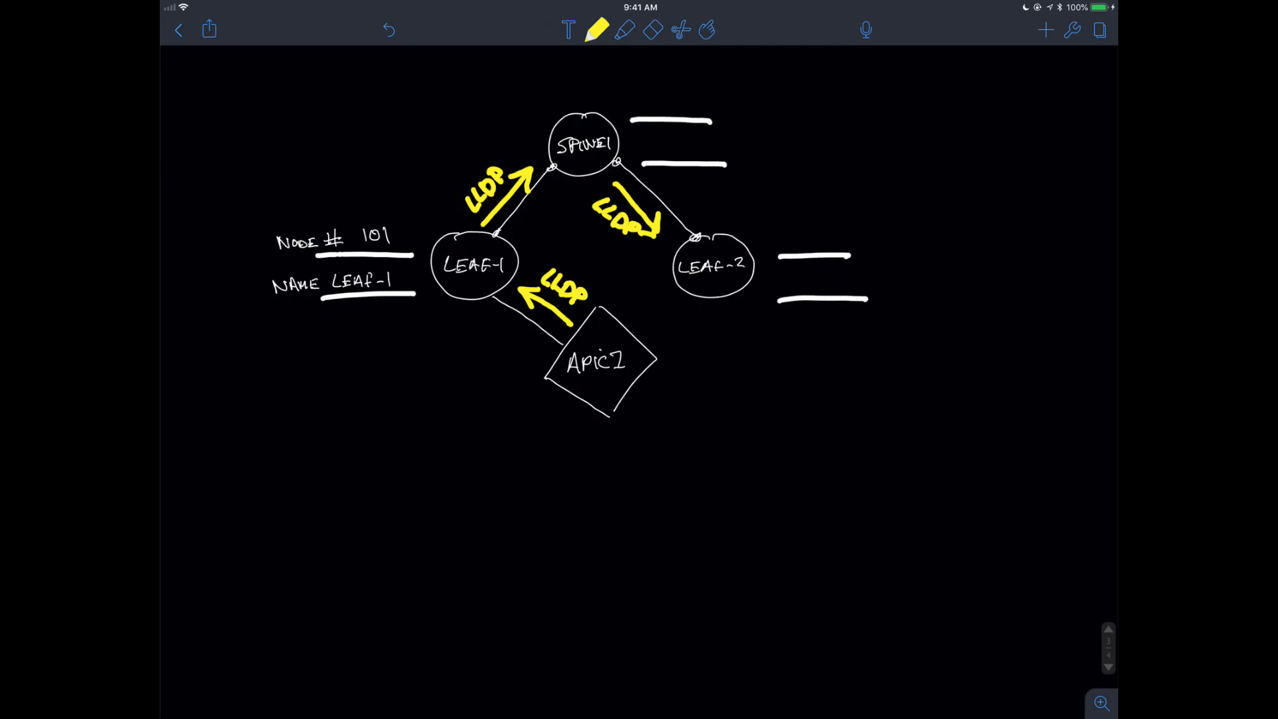
click(598, 31)
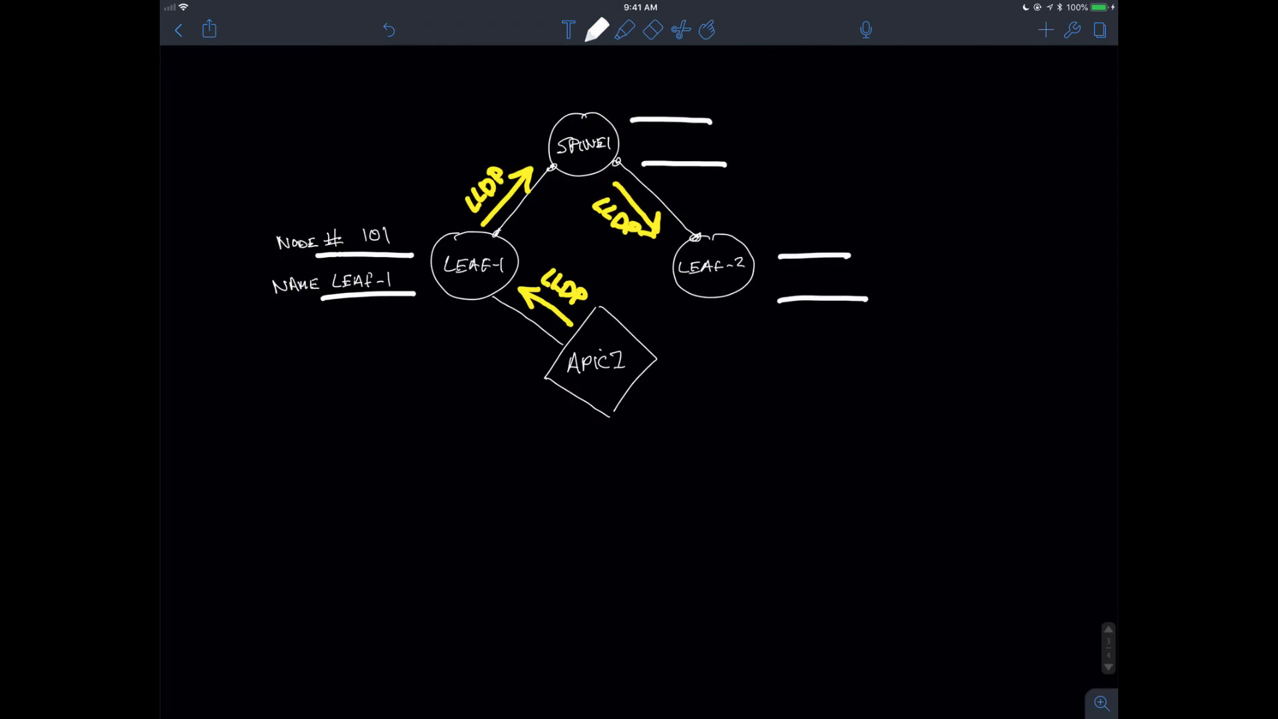
Step: Write 201 / SPINE1 on the spine's lines and 102 / LEAF-2 on the second leaf's lines
text(201)
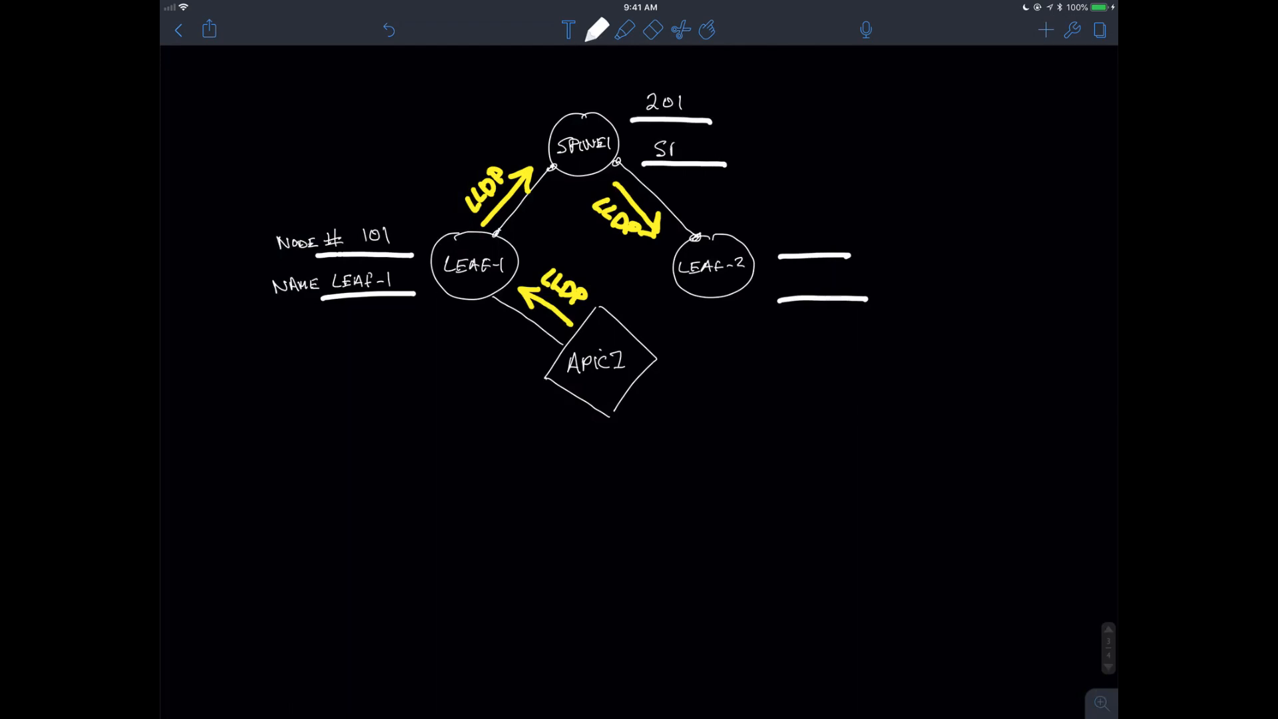
text(SPINT)
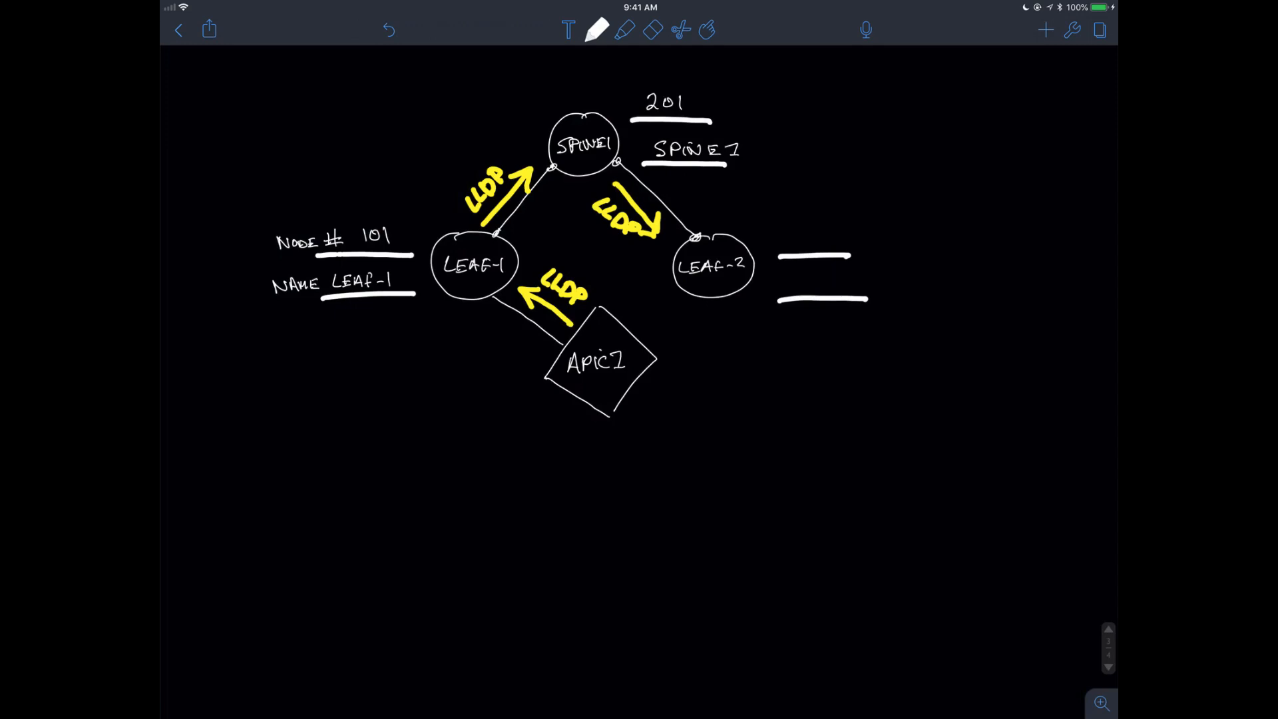
text(102)
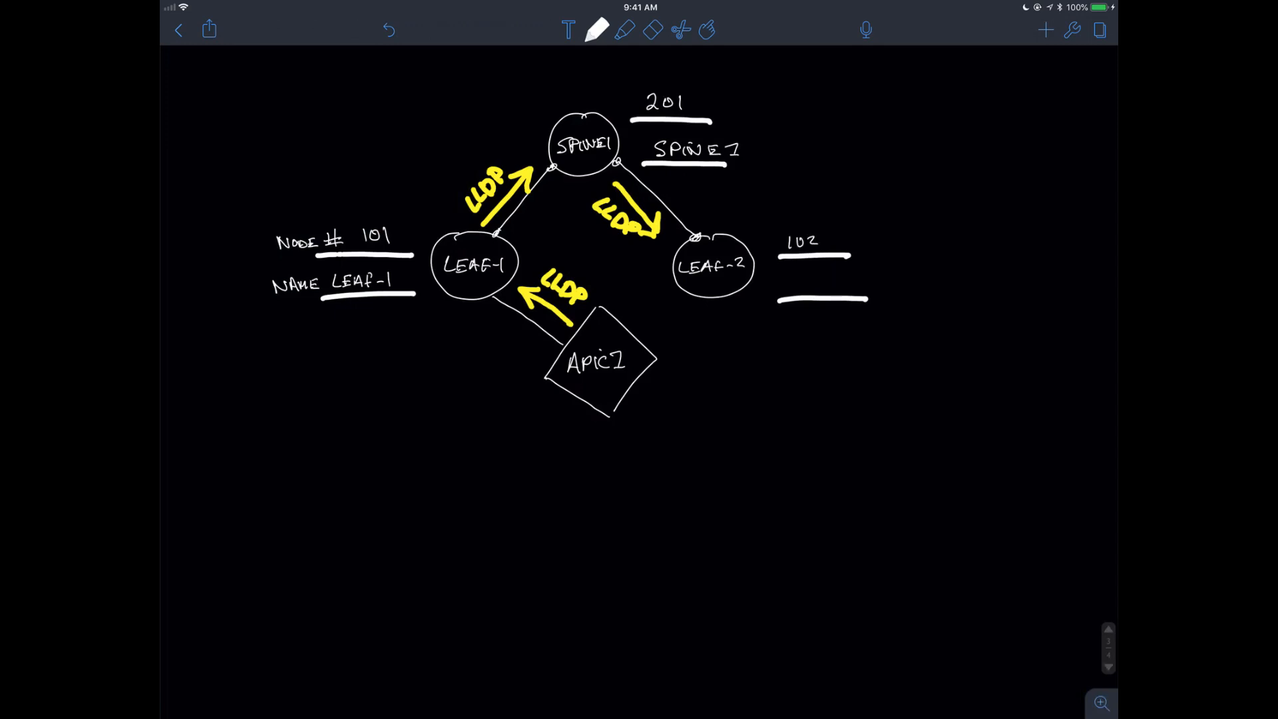
click(787, 285)
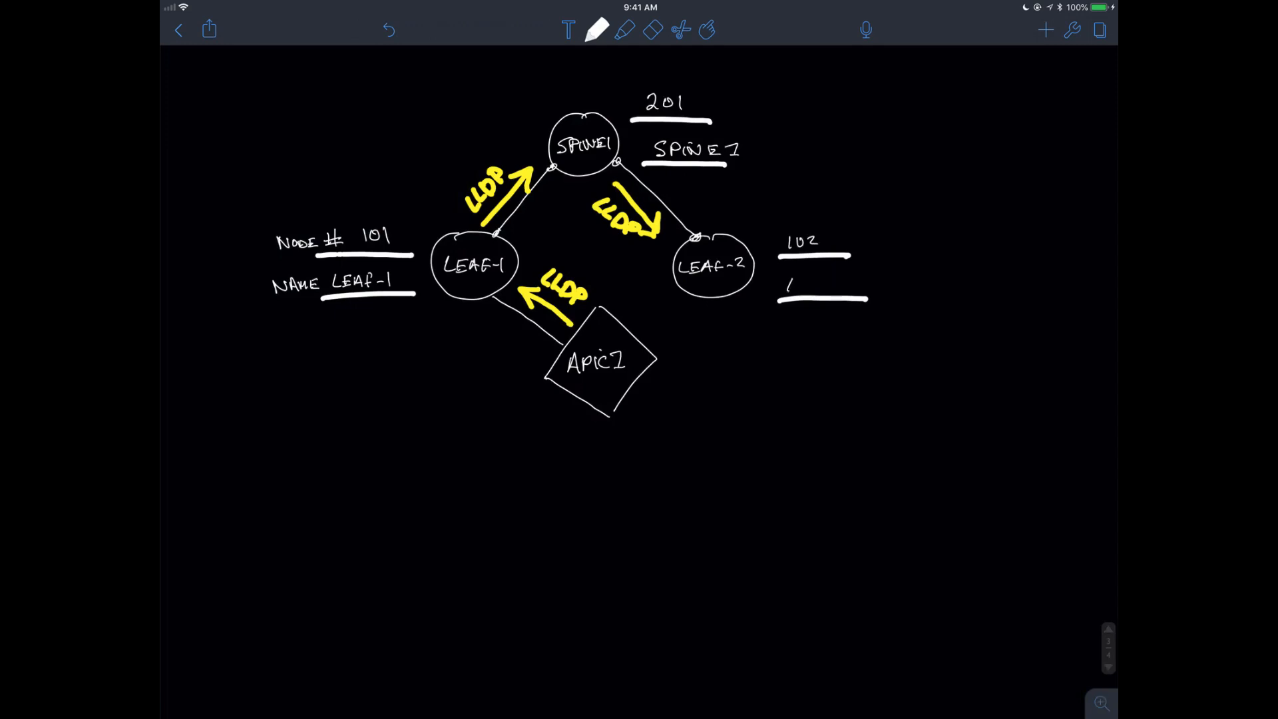
text(LE4f)
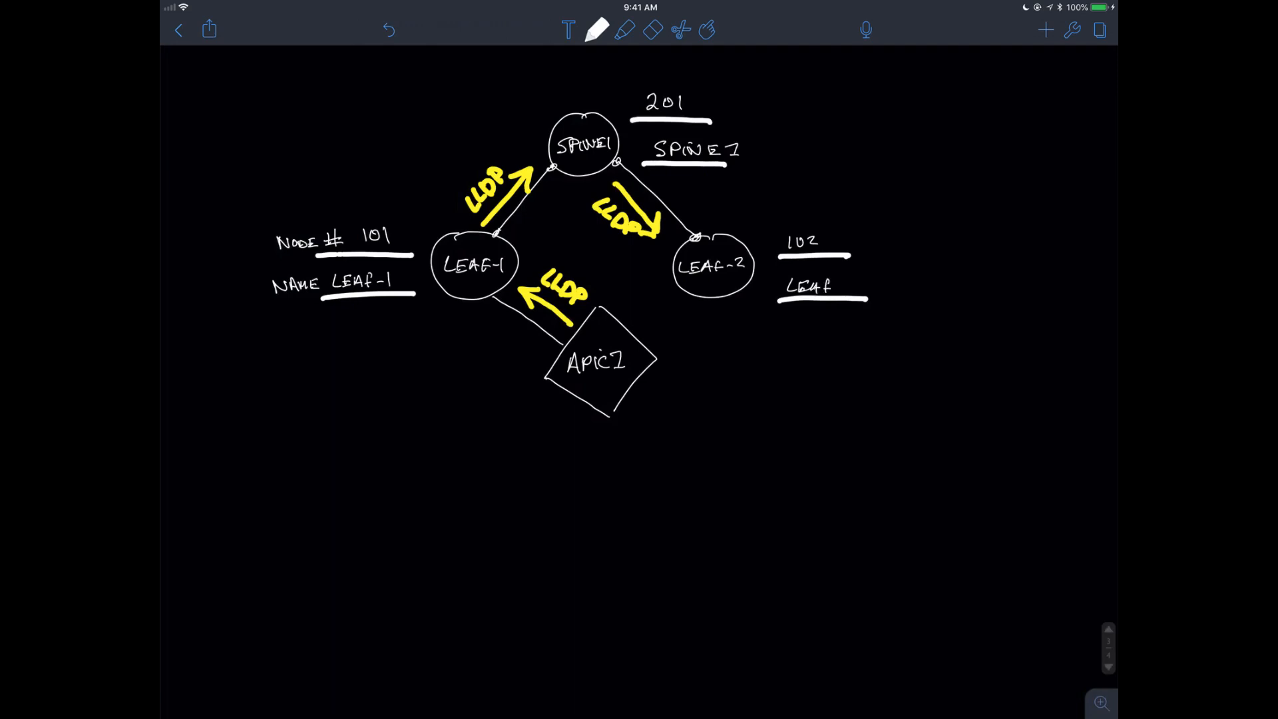
text(-2)
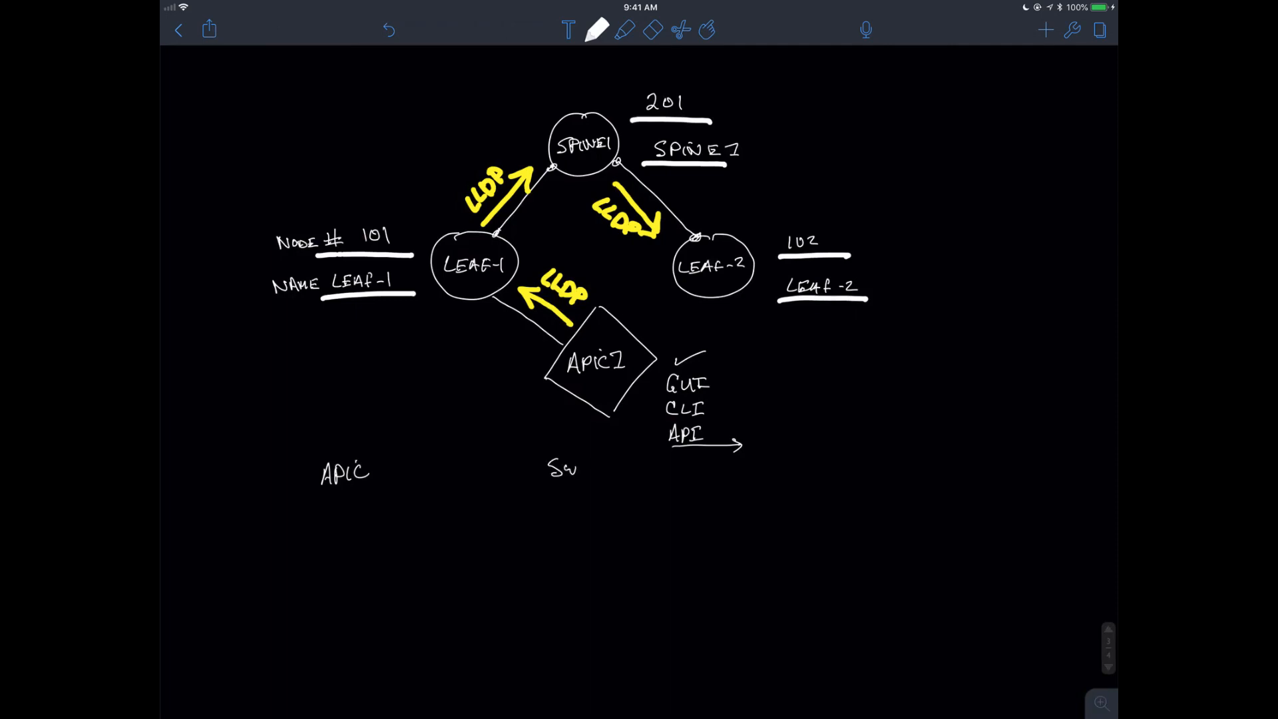
Step: Below the diagram, write APIC and Switch joined by a two-way LLDP arrow, with 101 and a check under Switch
text(itch)
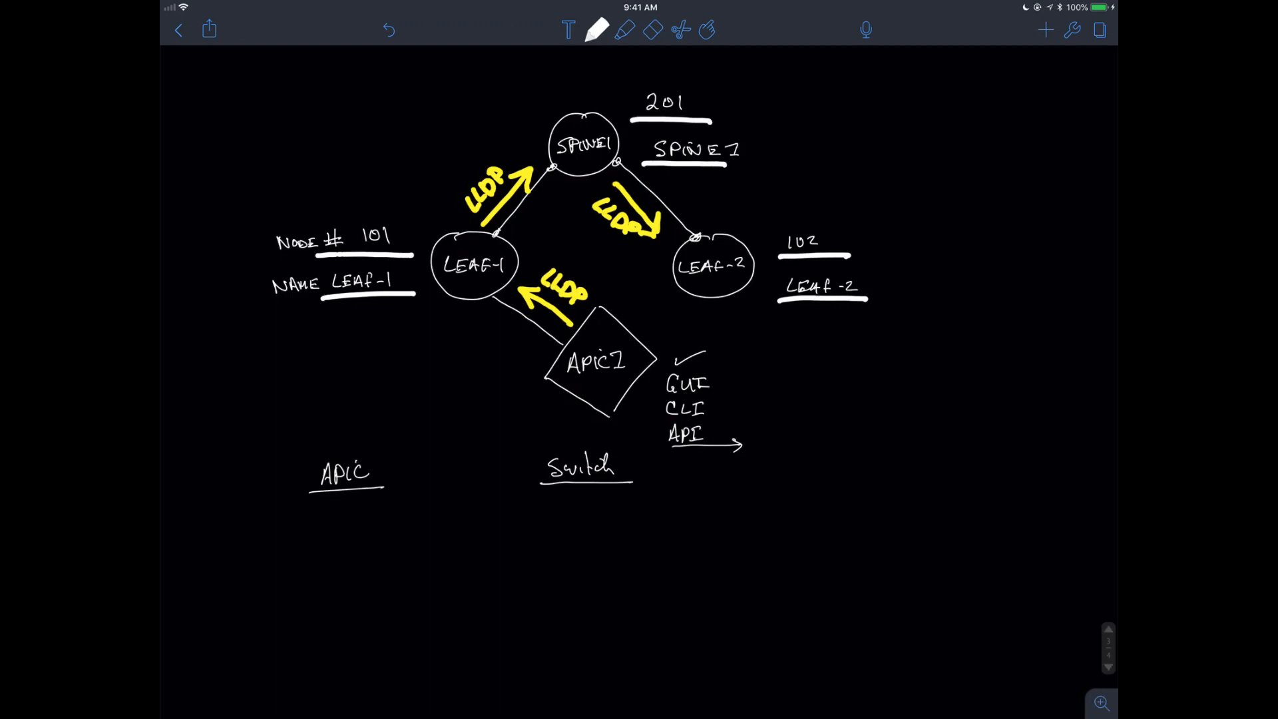
text(APIC)
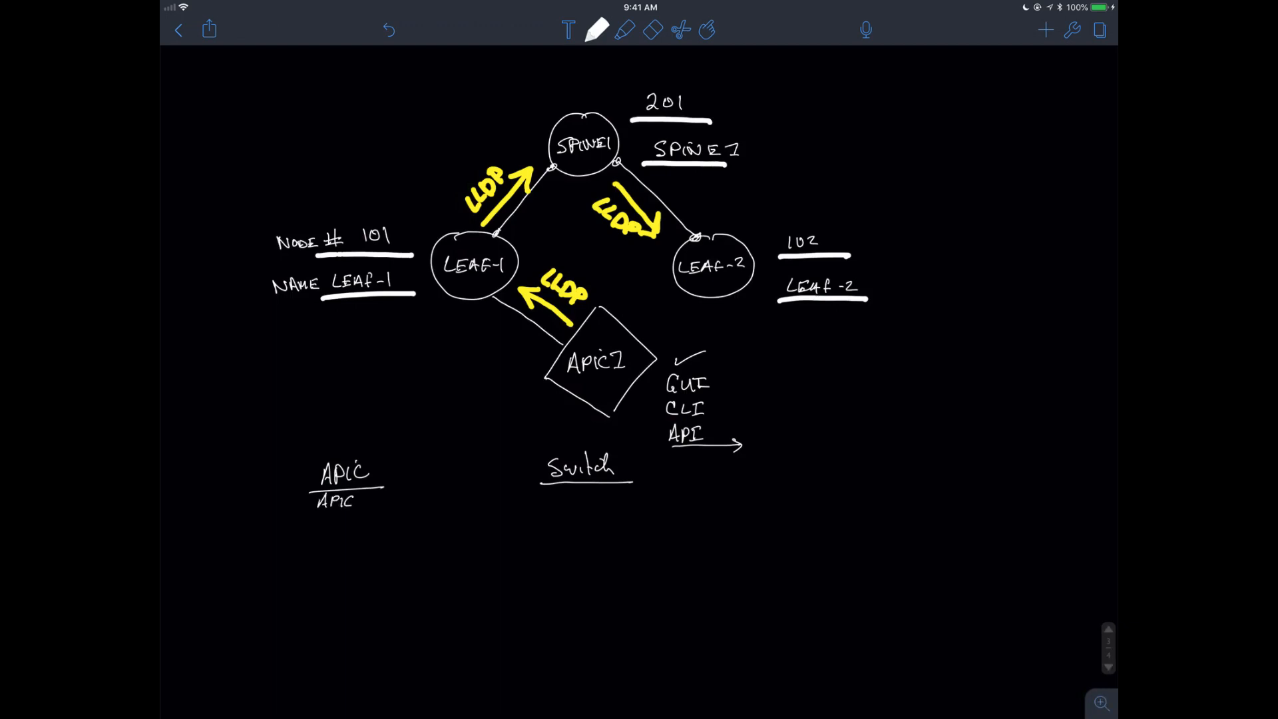
text(2)
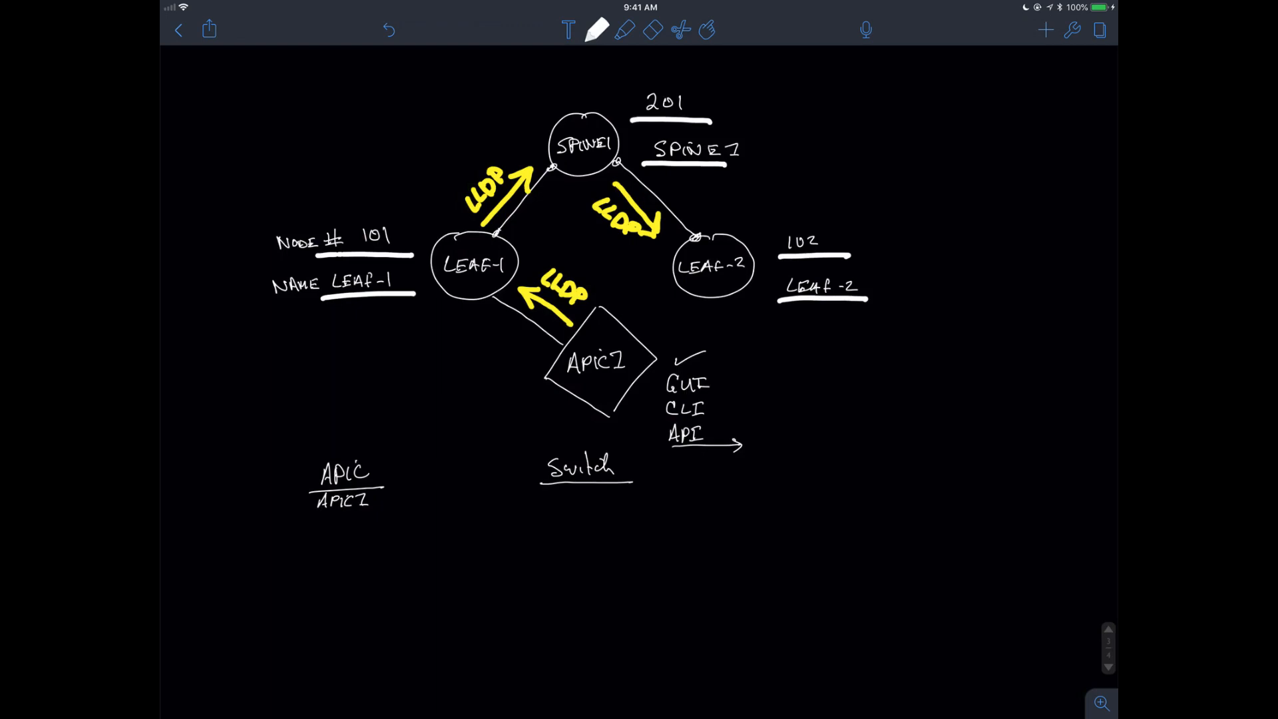
text(1)
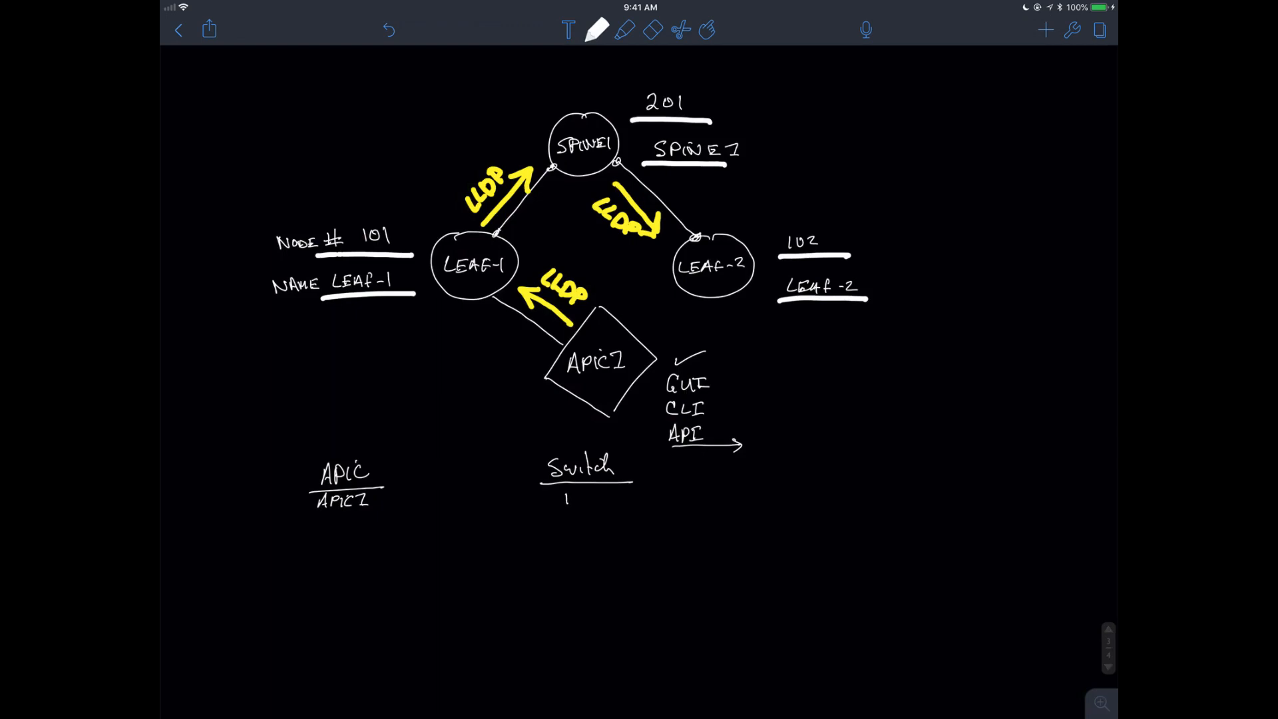
text(101)
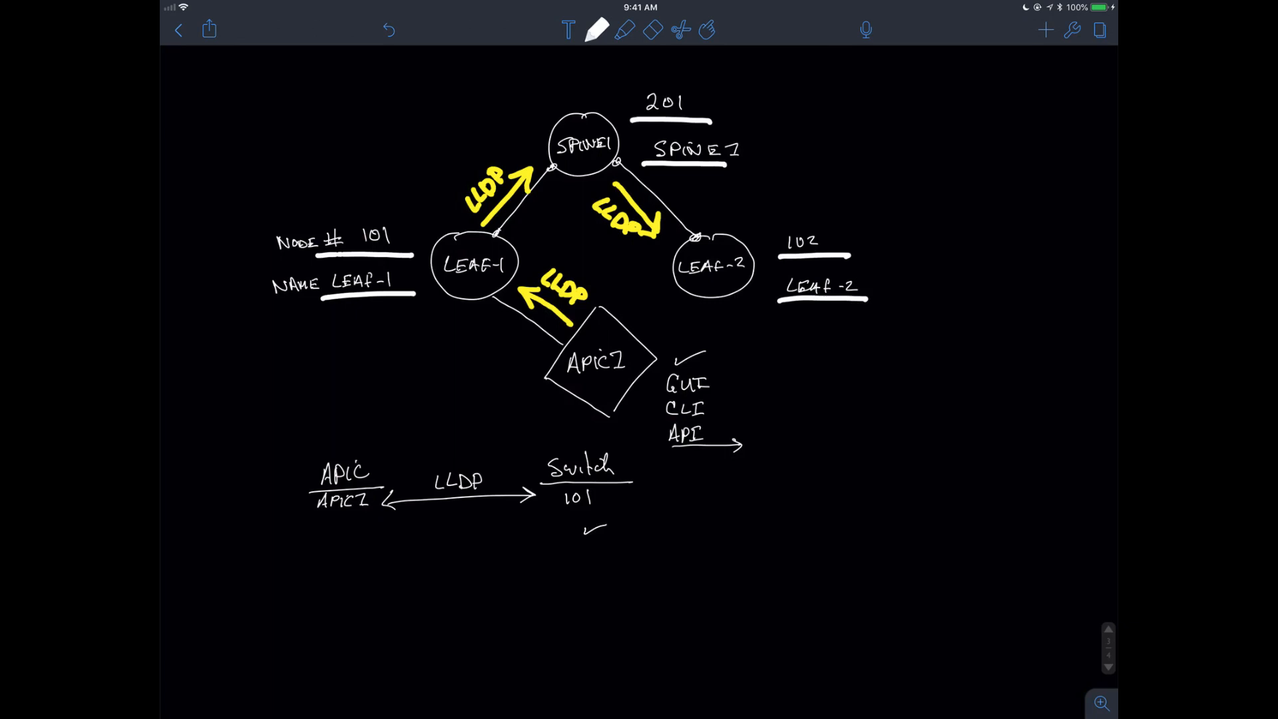
click(596, 30)
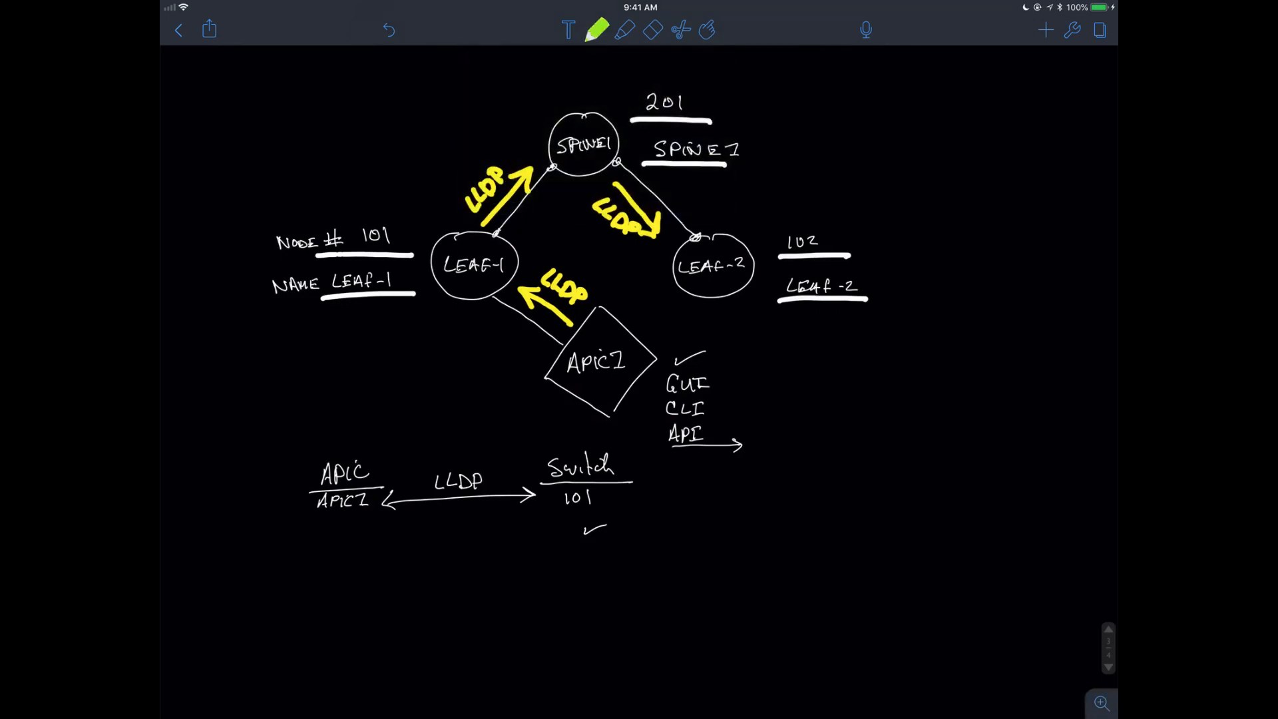
Step: Write green VTEP labels under LEAF-1, SPINE1 and LEAF-2
text(VTP)
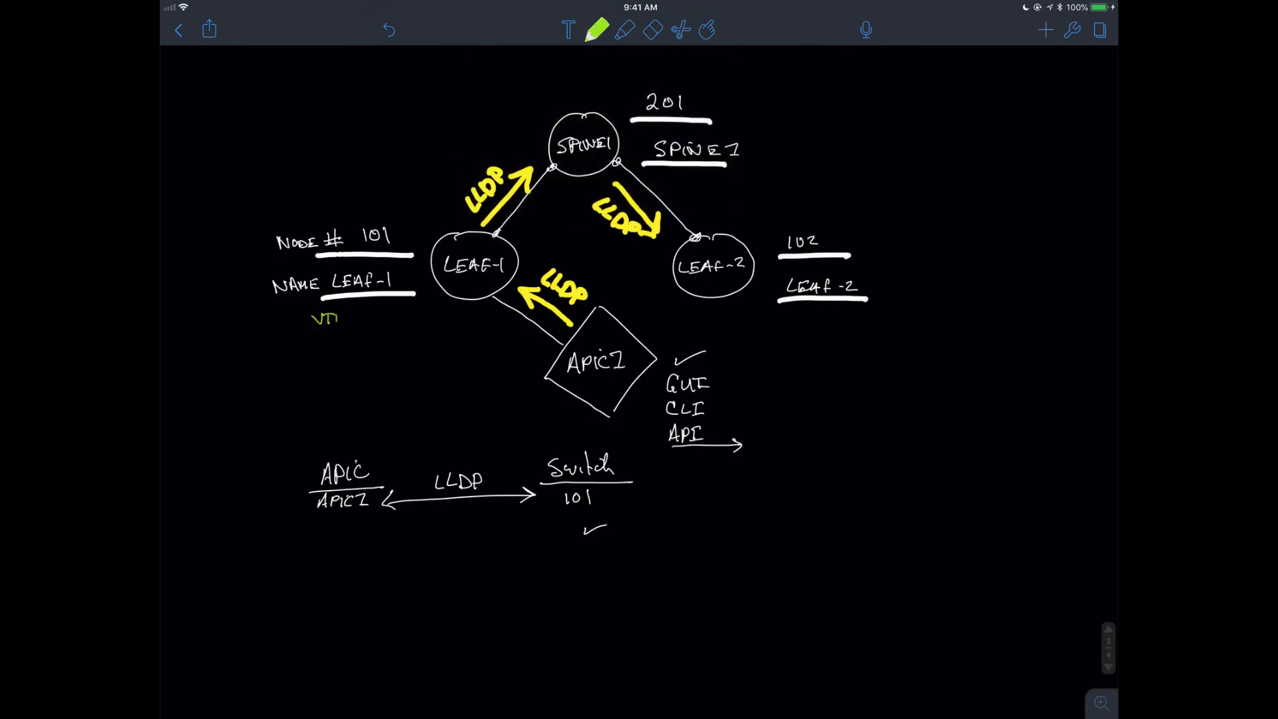
text(VTEP)
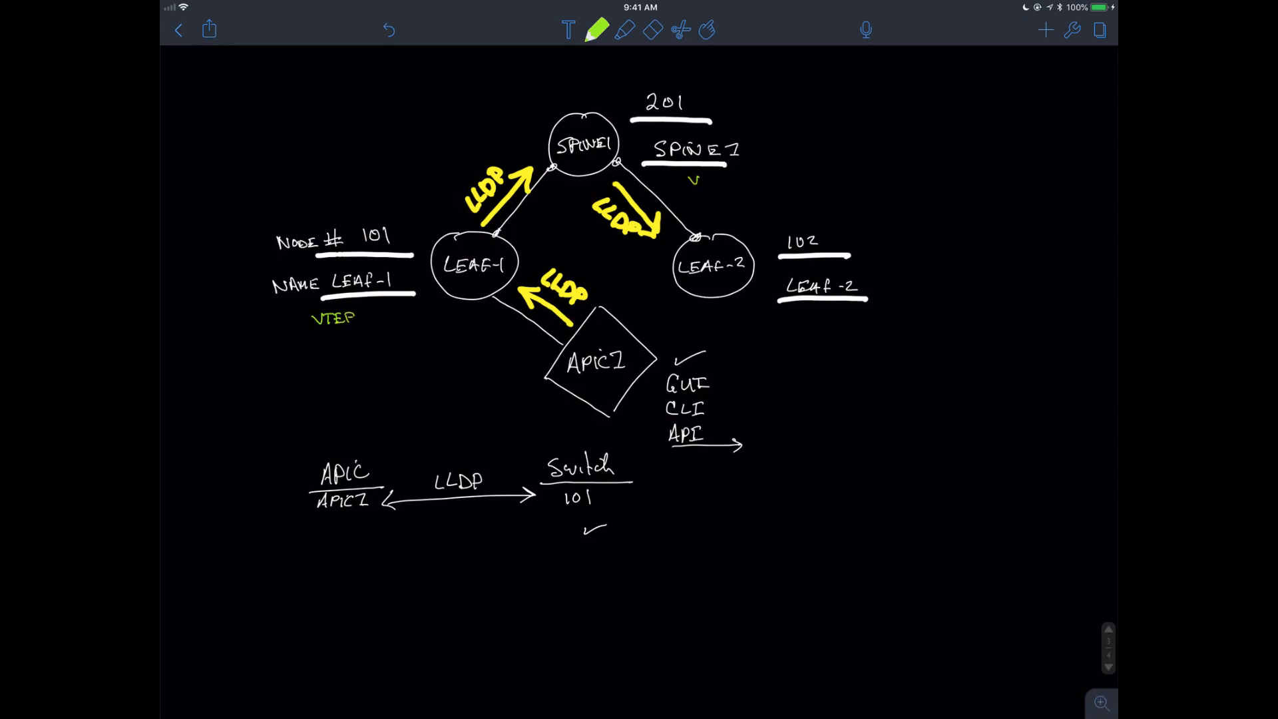
text(VTEP)
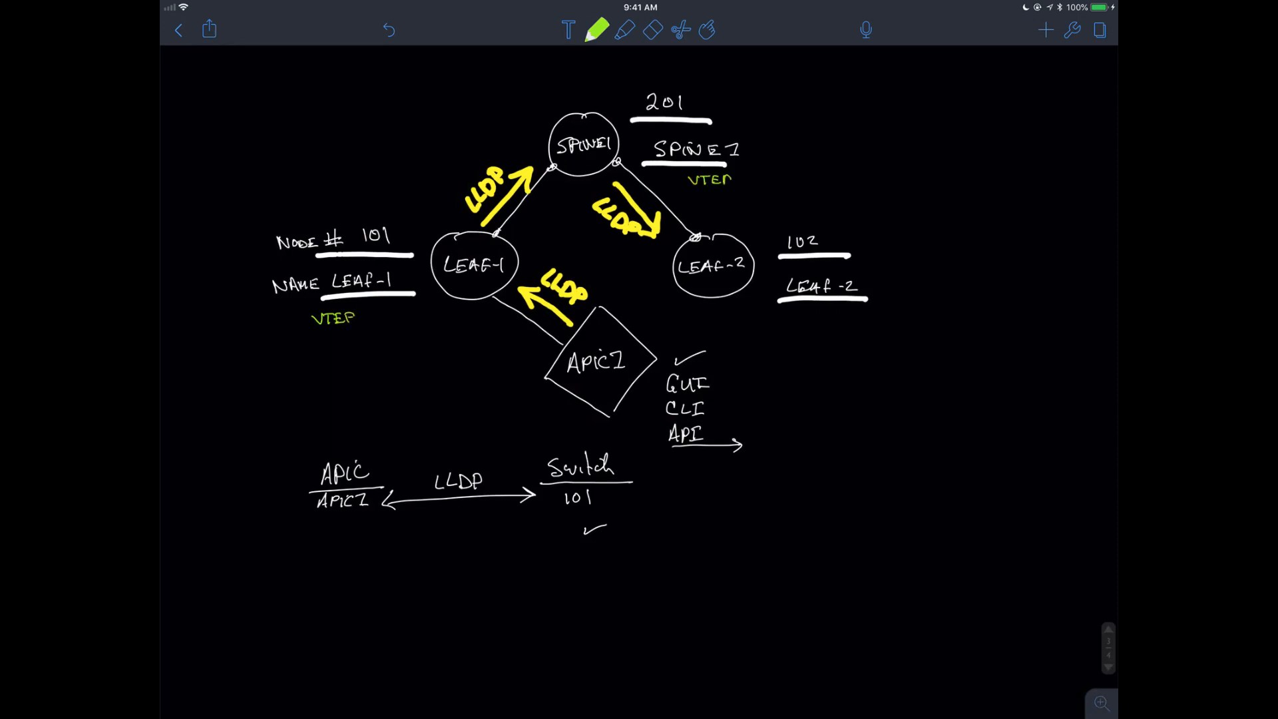
text(VL)
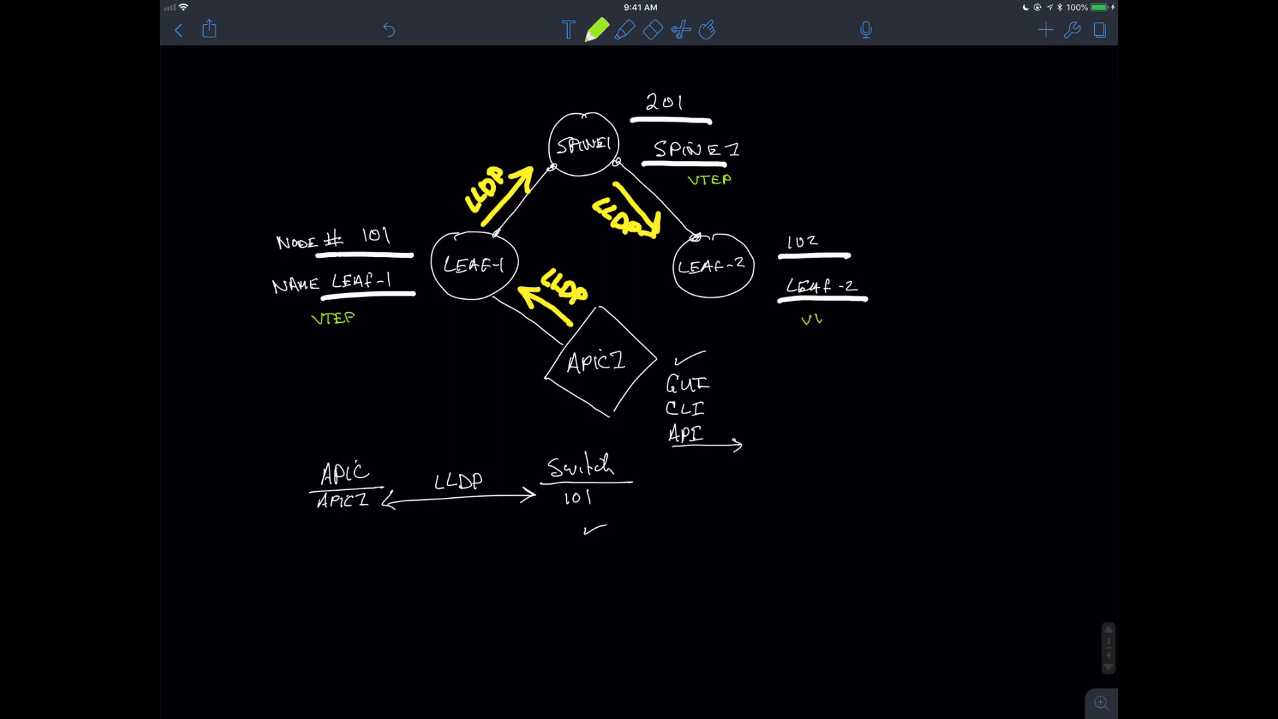
text(VTEP)
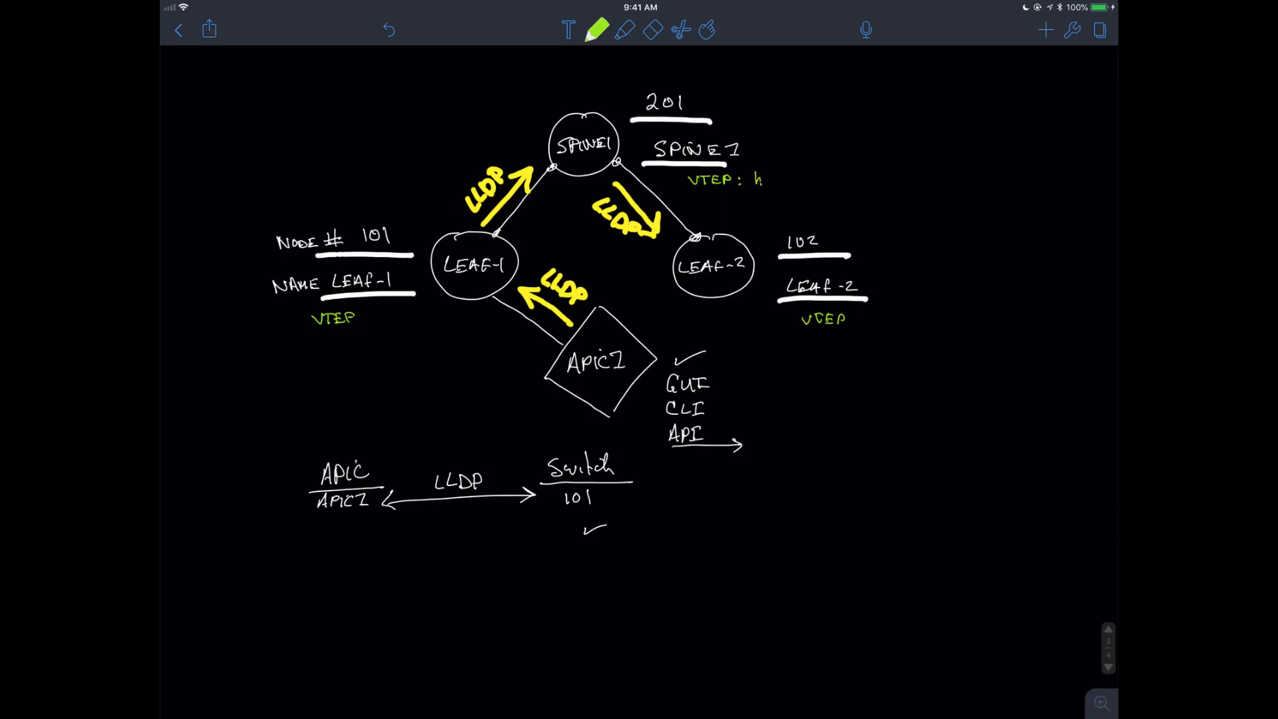
Step: Extend the spine's VTEP label with 'host Route' in green
text(host P)
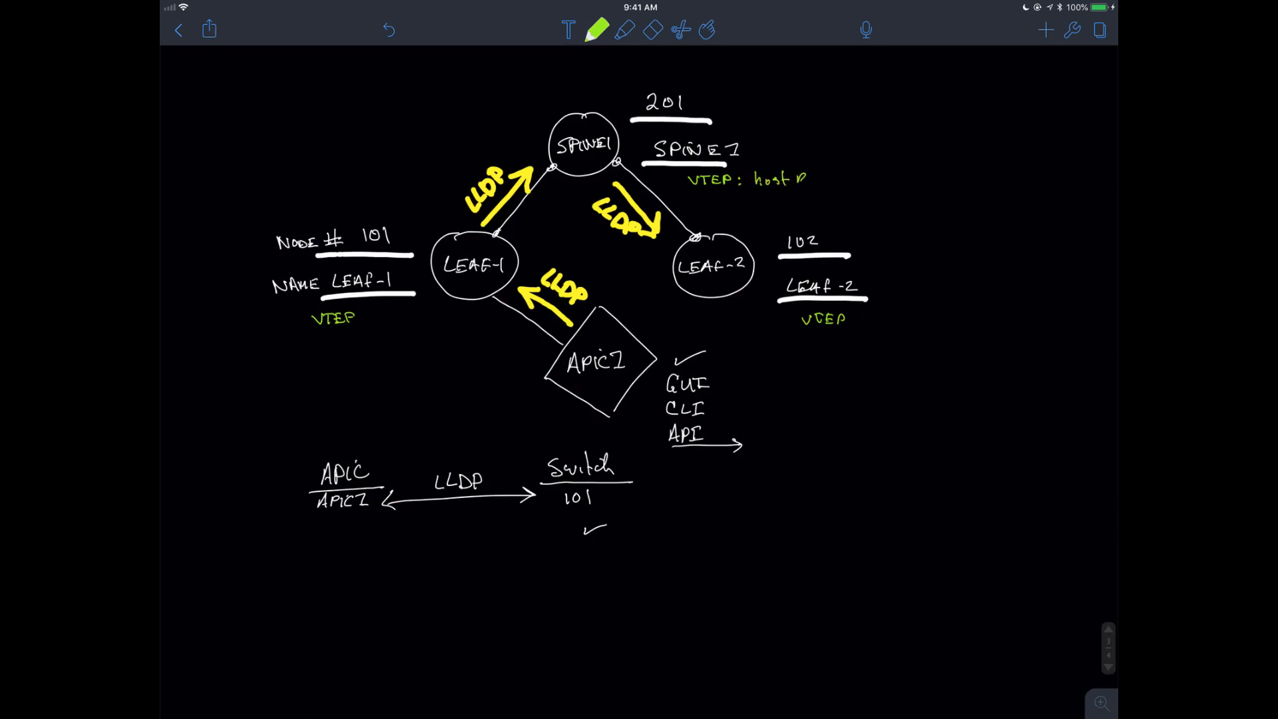
text(Rout)
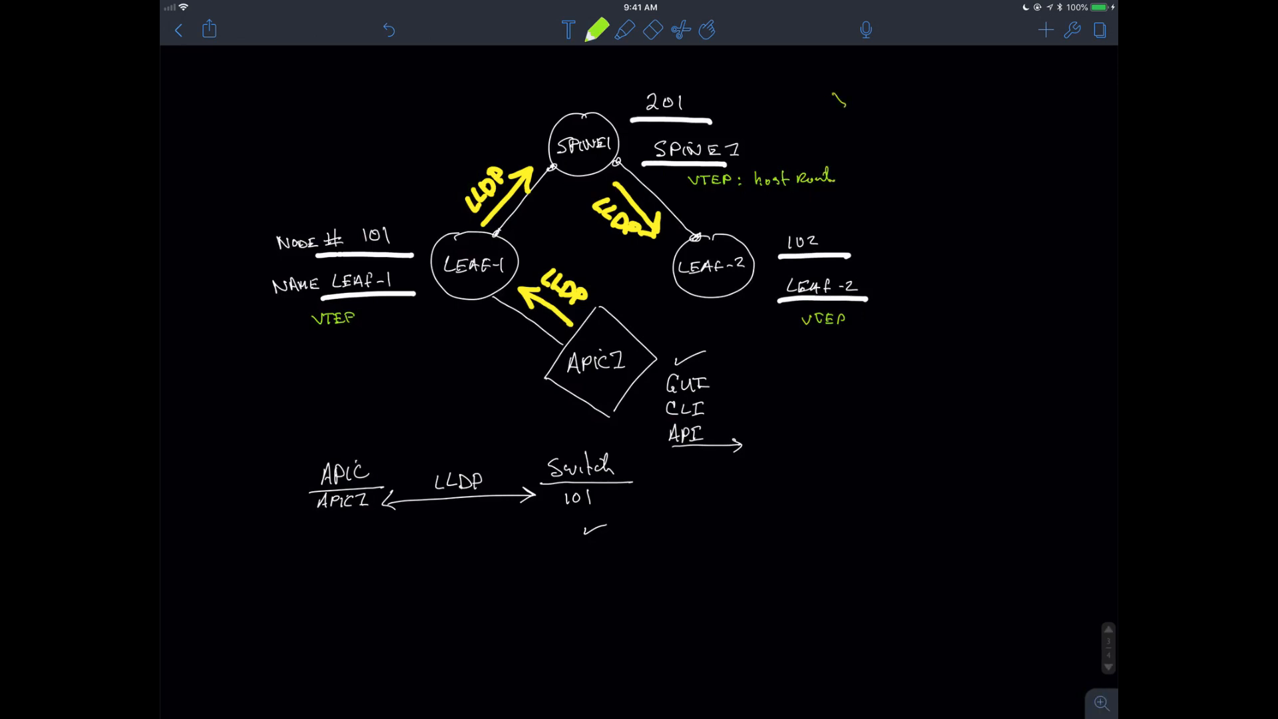
text(TEP)
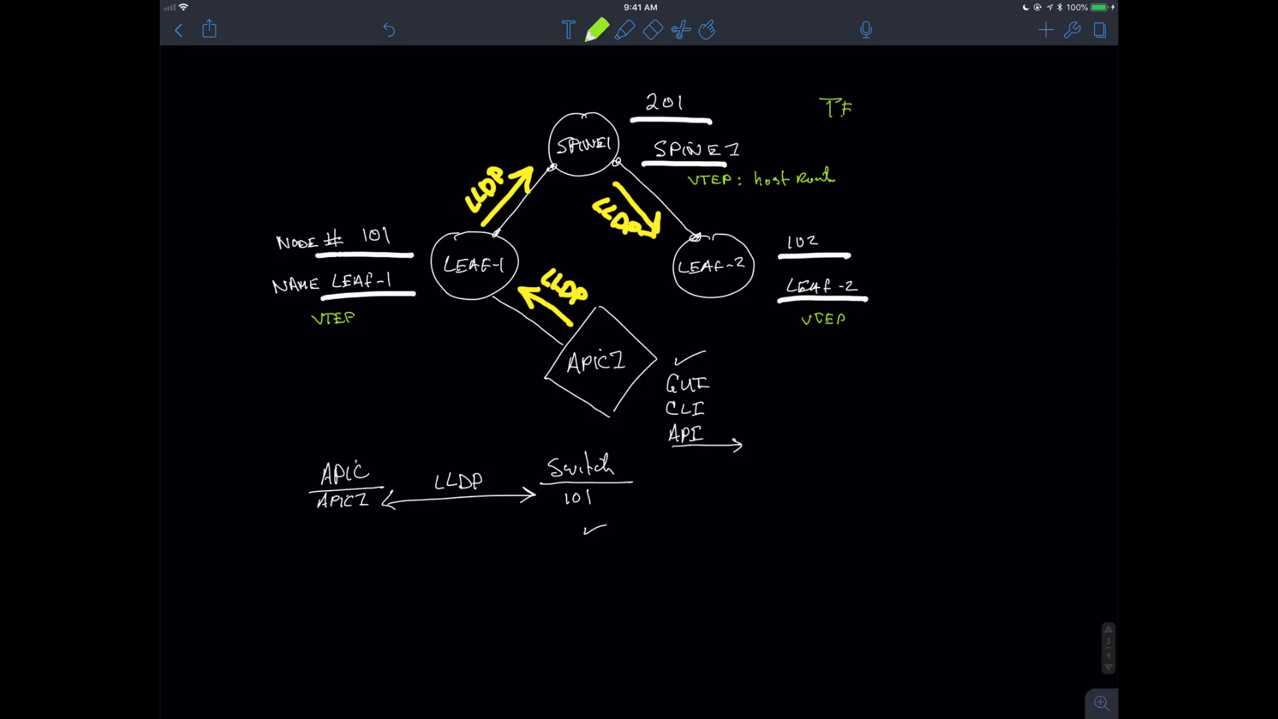
Step: Note TEP: 10.0.0.0/16 → APIC DHCP at the top right in green
text(EP: 1)
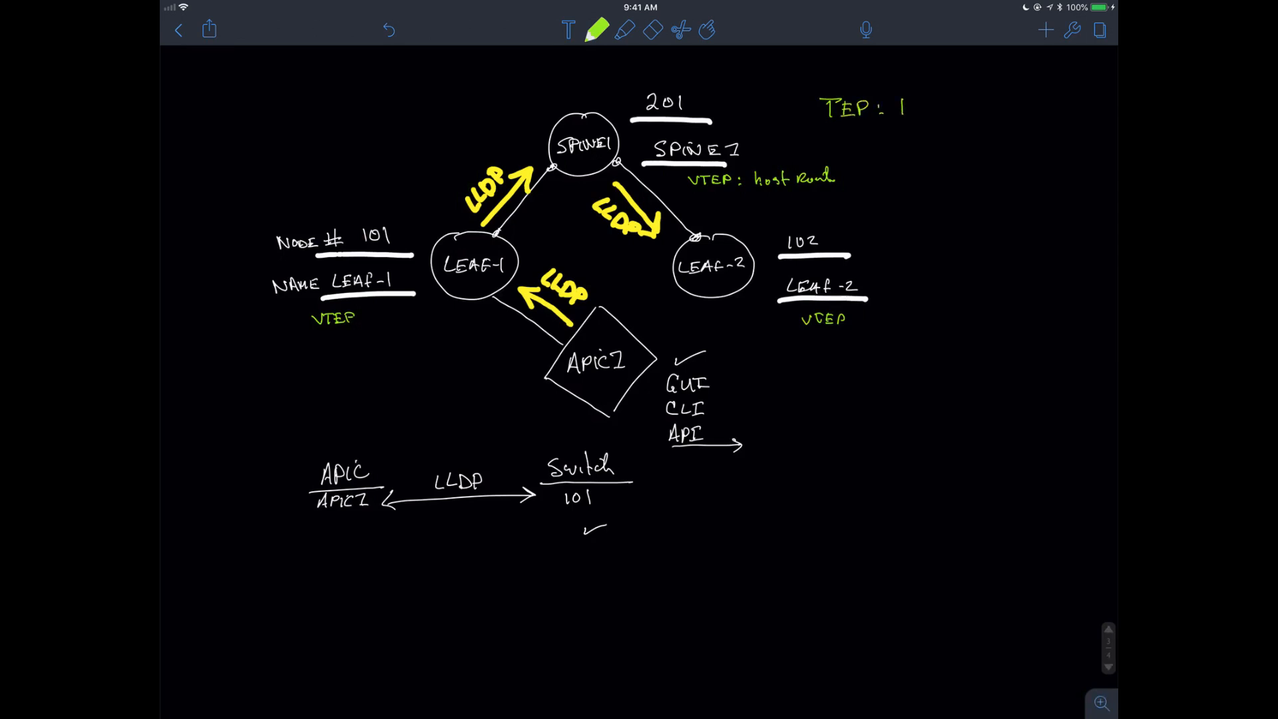
text(.0.0.0/)
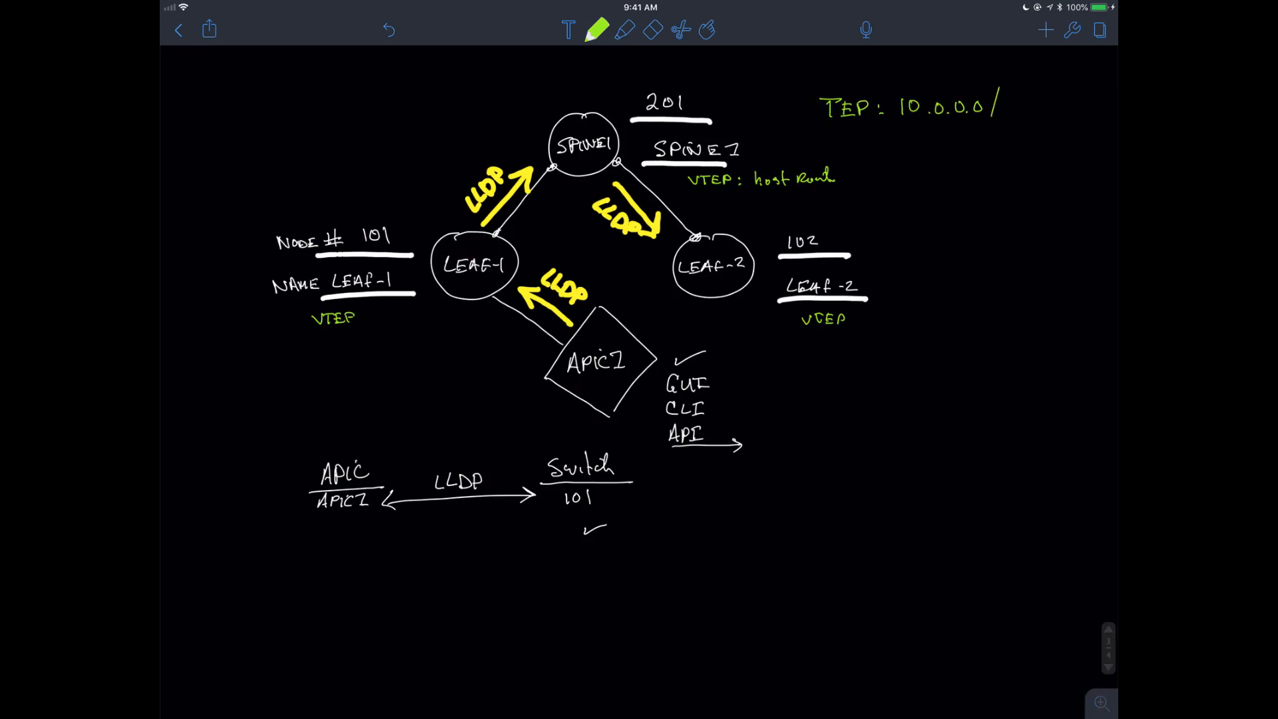
text(16)
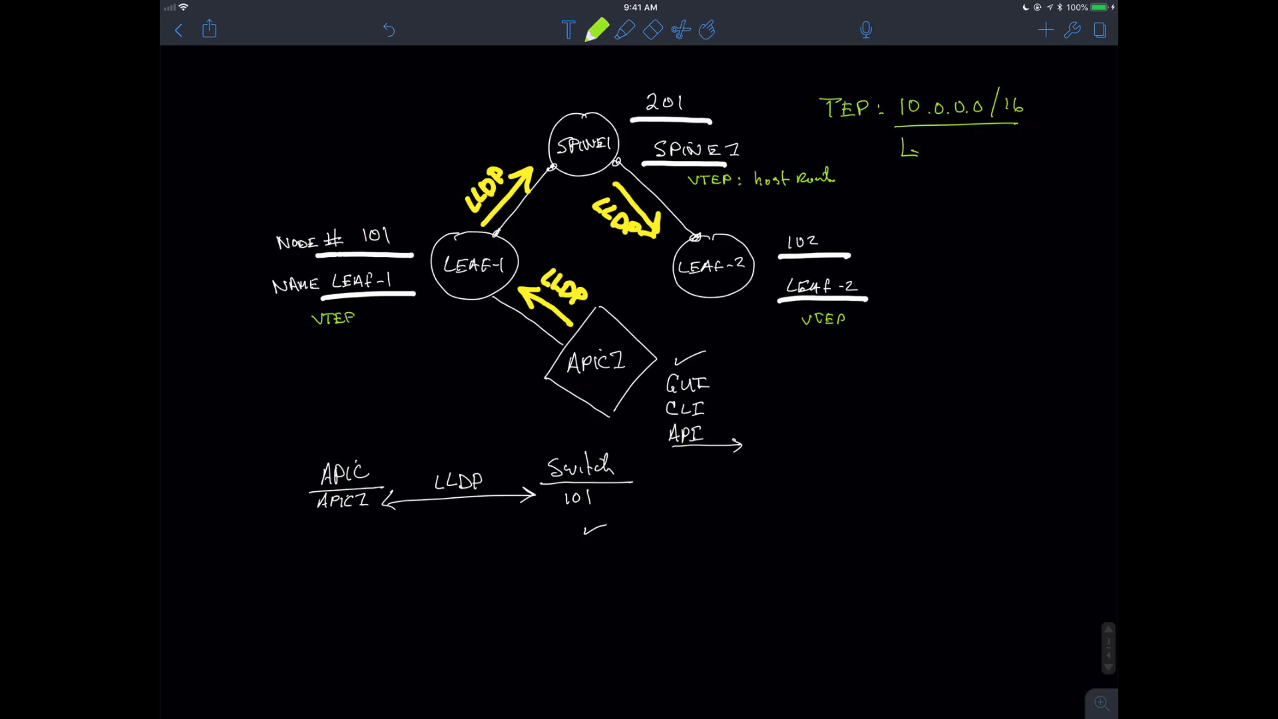
text(APIC)
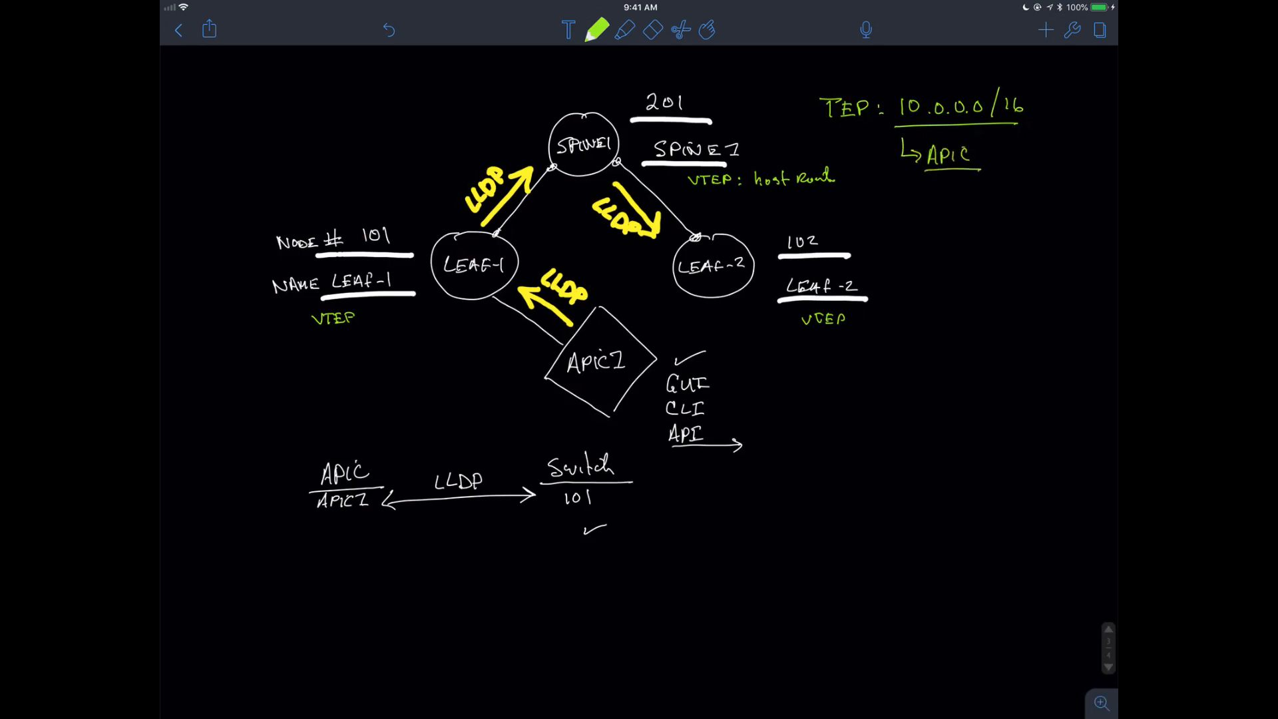
text(DH)
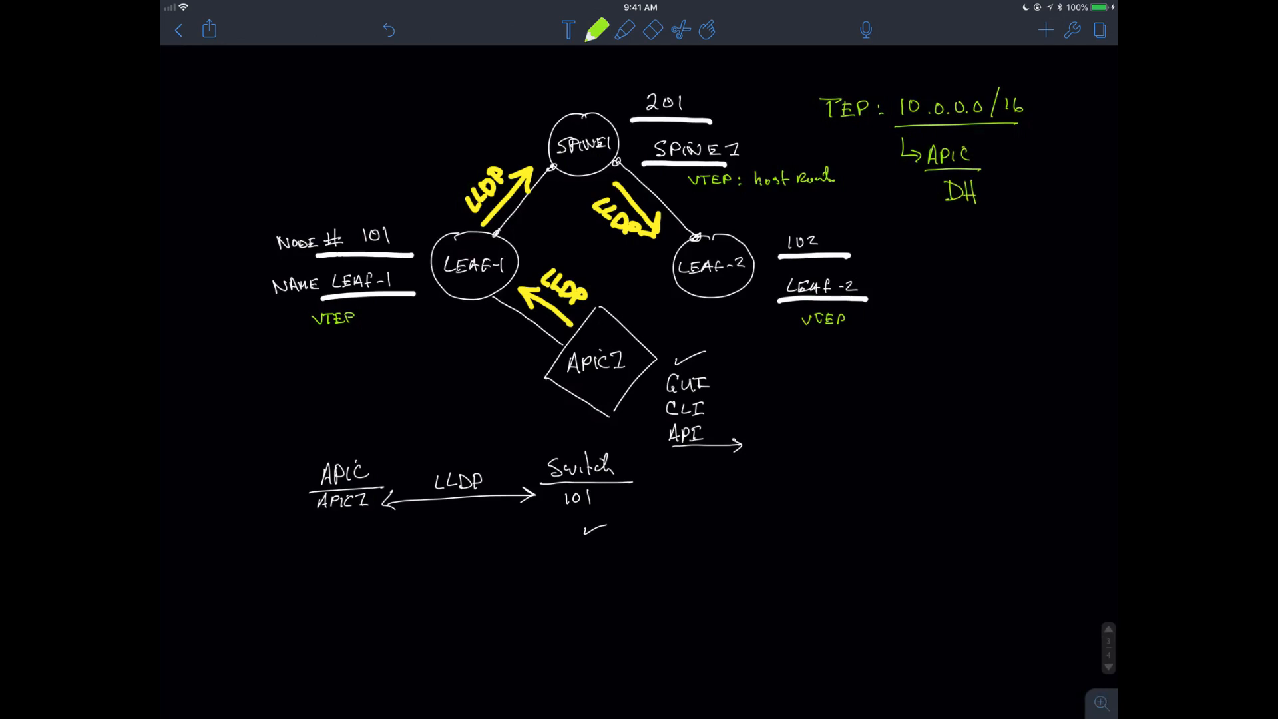
text(CP)
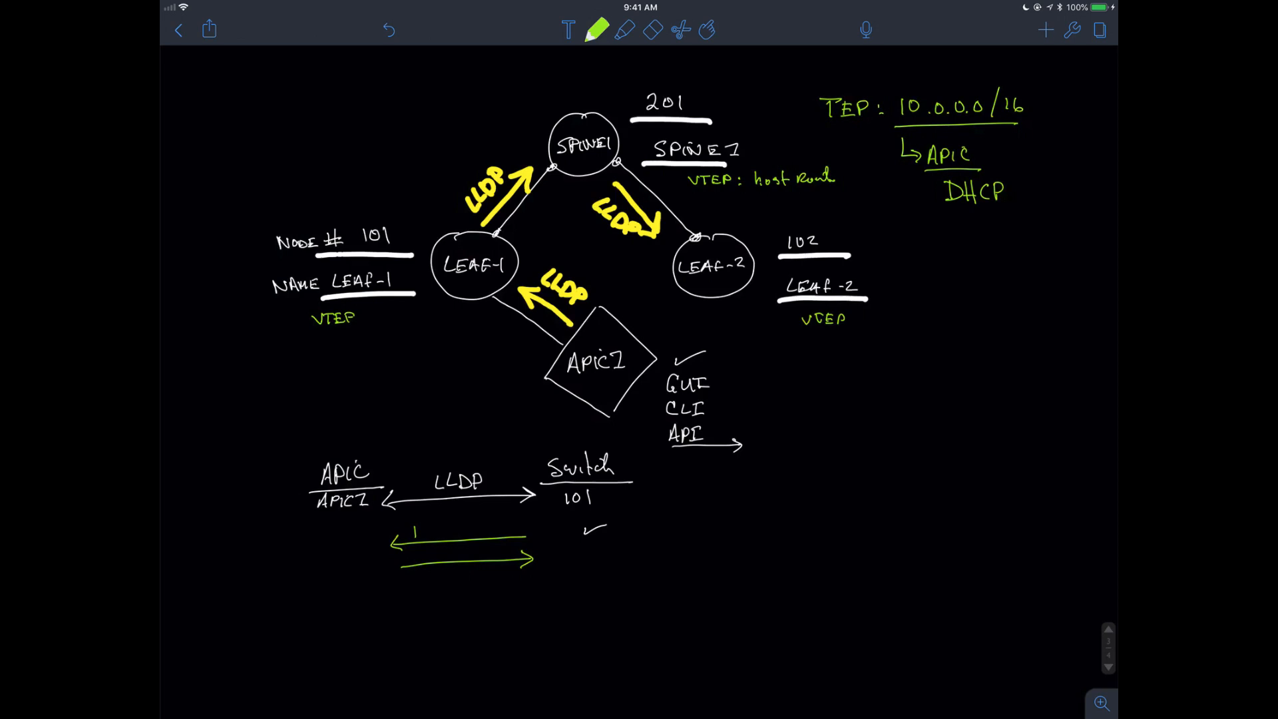
Step: Label the green exchange arrows under APIC–Switch as DHCP Disc/REQ and DHCP Offer/Ack
text(Do)
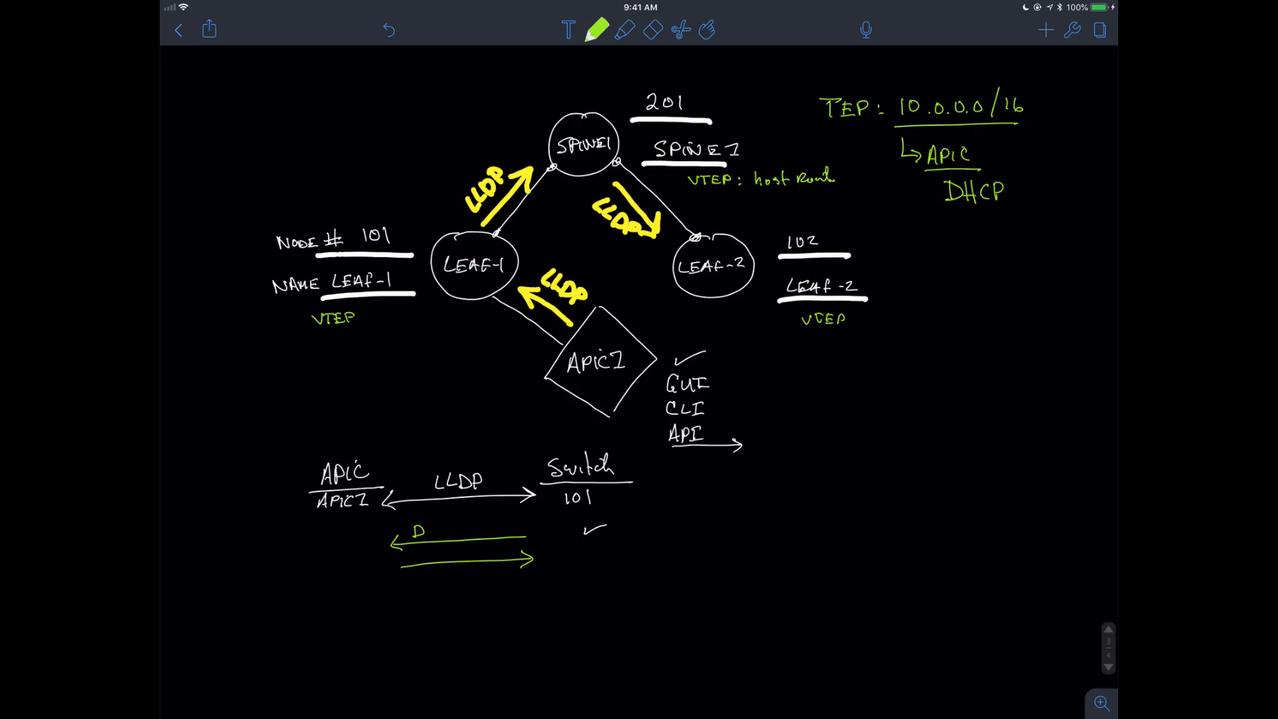
text(DHCP Disc)
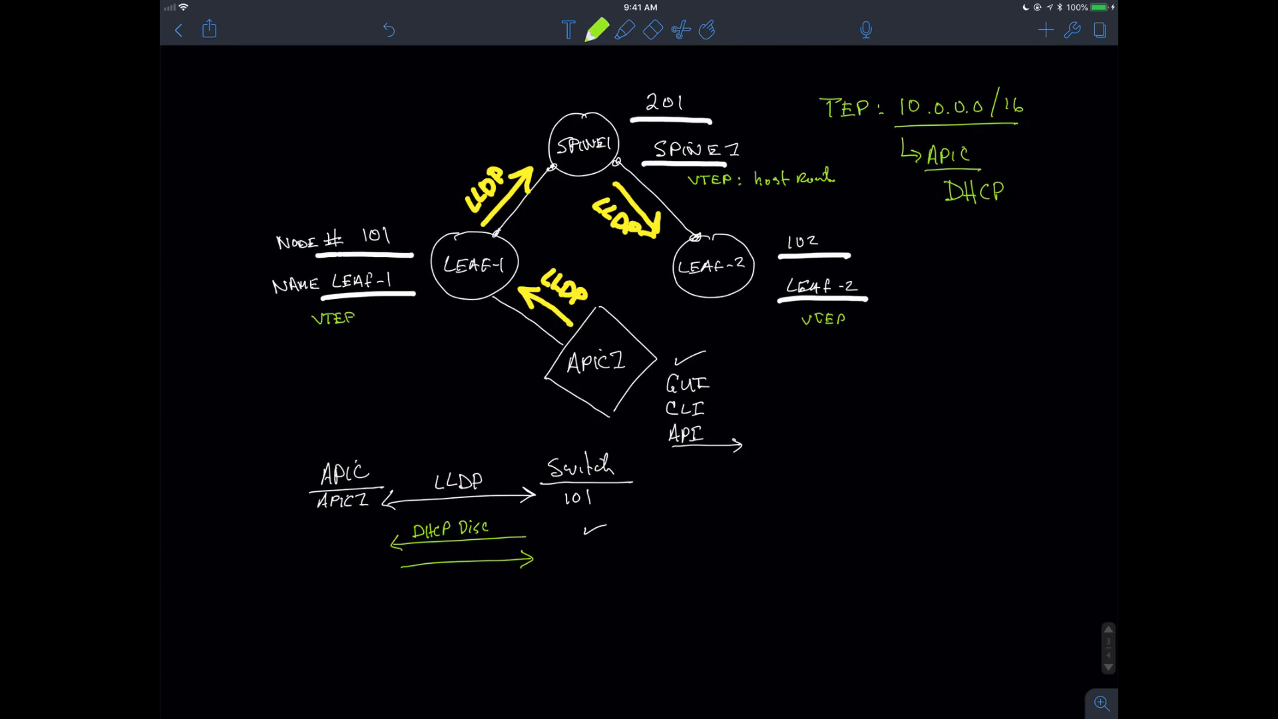
text(D1)
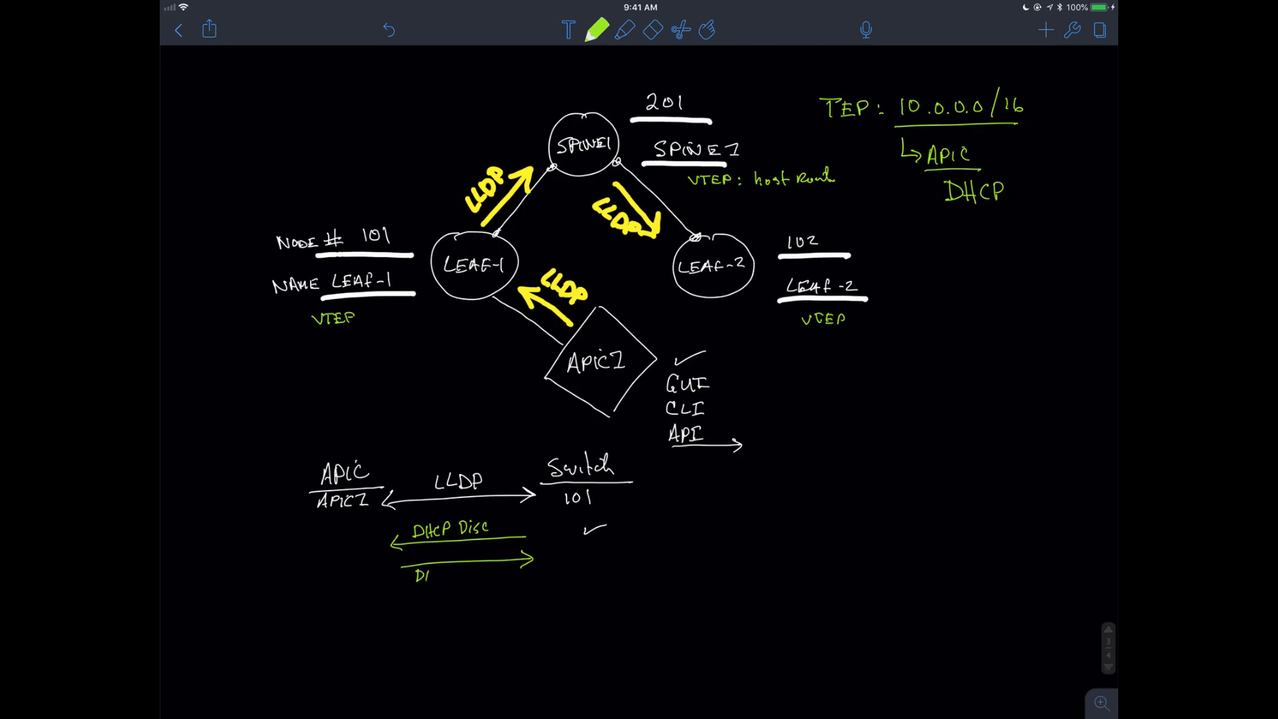
text(DHCP O)
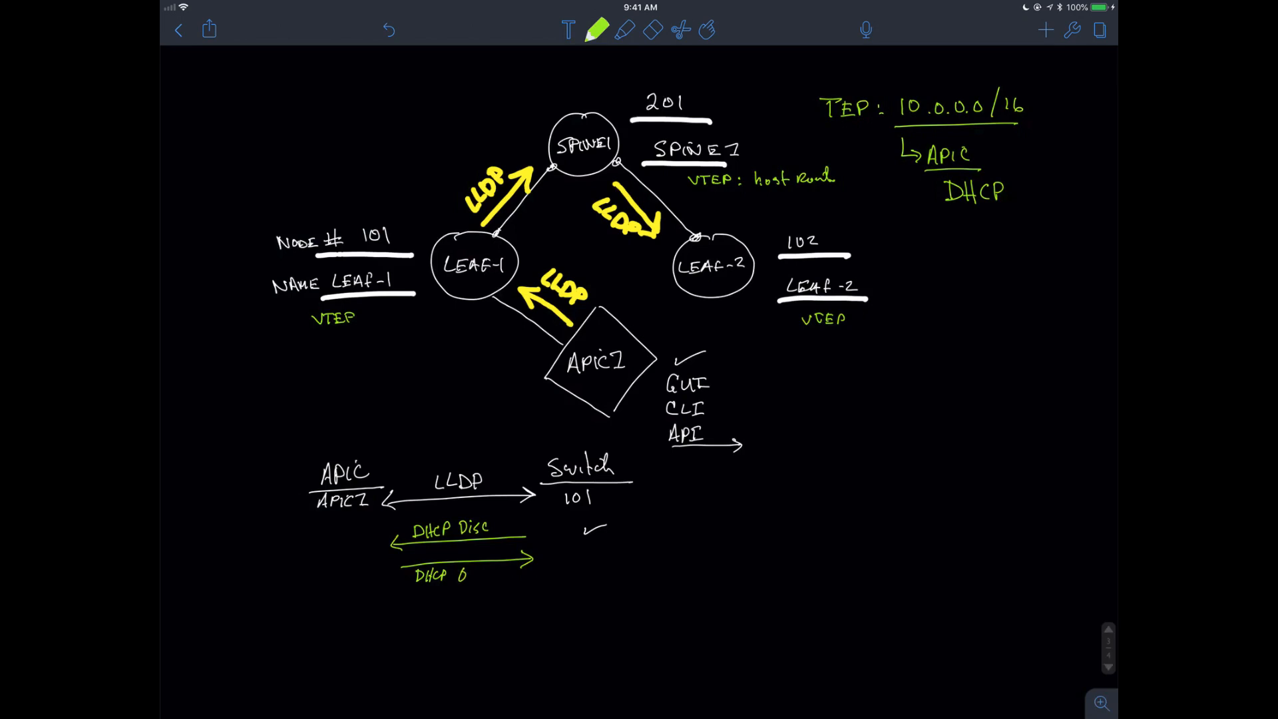
text(Offer)
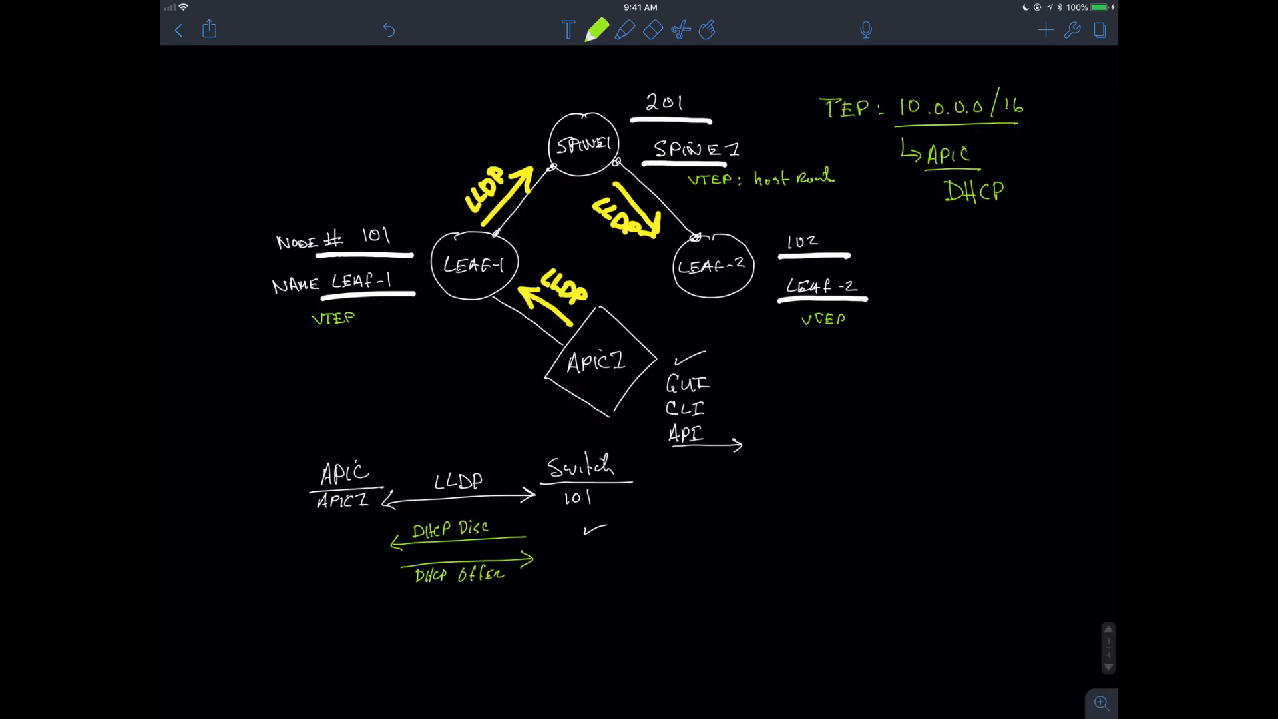
text(|Re)
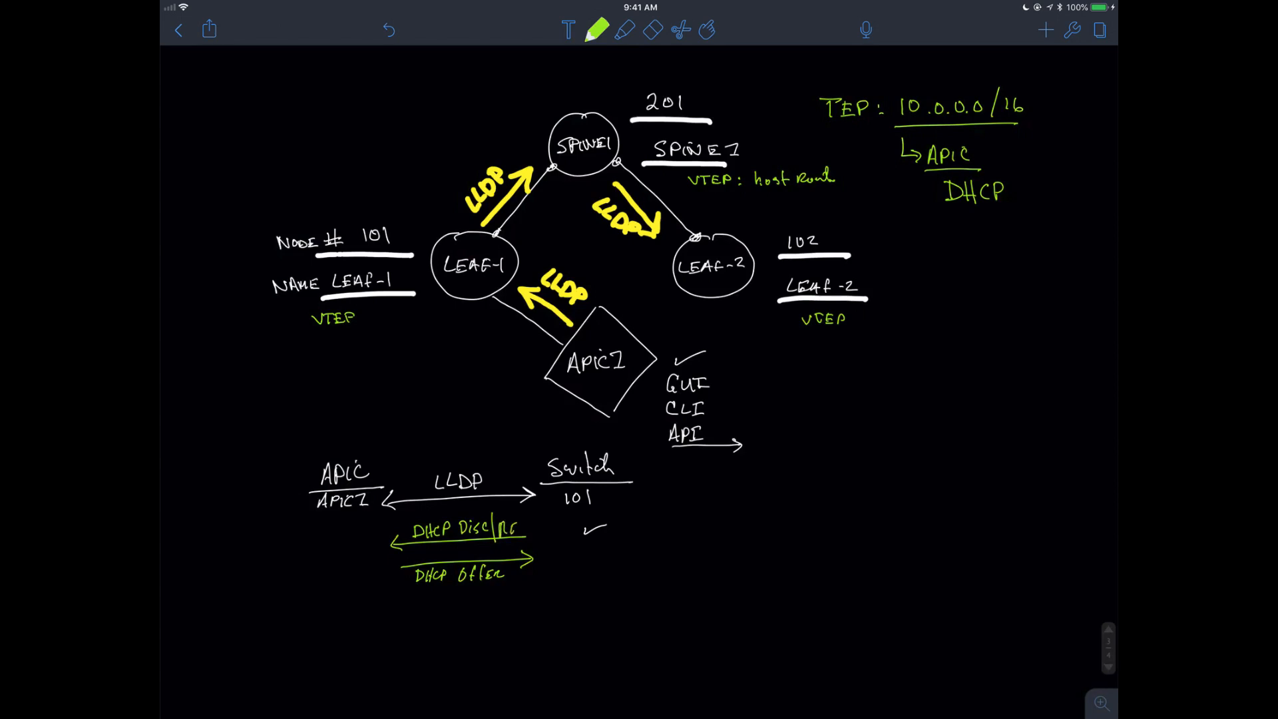
text(REQ)
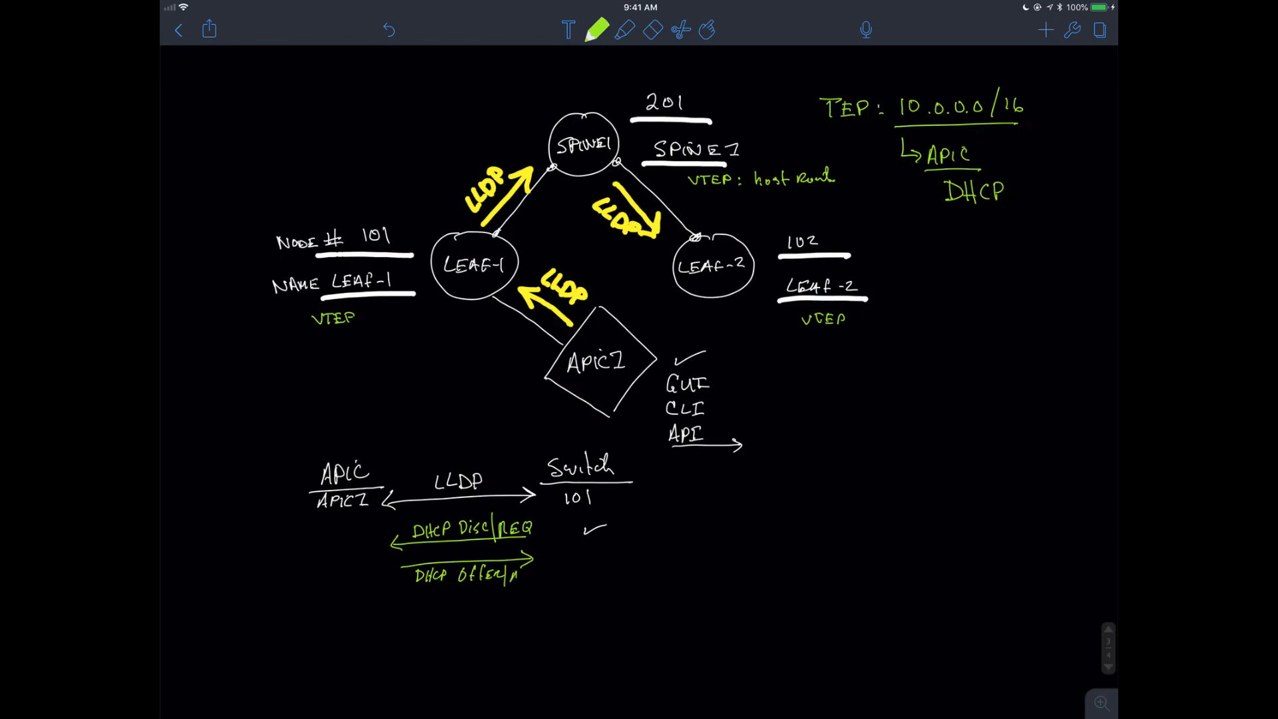
text(ACK)
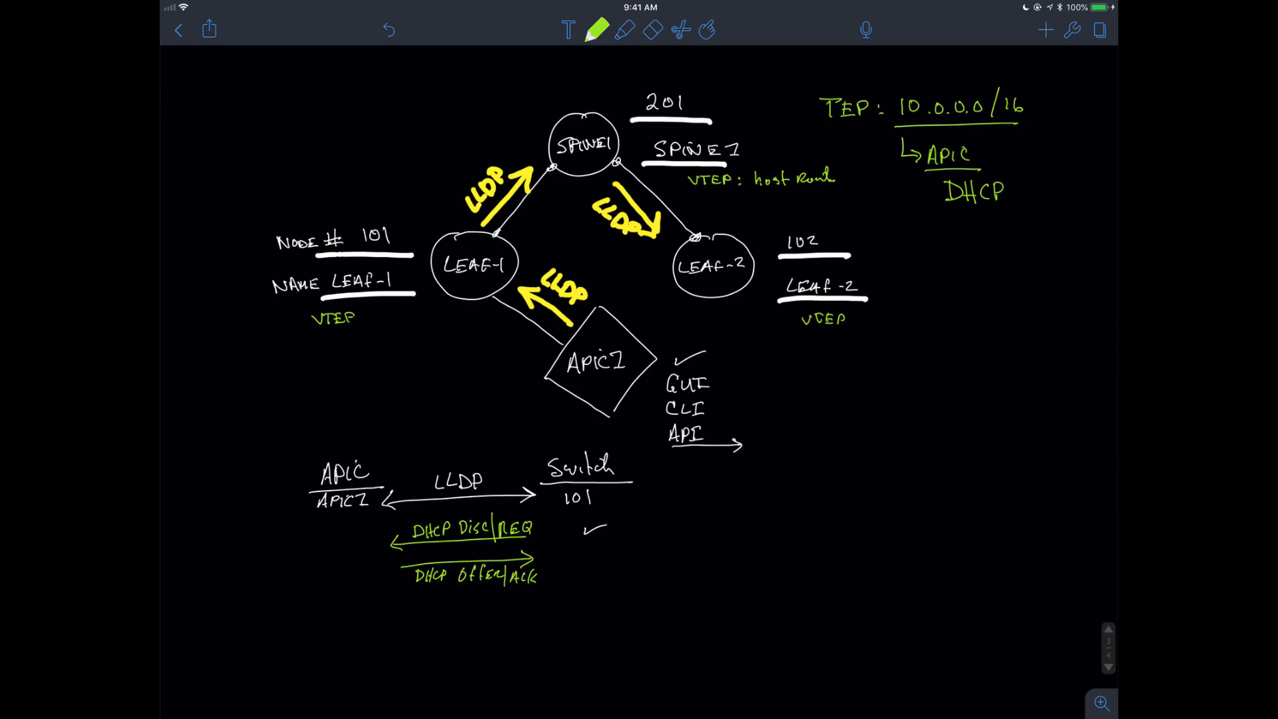
click(596, 31)
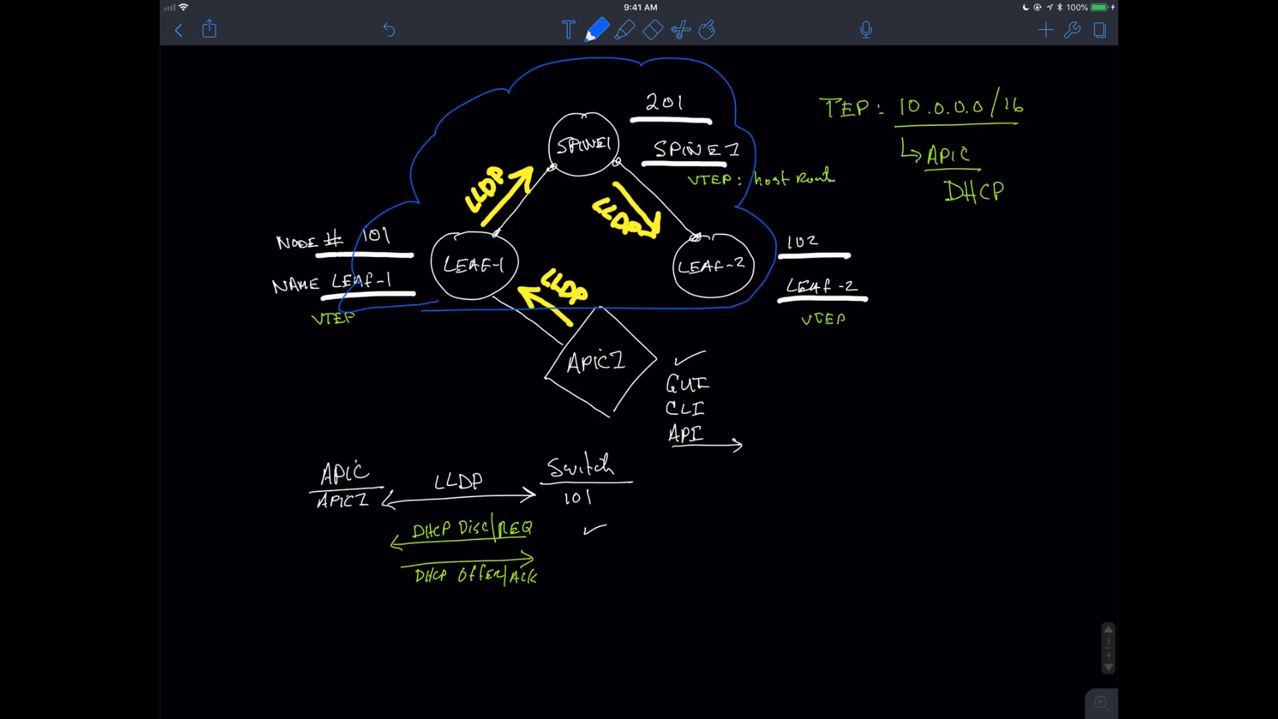
Step: Write the numbered bootstrap steps ① DHCP and ② LLDP inside the fabric cloud
click(597, 31)
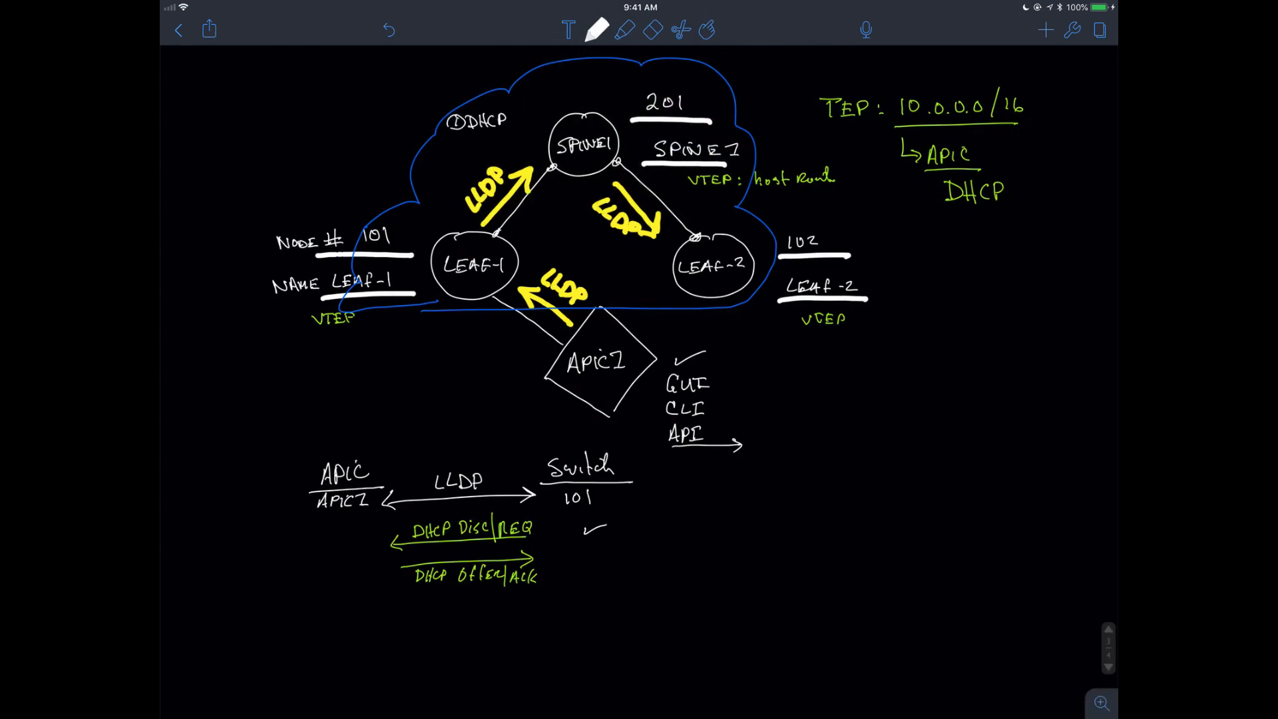
text(2)
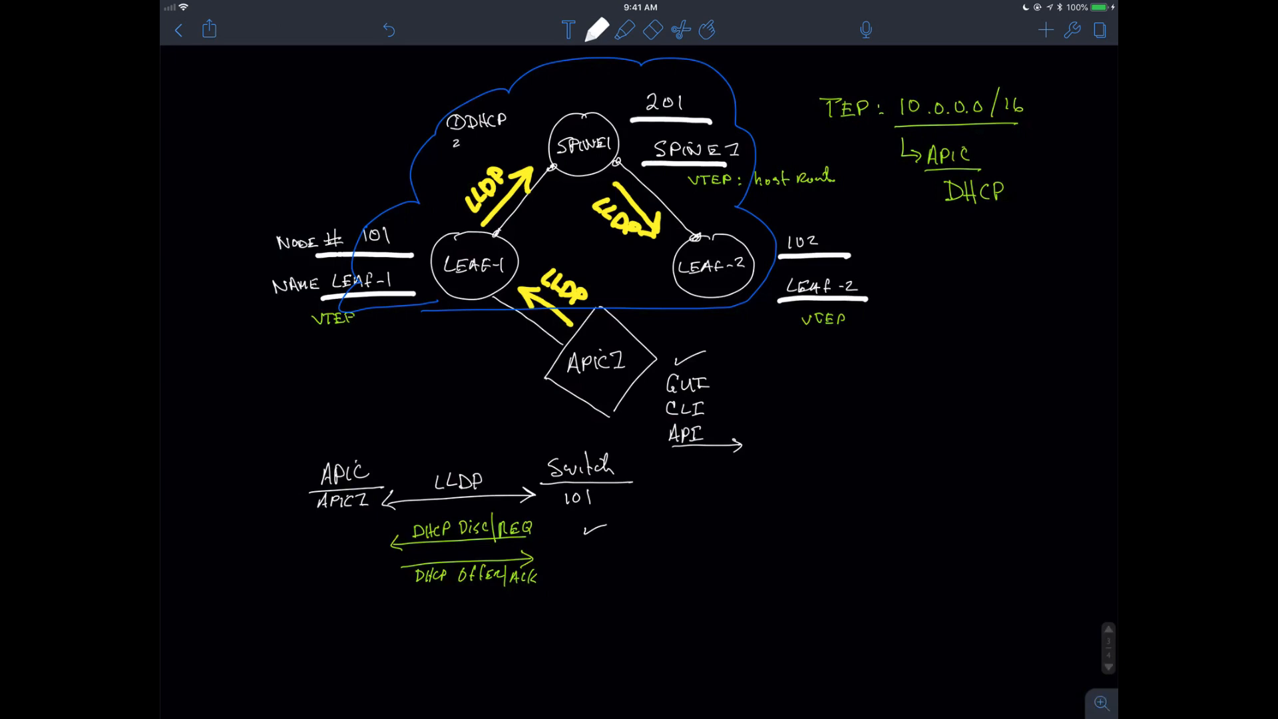
text(②LLI)
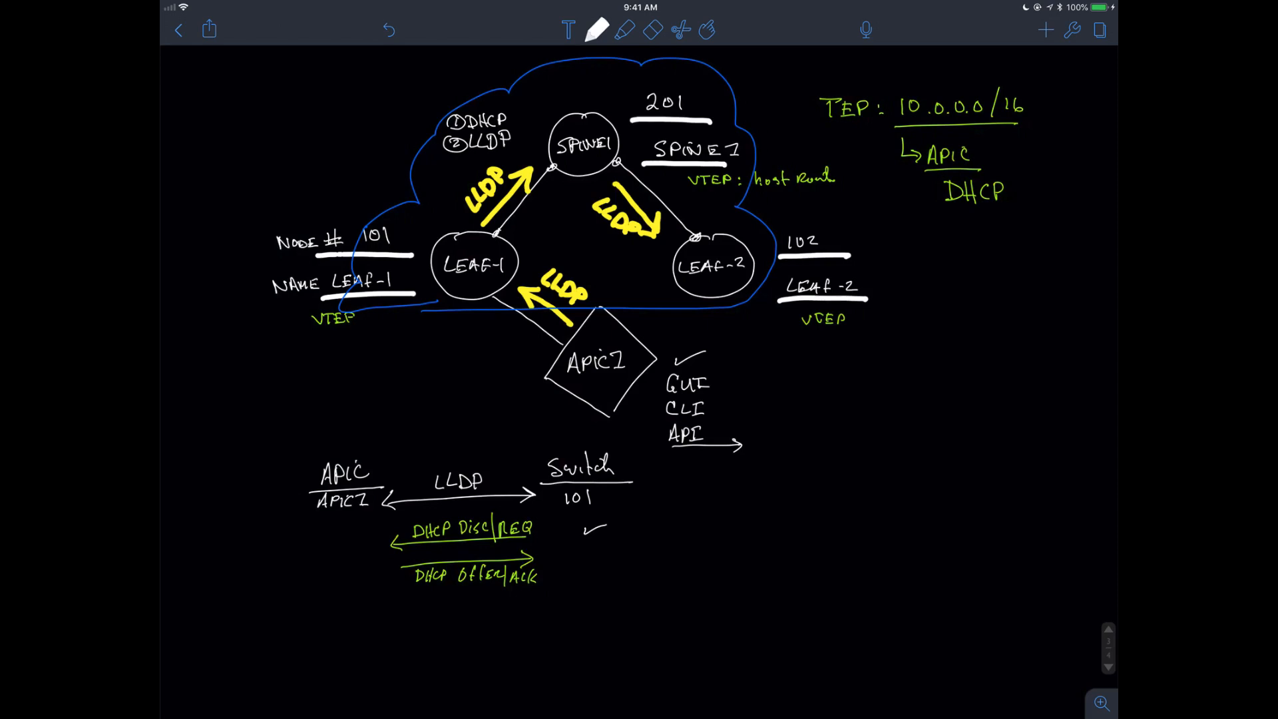
click(596, 30)
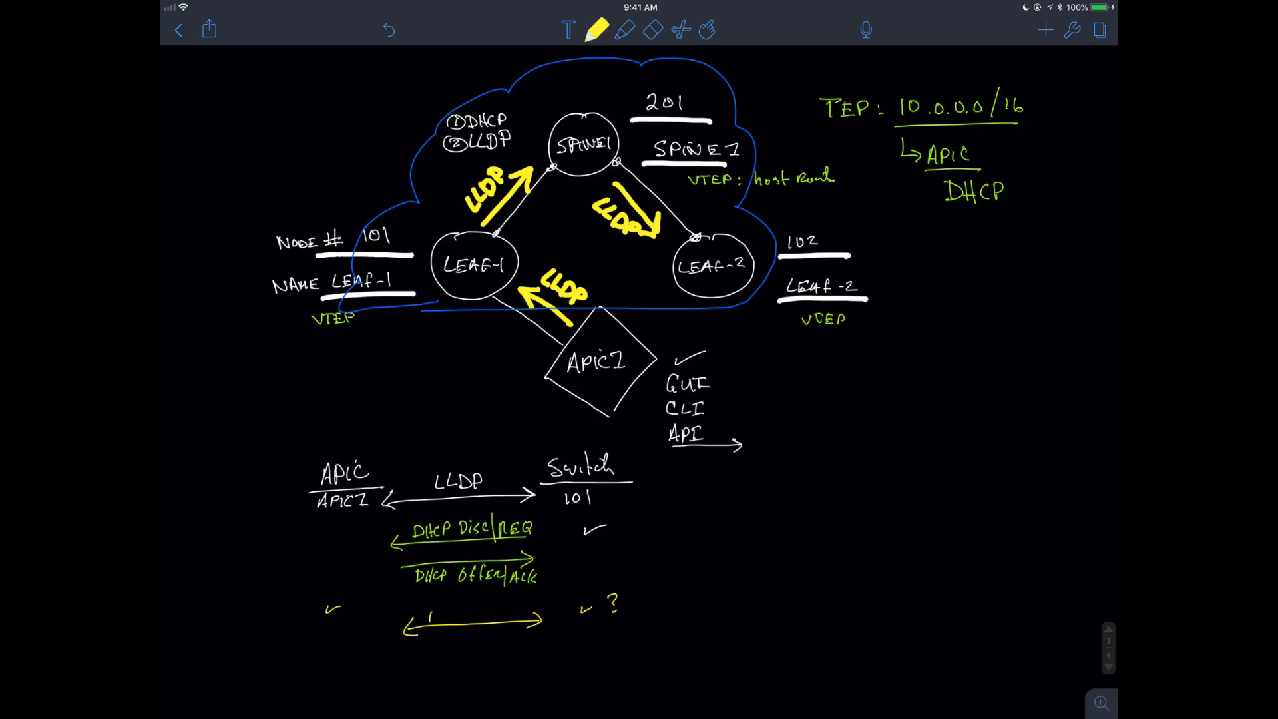
Step: Write the yellow HTTP GET Boot File and 200 GET OK exchange labels
text(HTTP)
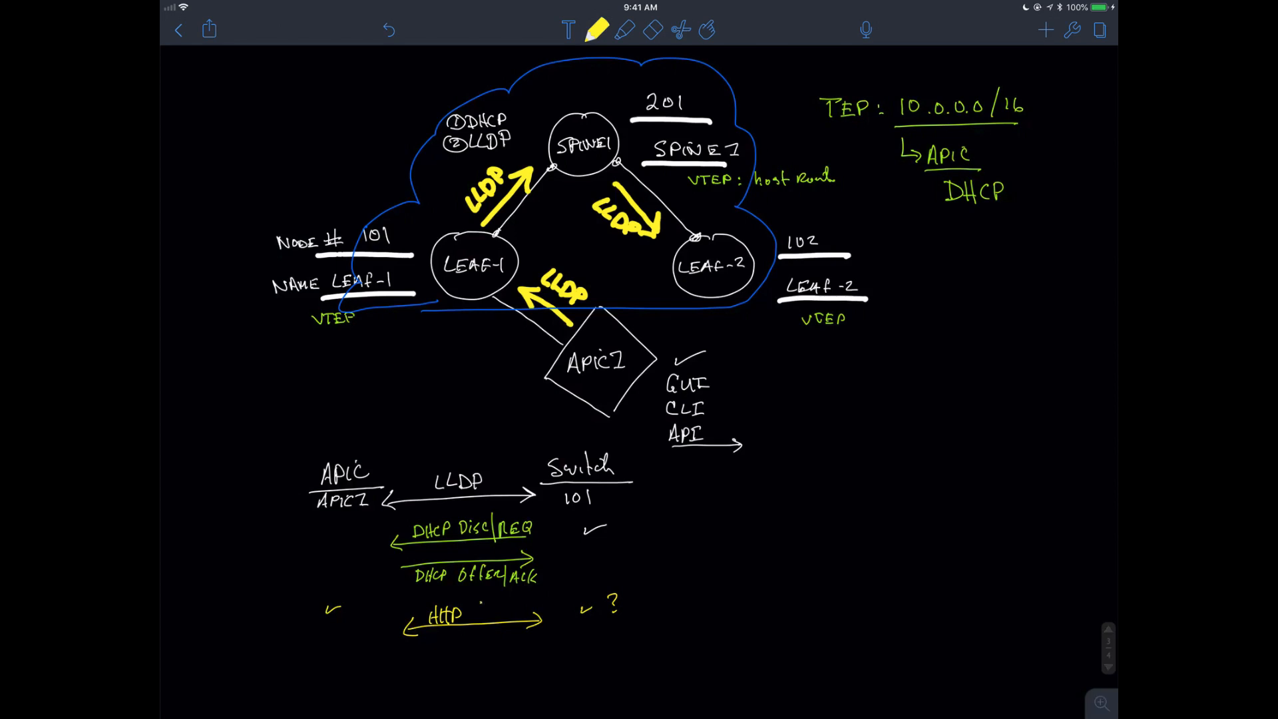
text(GET)
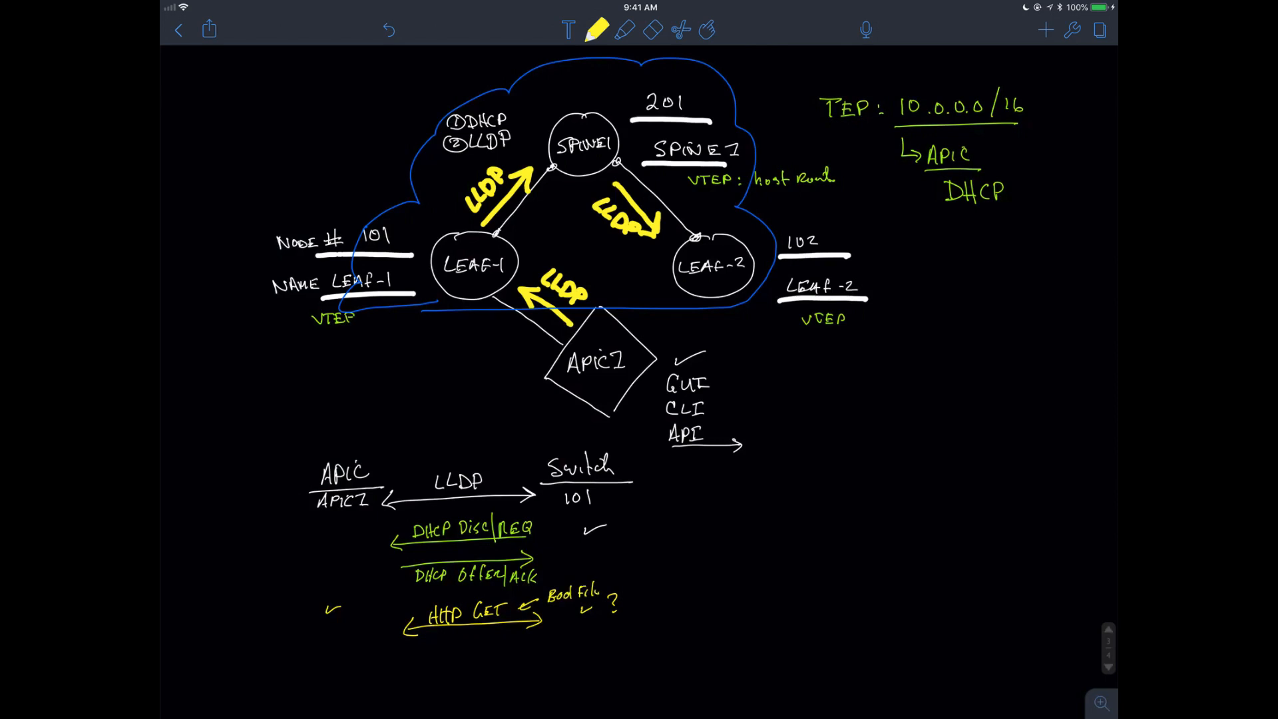
click(440, 633)
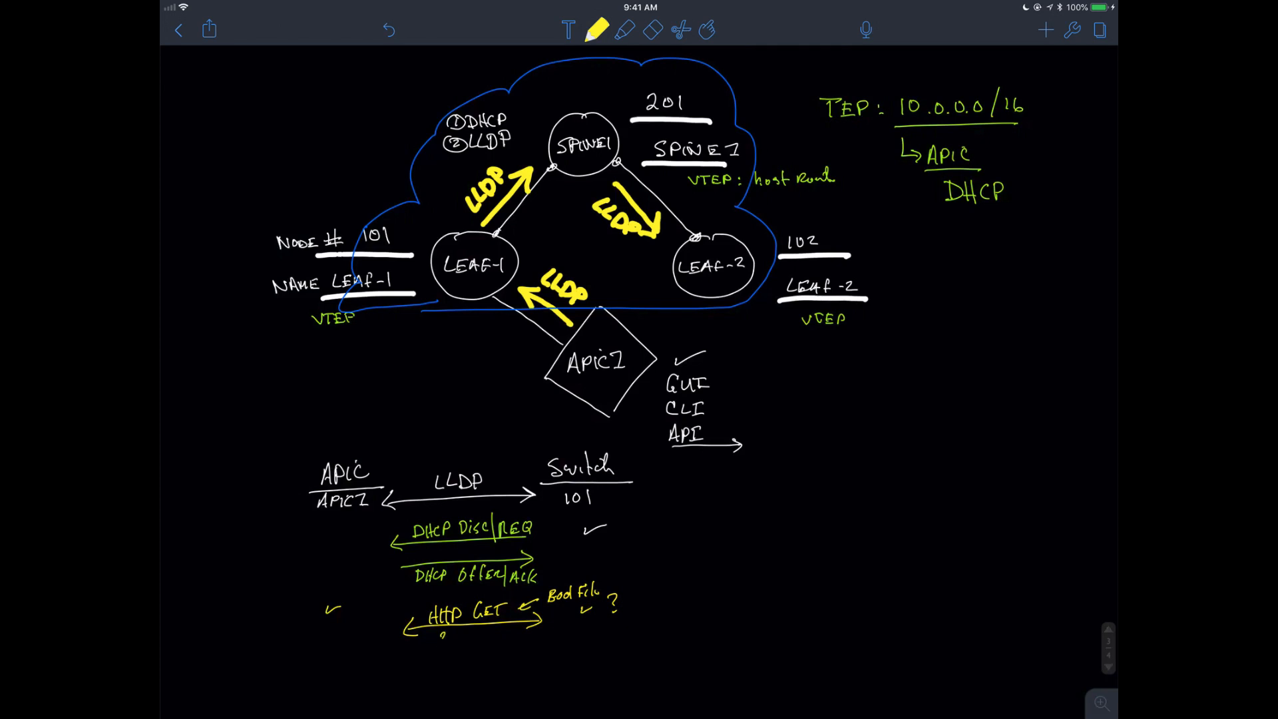
text(200)
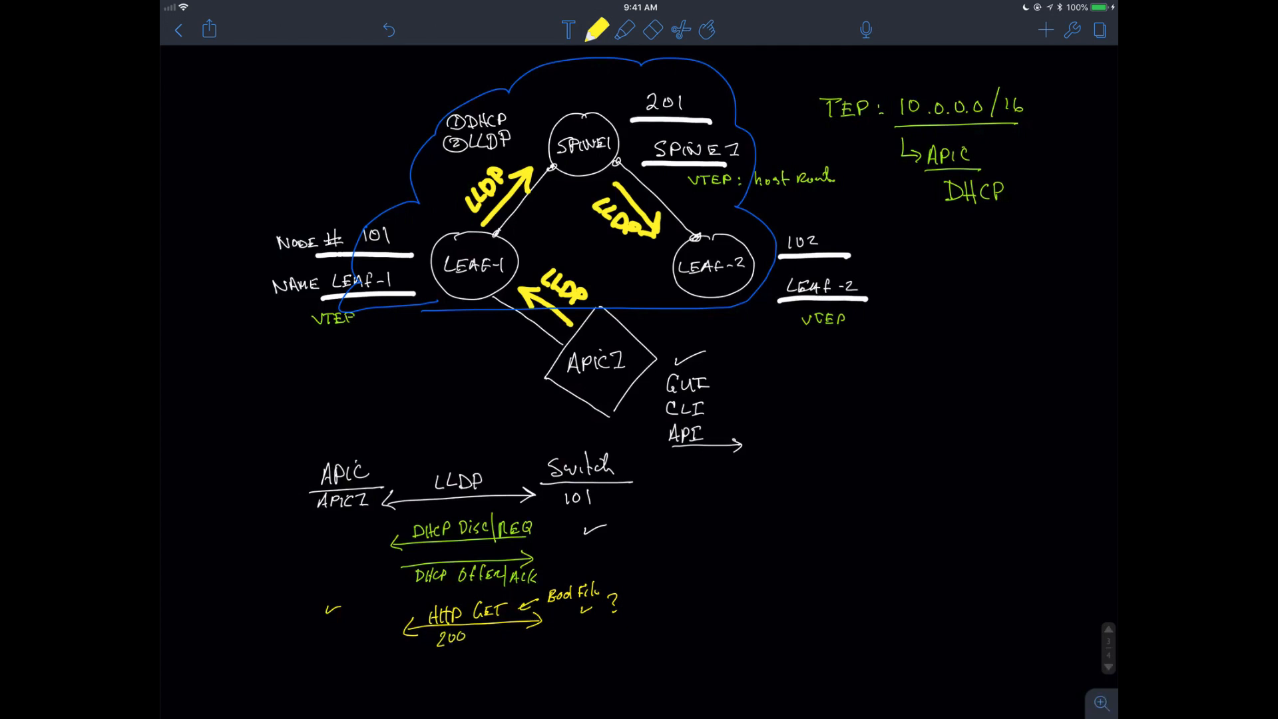
text(GET)
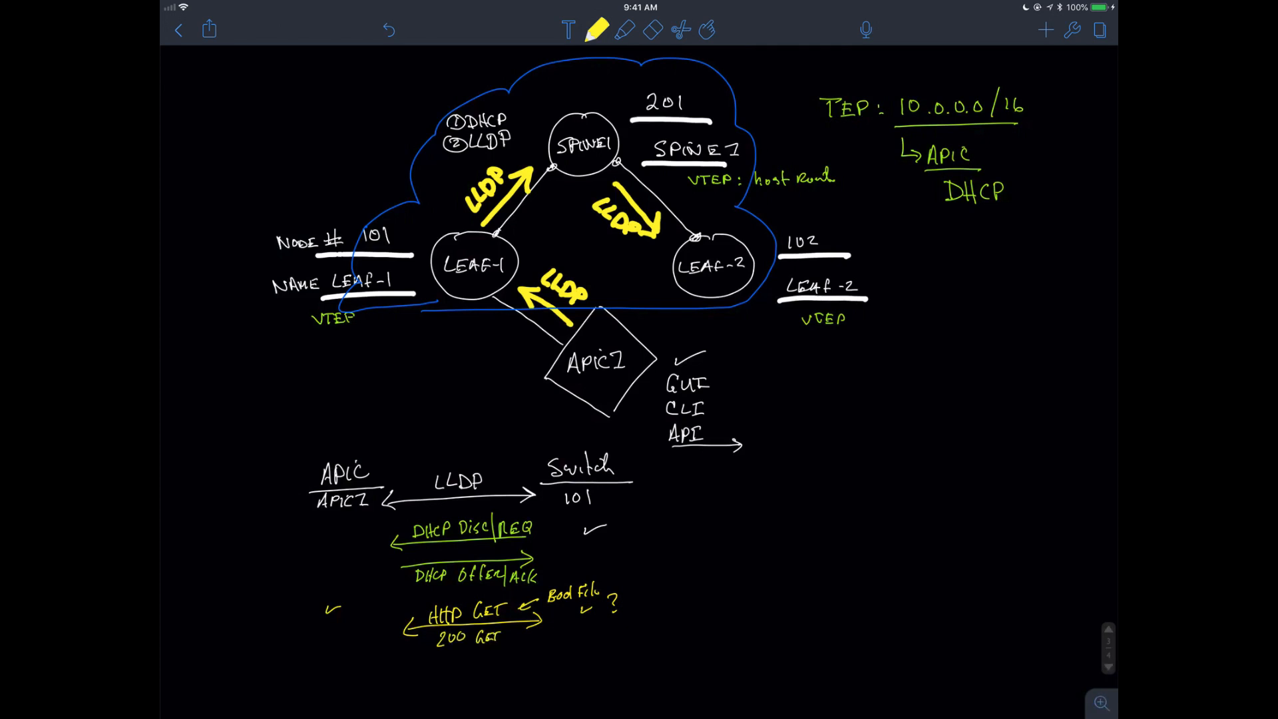
text(OK)
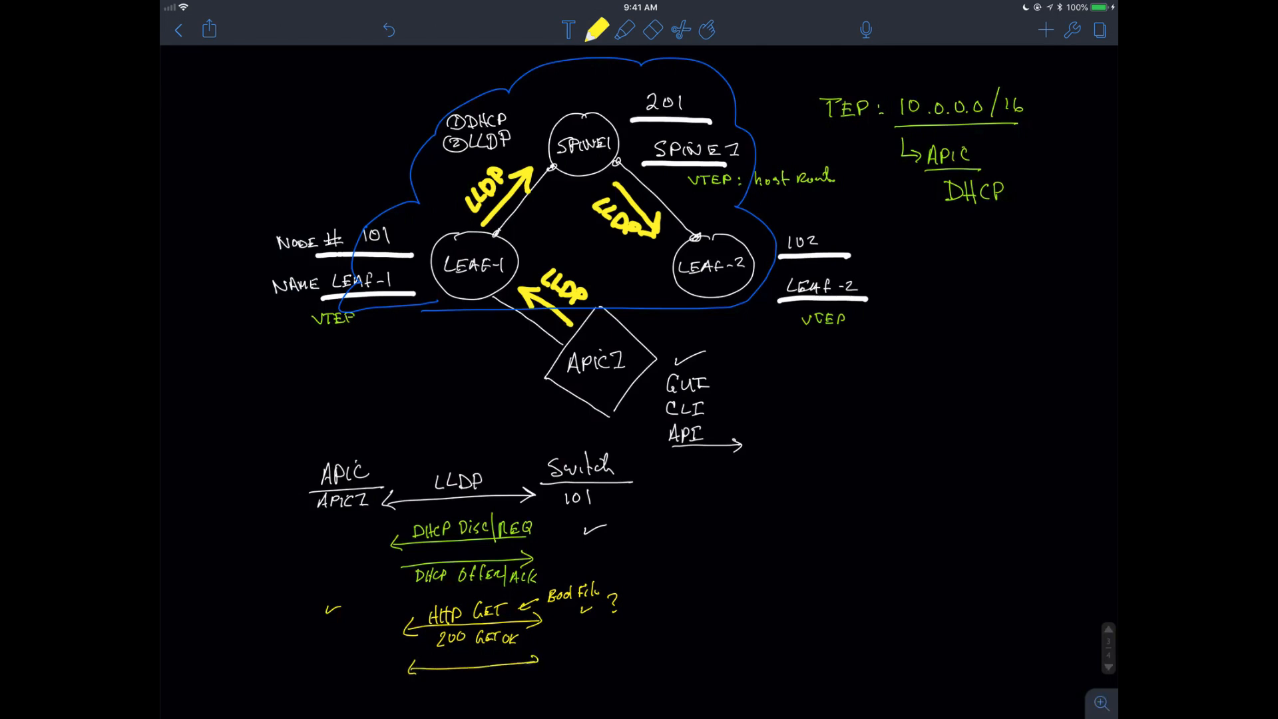
Step: Add the HTTP GET Firmware label and switch to red ink for the ③ IFM step
text(HTT)
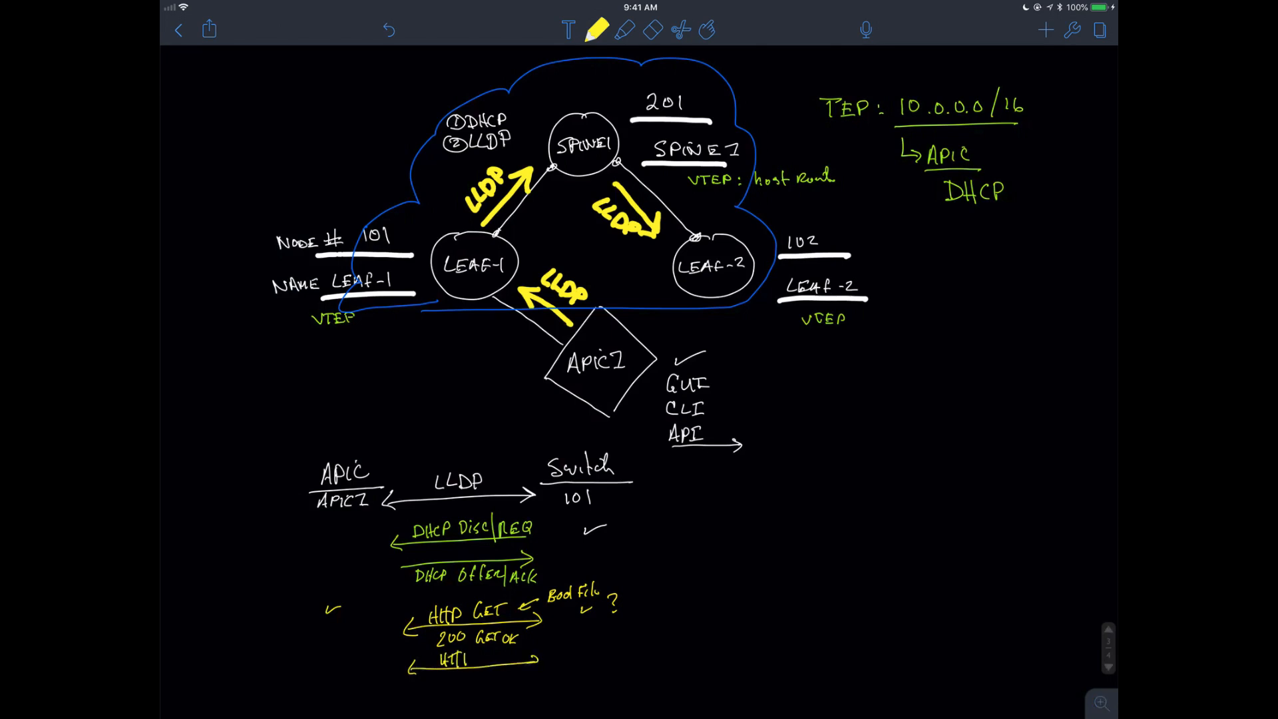
text(HTTP GET)
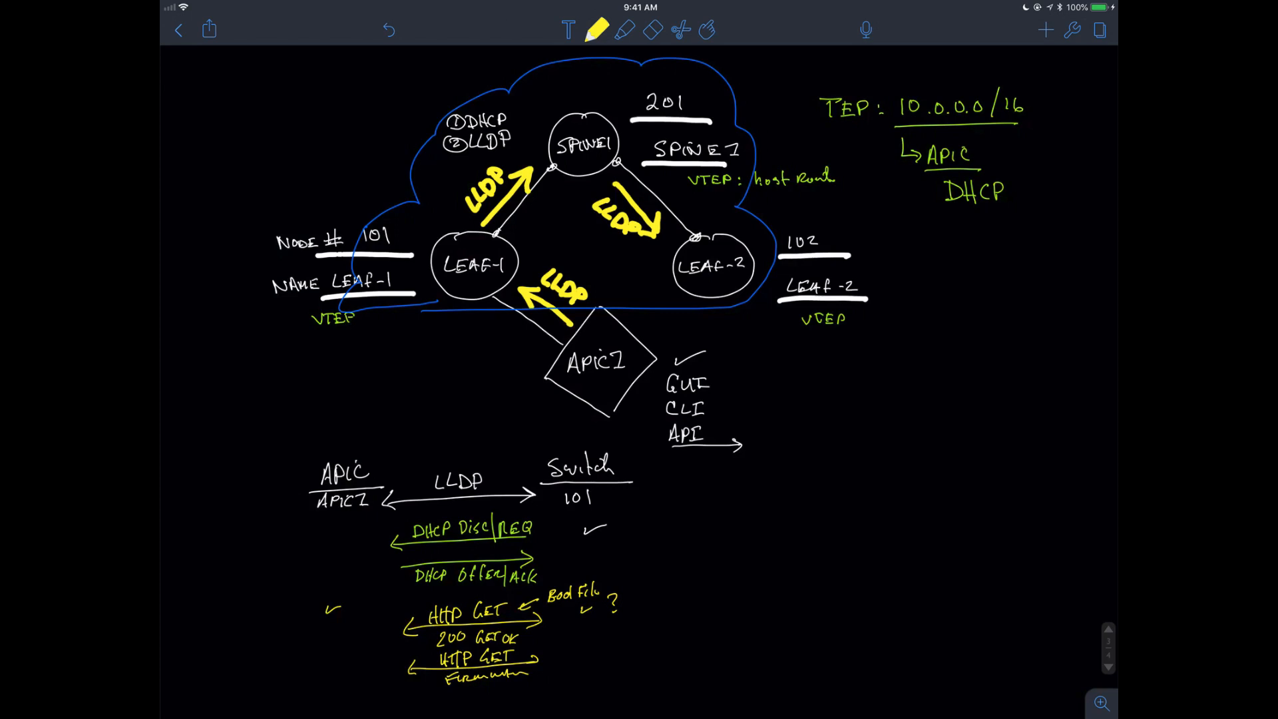
click(597, 31)
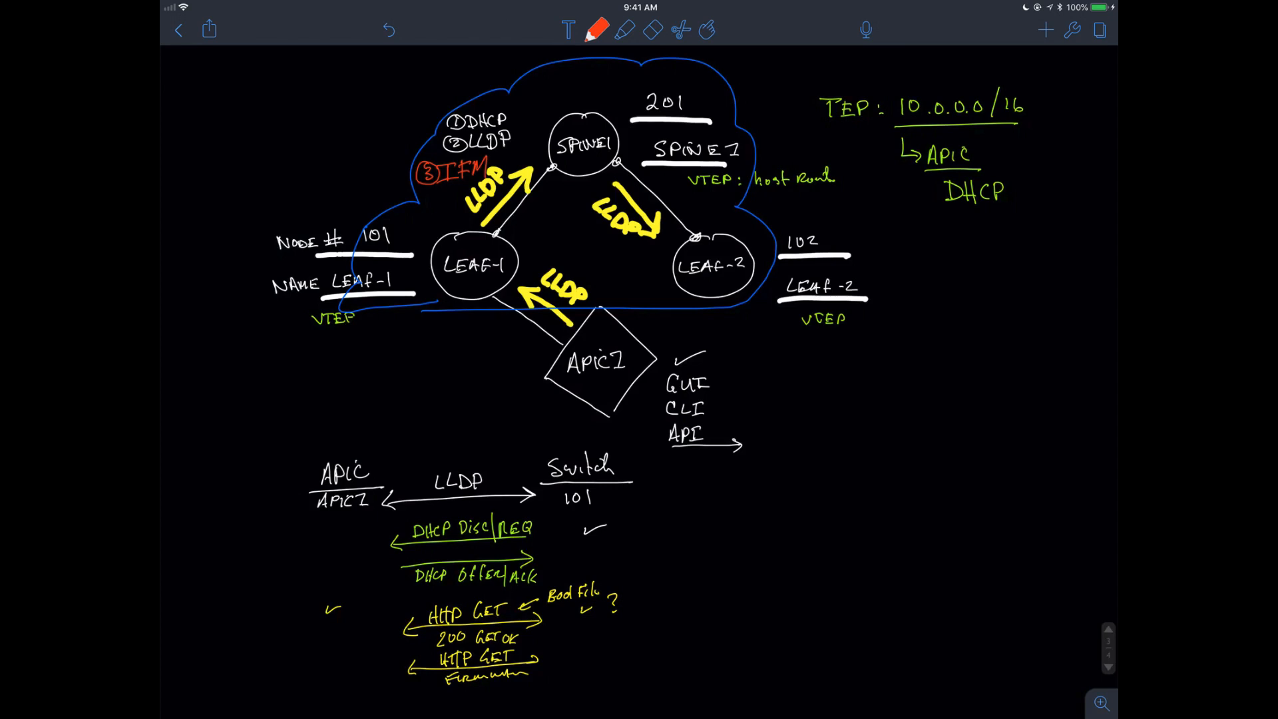
Step: Draw a red arrow to ③ IFM and write Policy Enforcement beside it
drag(337, 174, 399, 172)
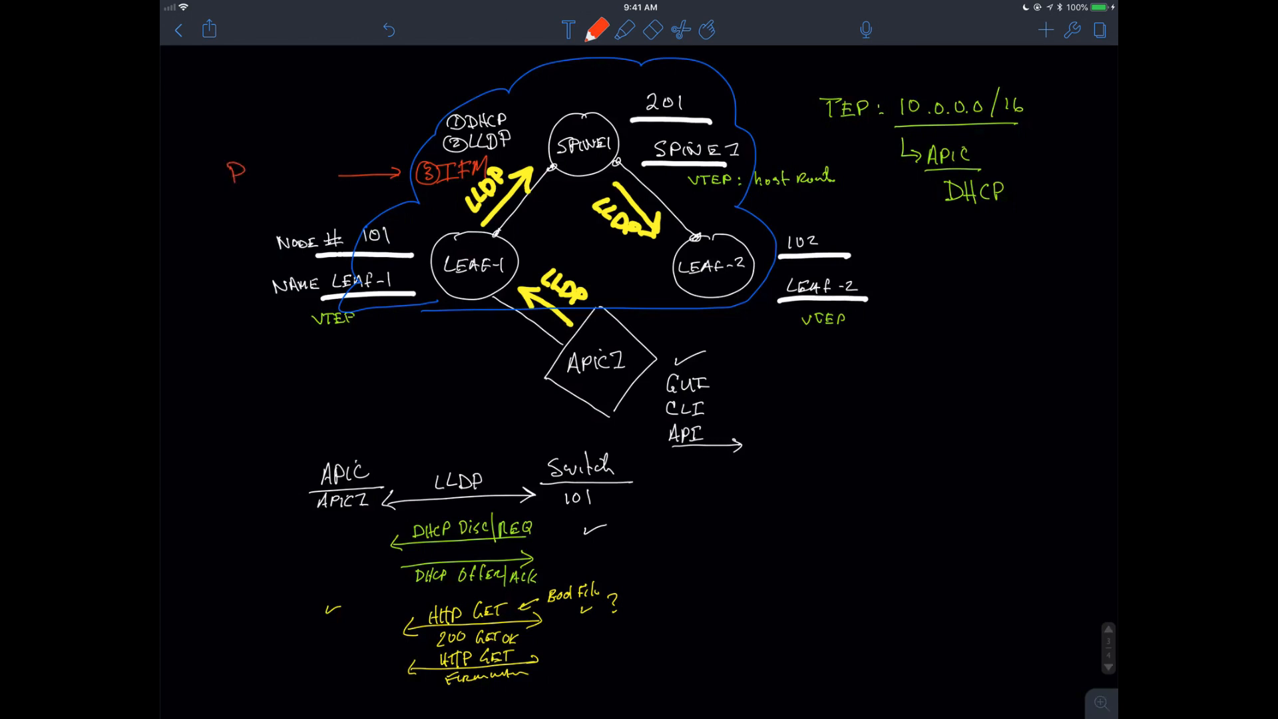
text(olicy)
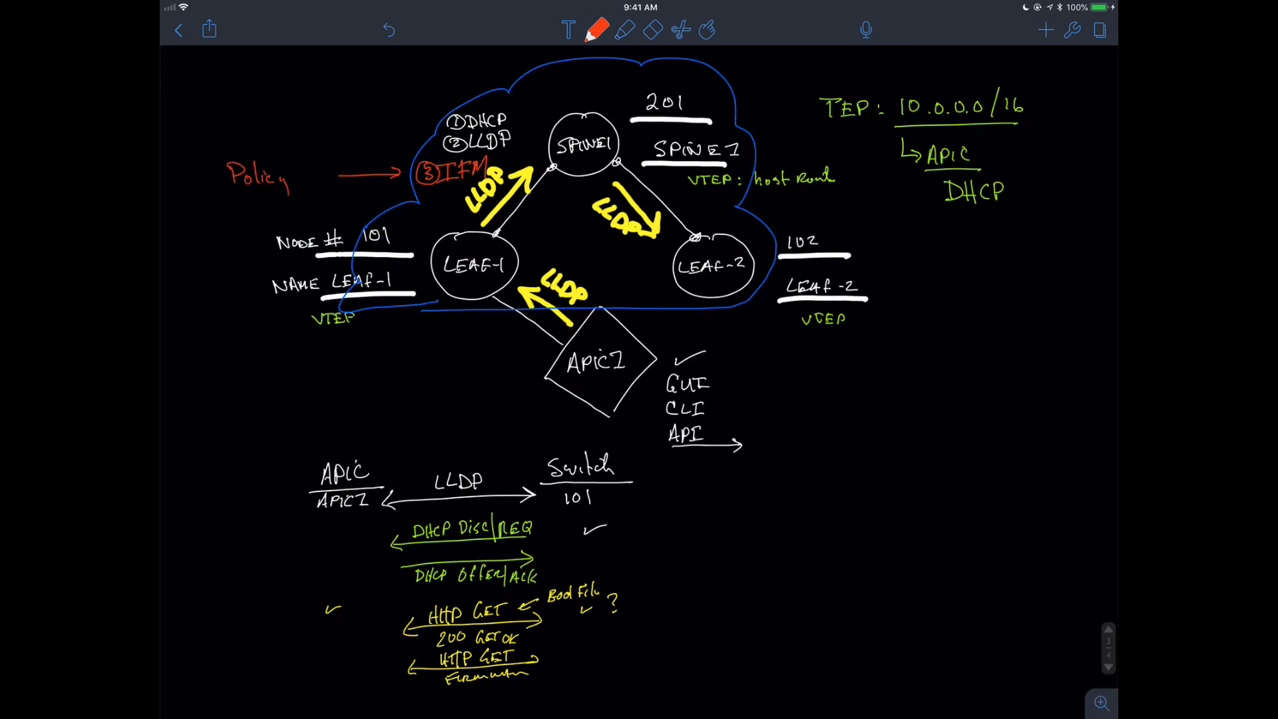
text(Enforce)
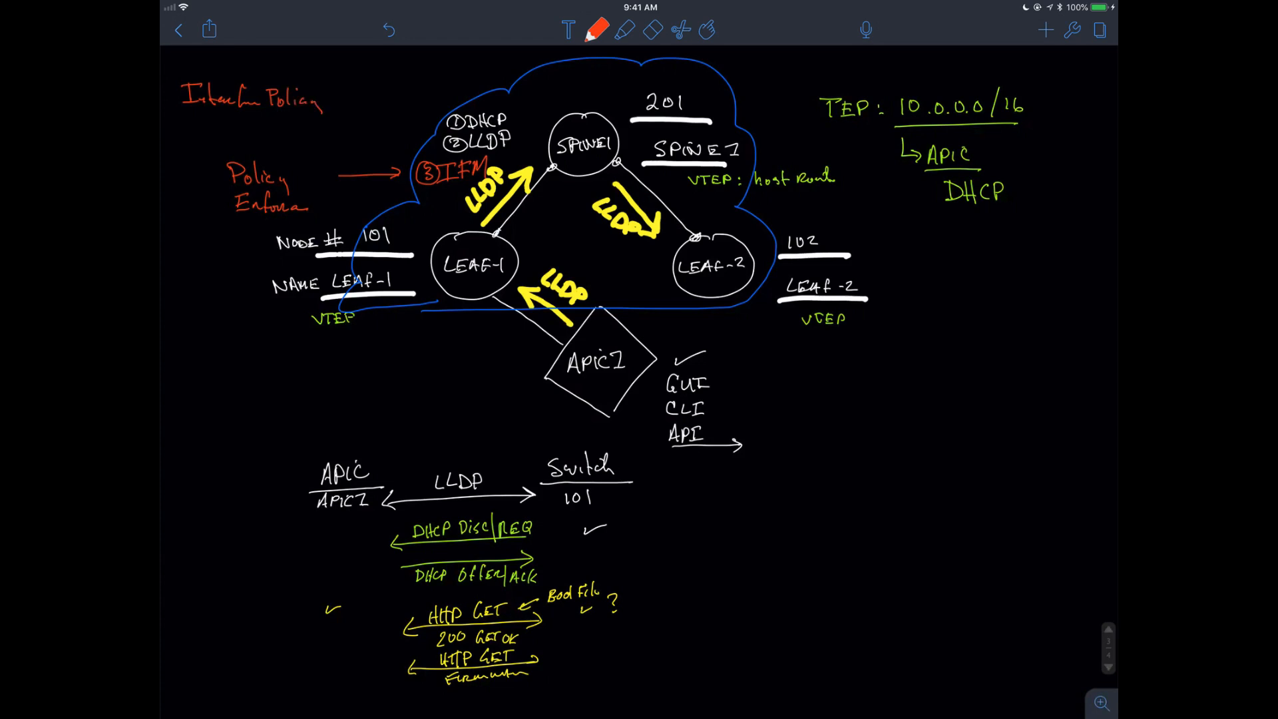
Step: Write the Interface Policy heading with a CDP note at top-left and circle the policy note
text(CPP c)
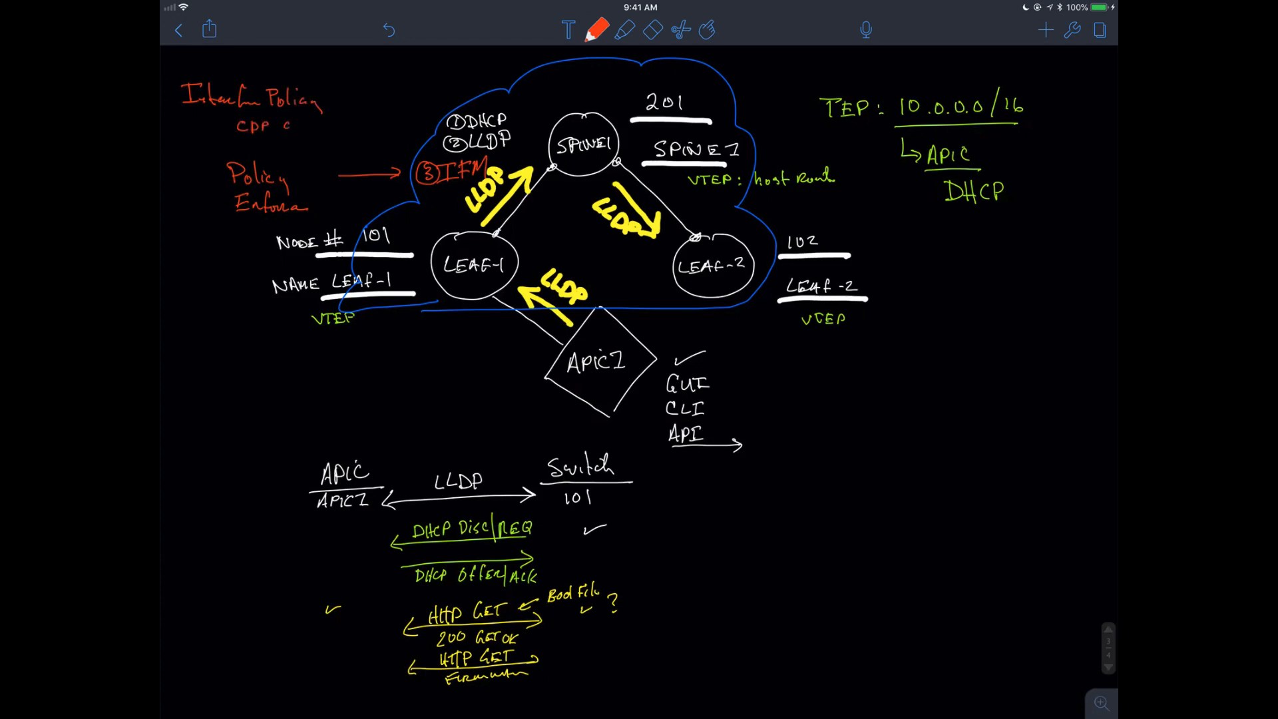
drag(196, 135, 196, 203)
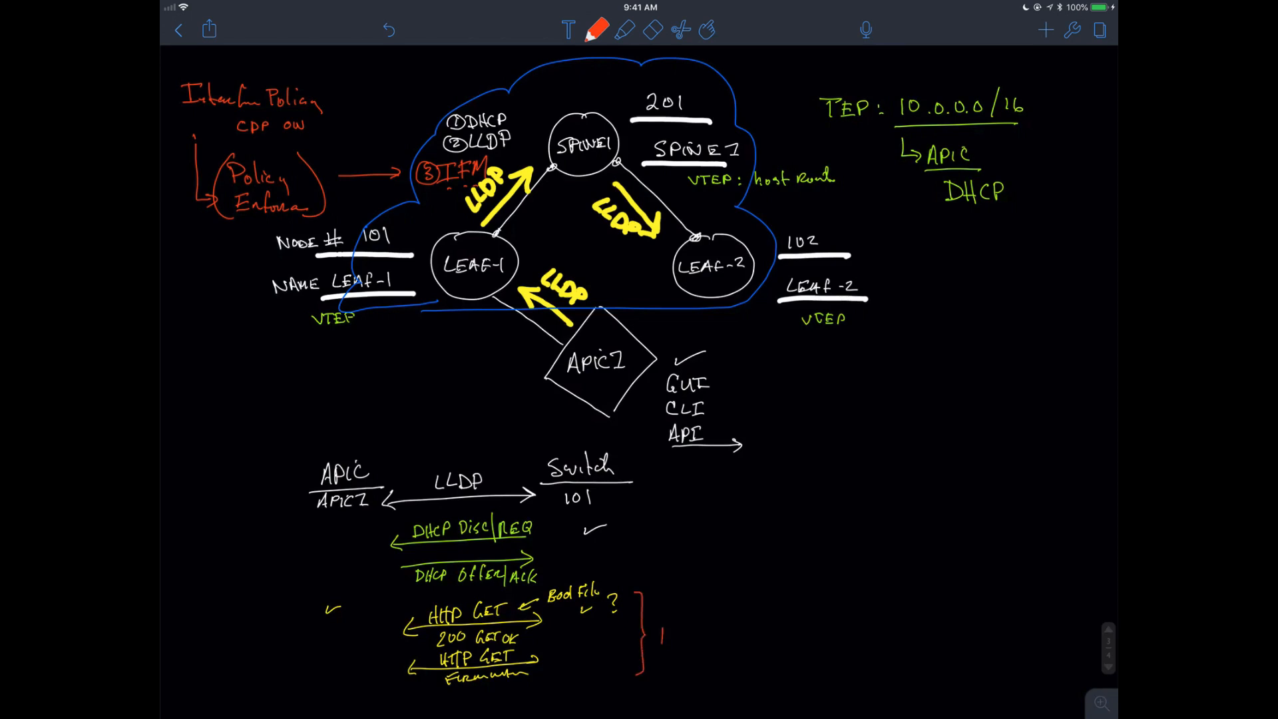
Step: Label the red bracket beside the HTTP exchanges as HTTP GET Port 7777
text(HTTP)
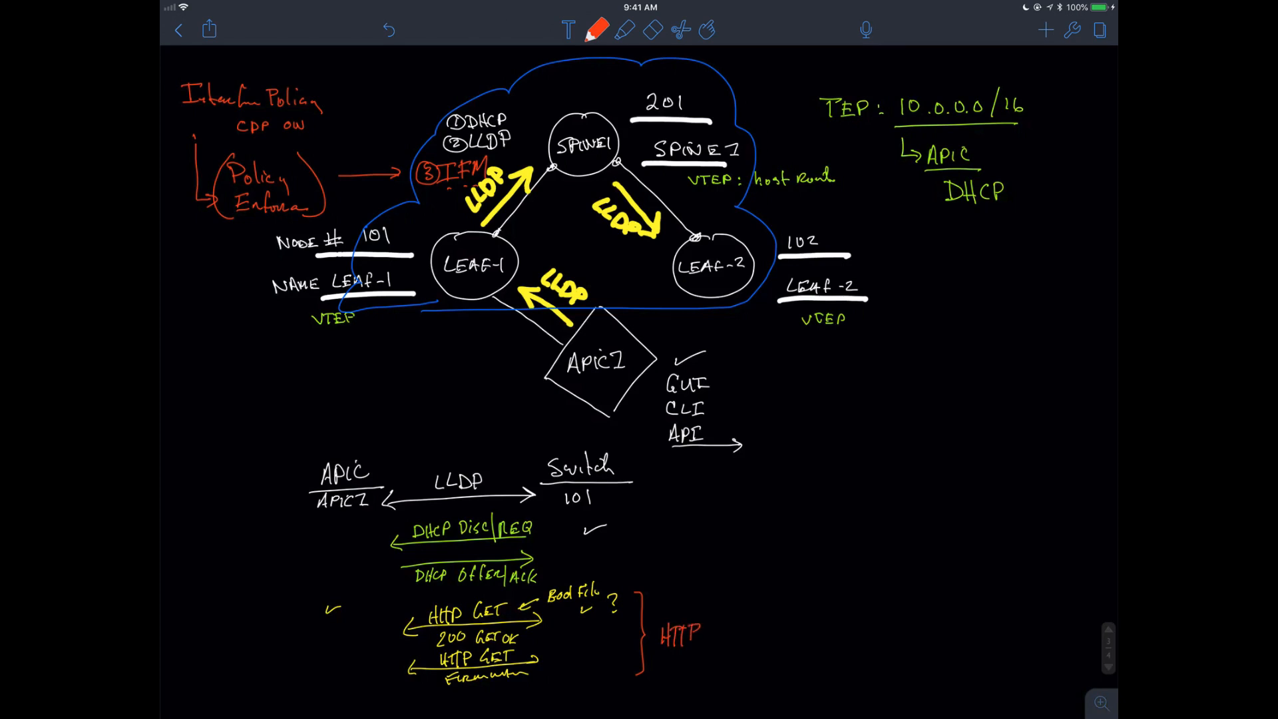
text(GET)
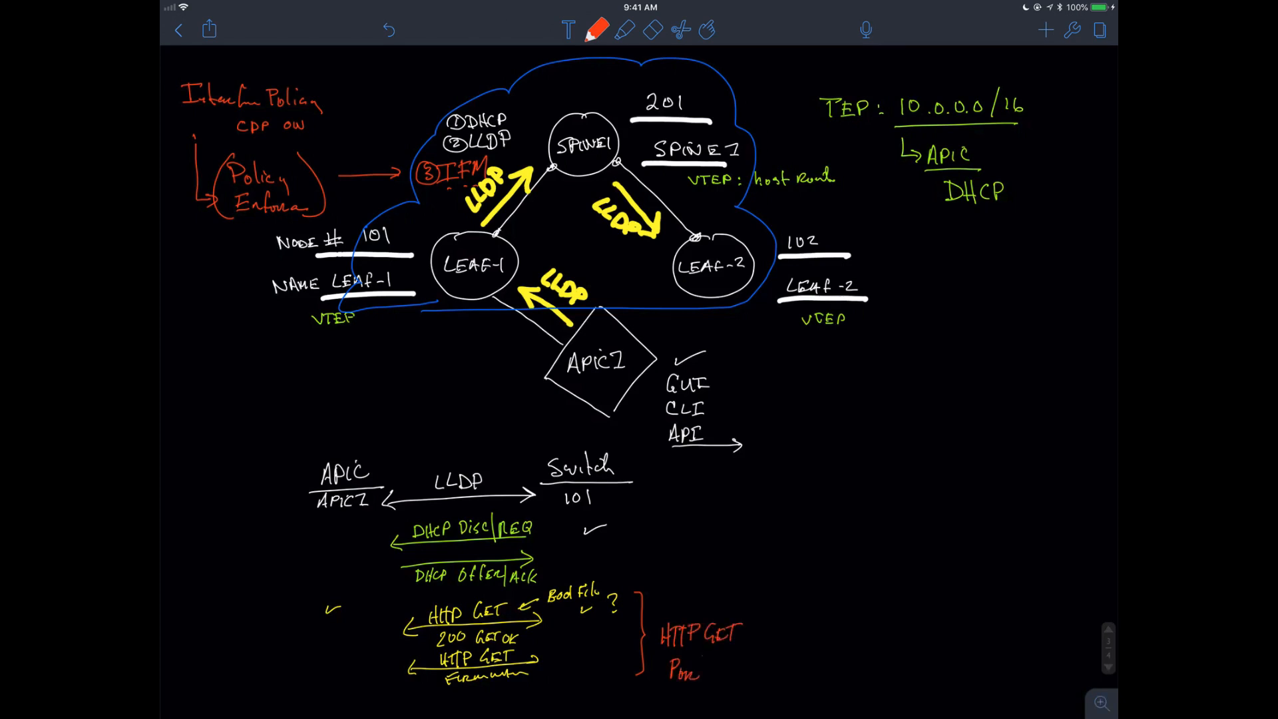
text(7777)
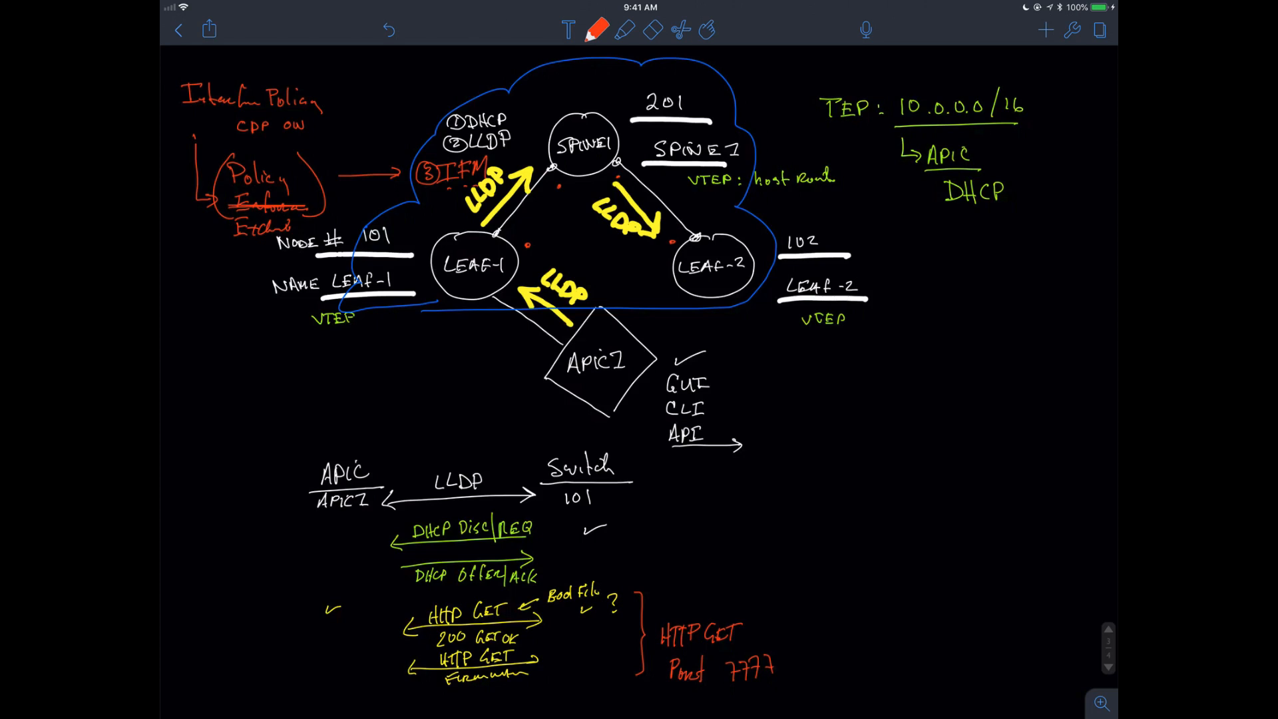
Step: In orange, write 3 Intra-fabric Messages and SSL (CMCA) below the diagram
click(596, 30)
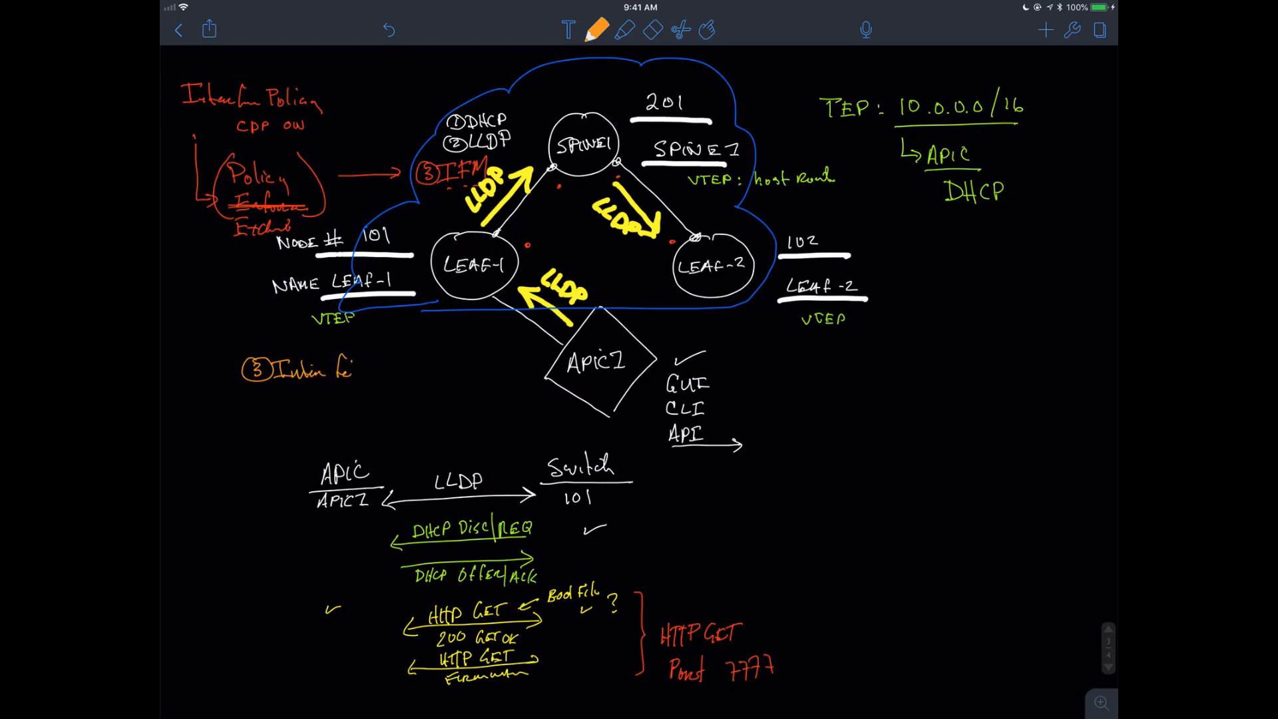
text(Messag)
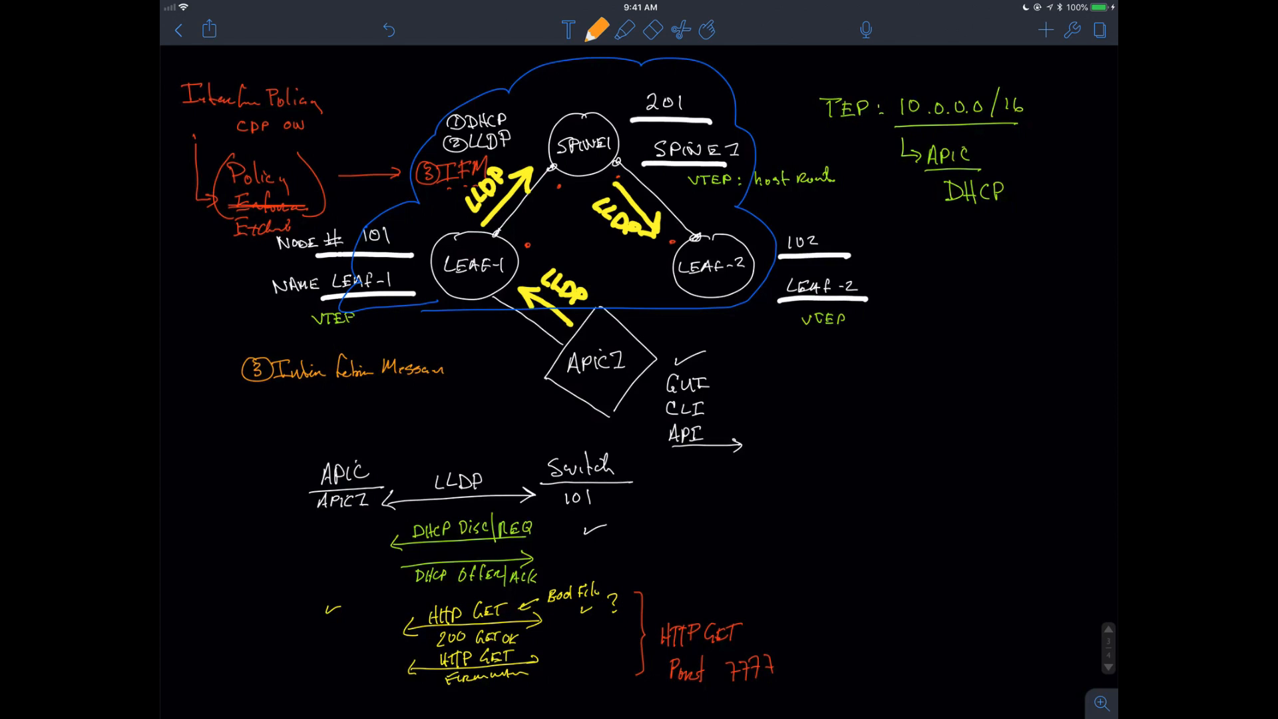
text(SSL(CMCA)
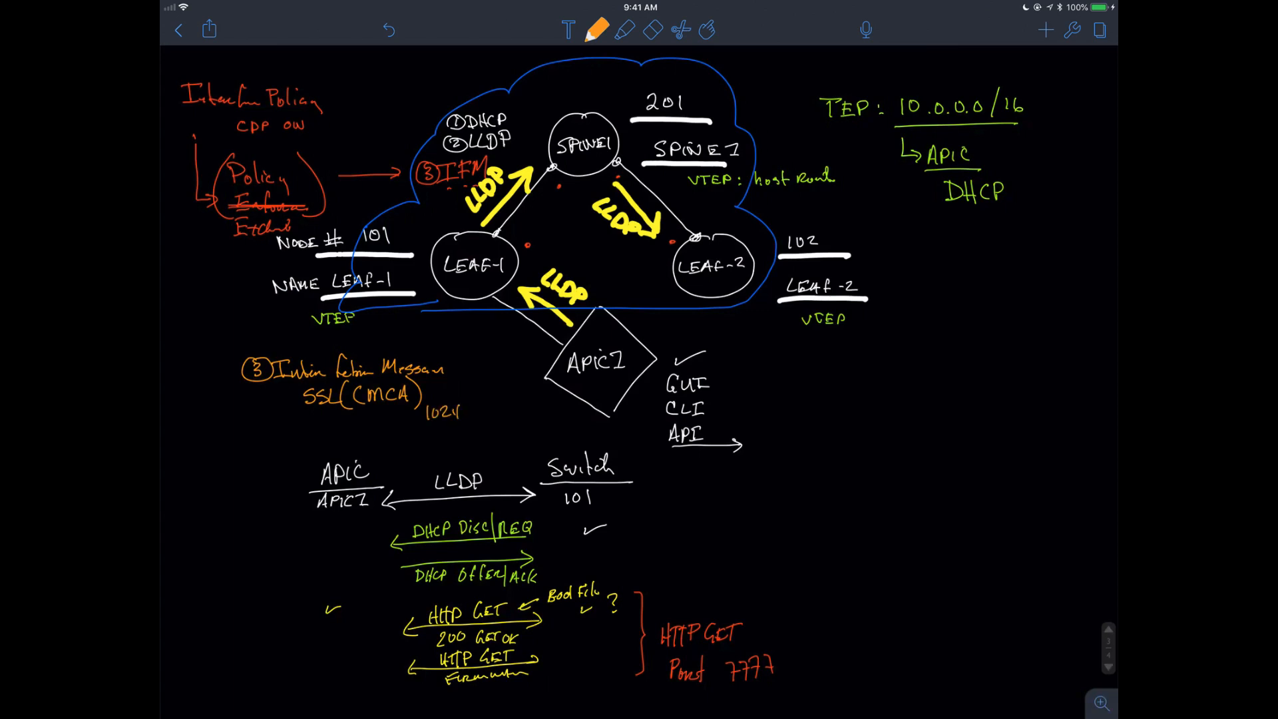
Step: Add the 1024-bit SSL line with an NTP note and arrows beneath it
text(bit 5)
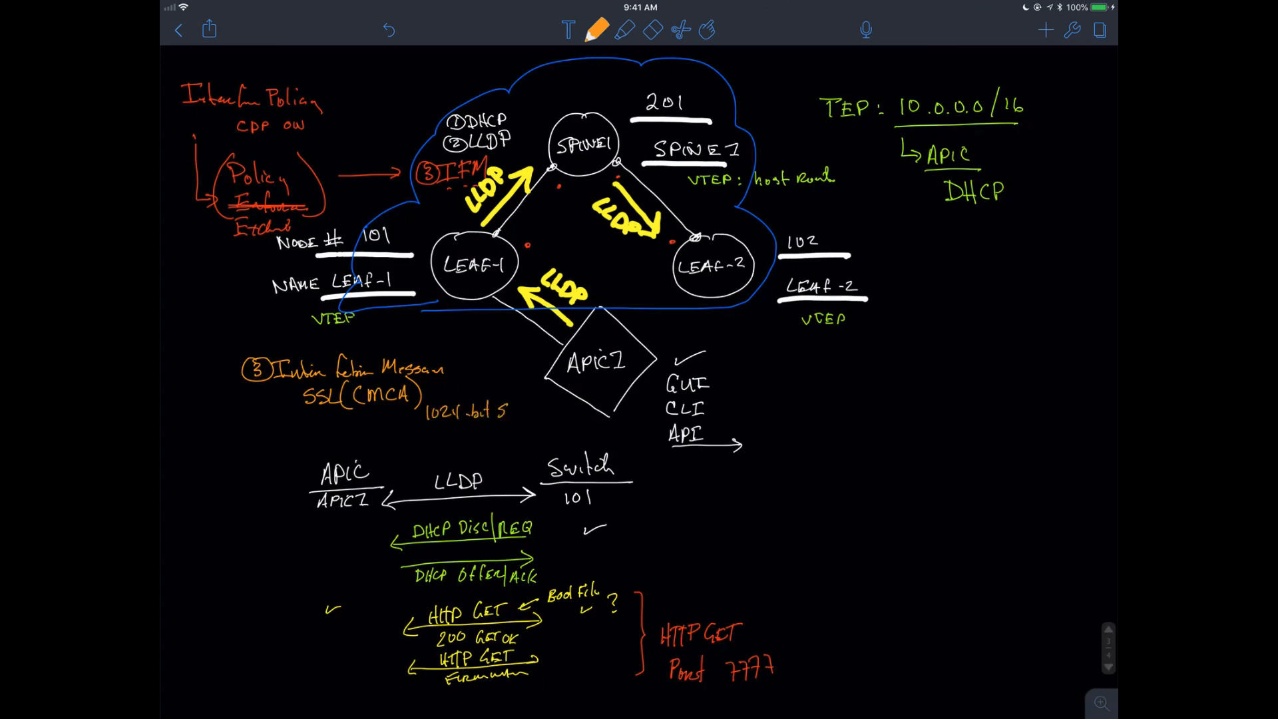
text(SSC)
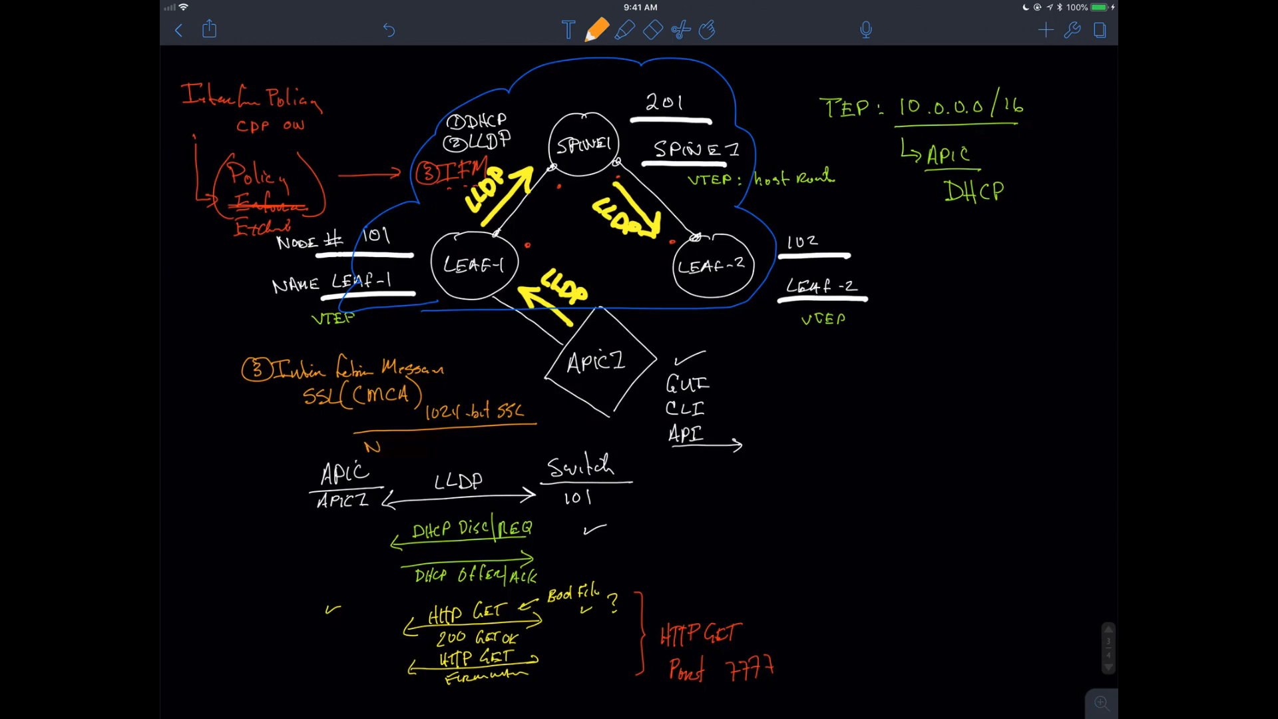
text(NTP)
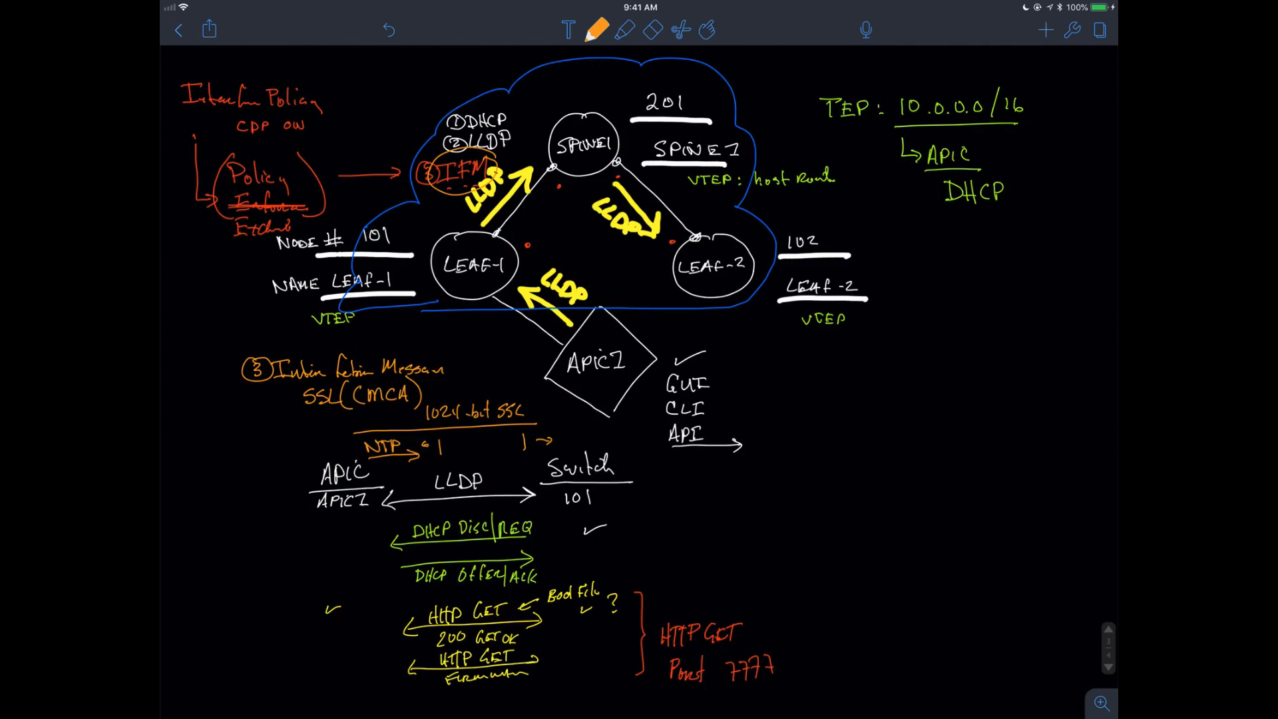
Step: Start the right-side numbered list with 1) Boot Strap APIC below LEAF-2
click(595, 31)
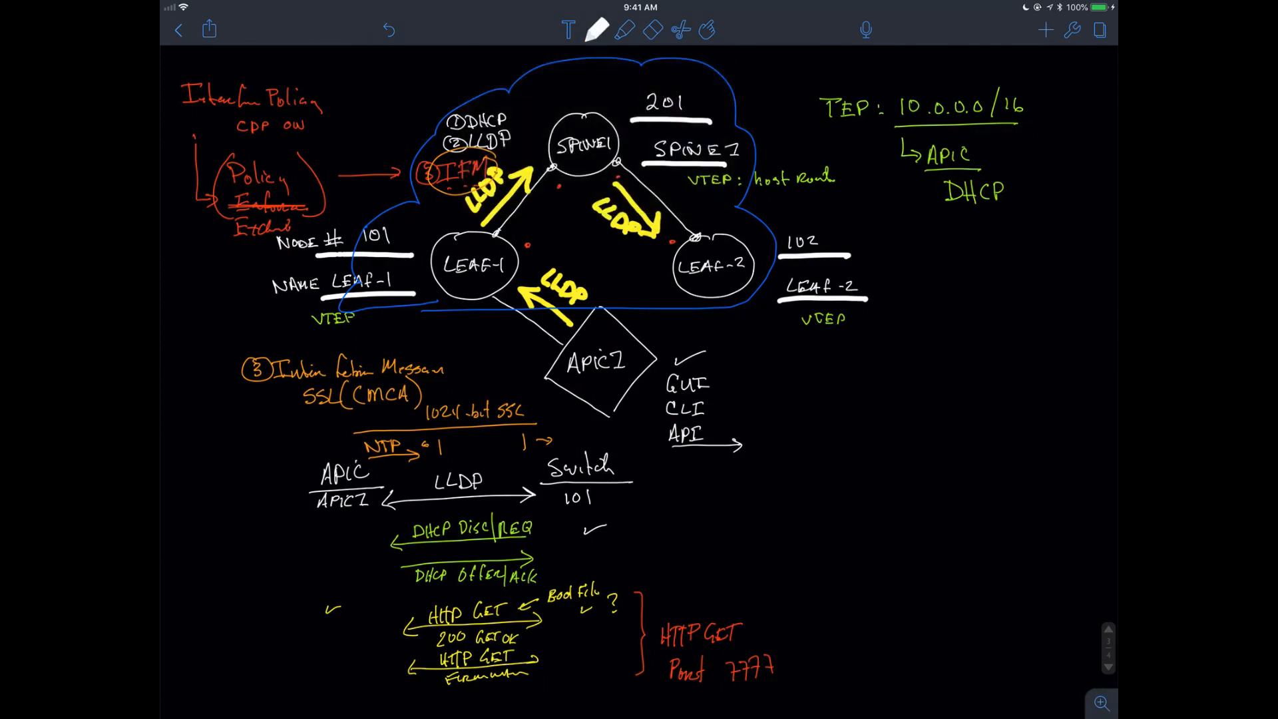
click(811, 355)
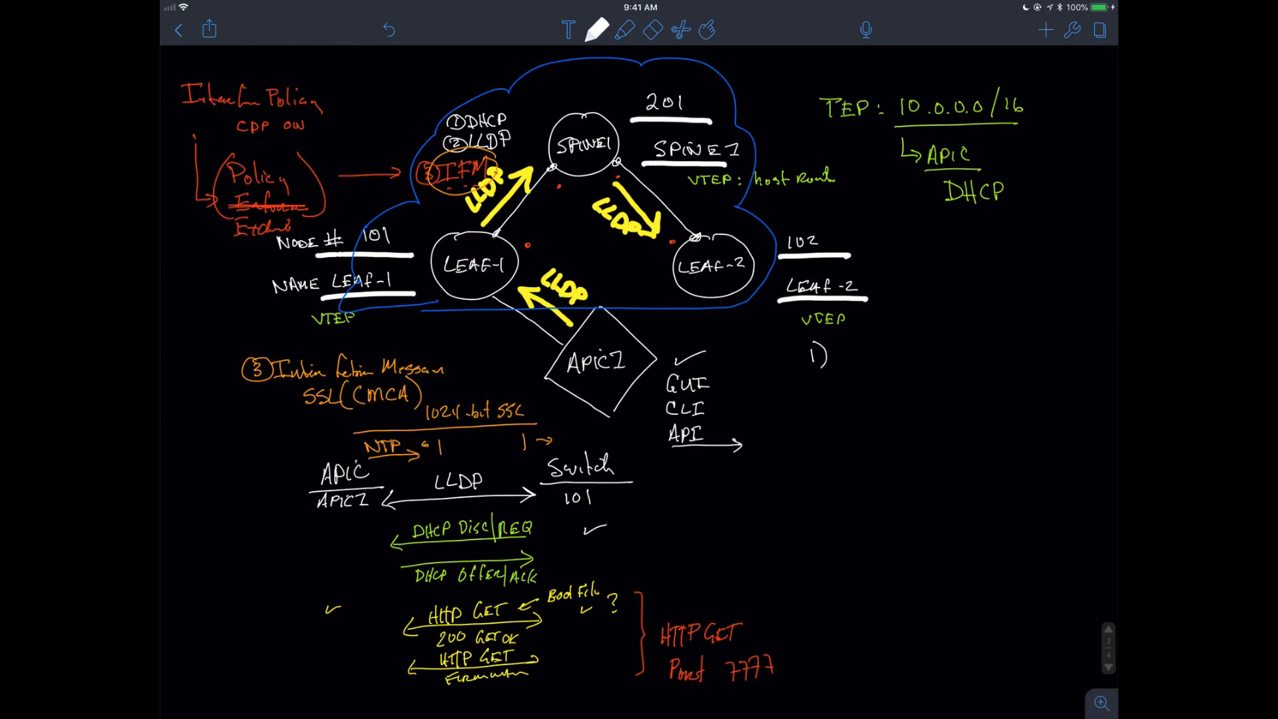
text(P)
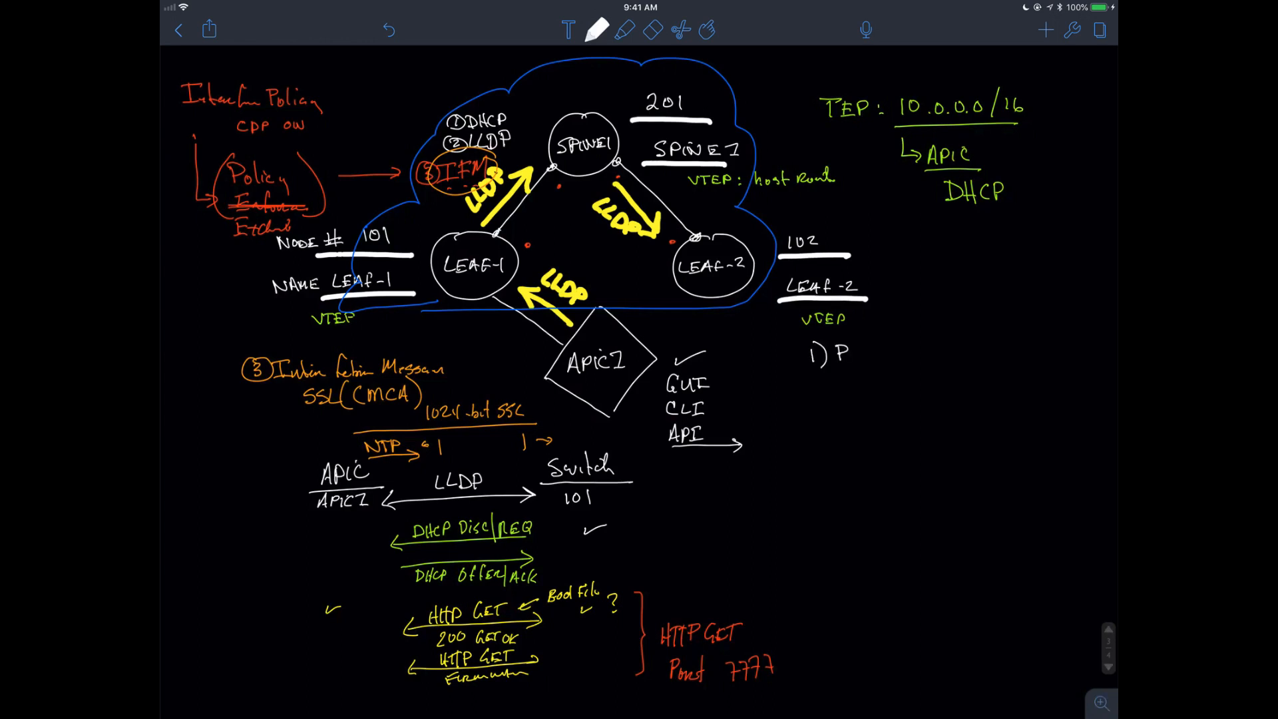
text(Boot S)
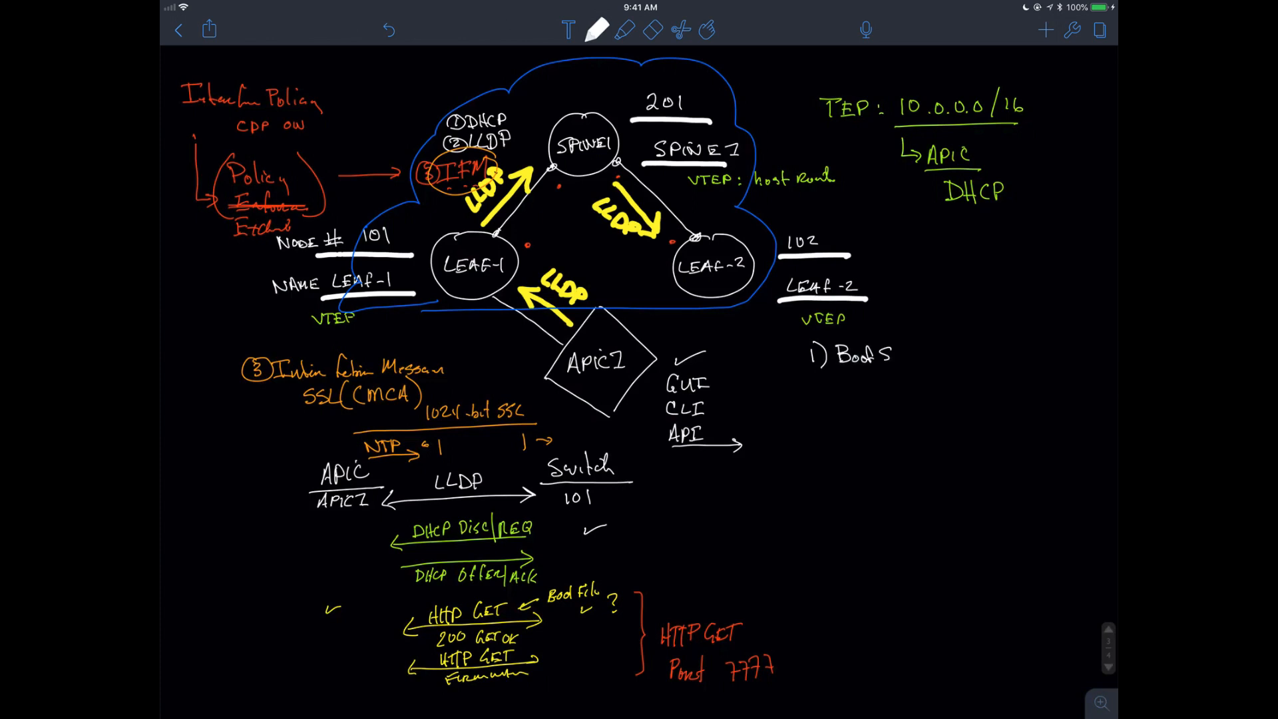
text(Strap)
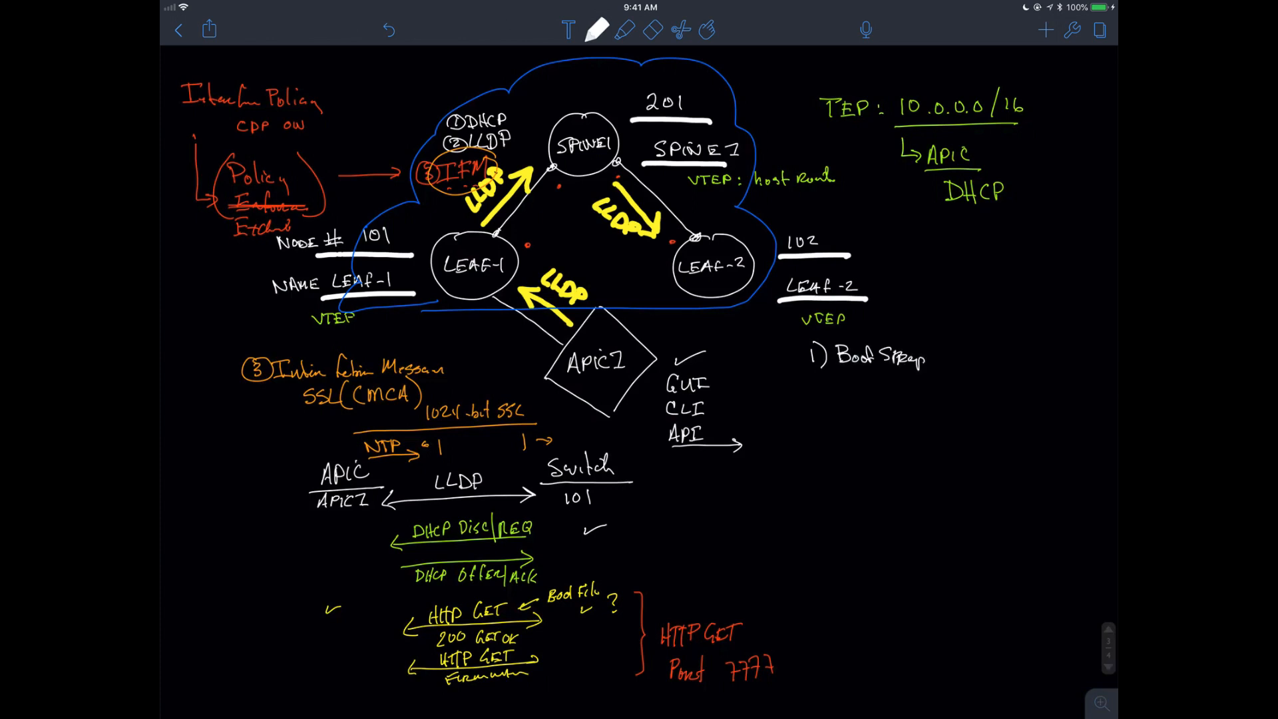
text(APIC)
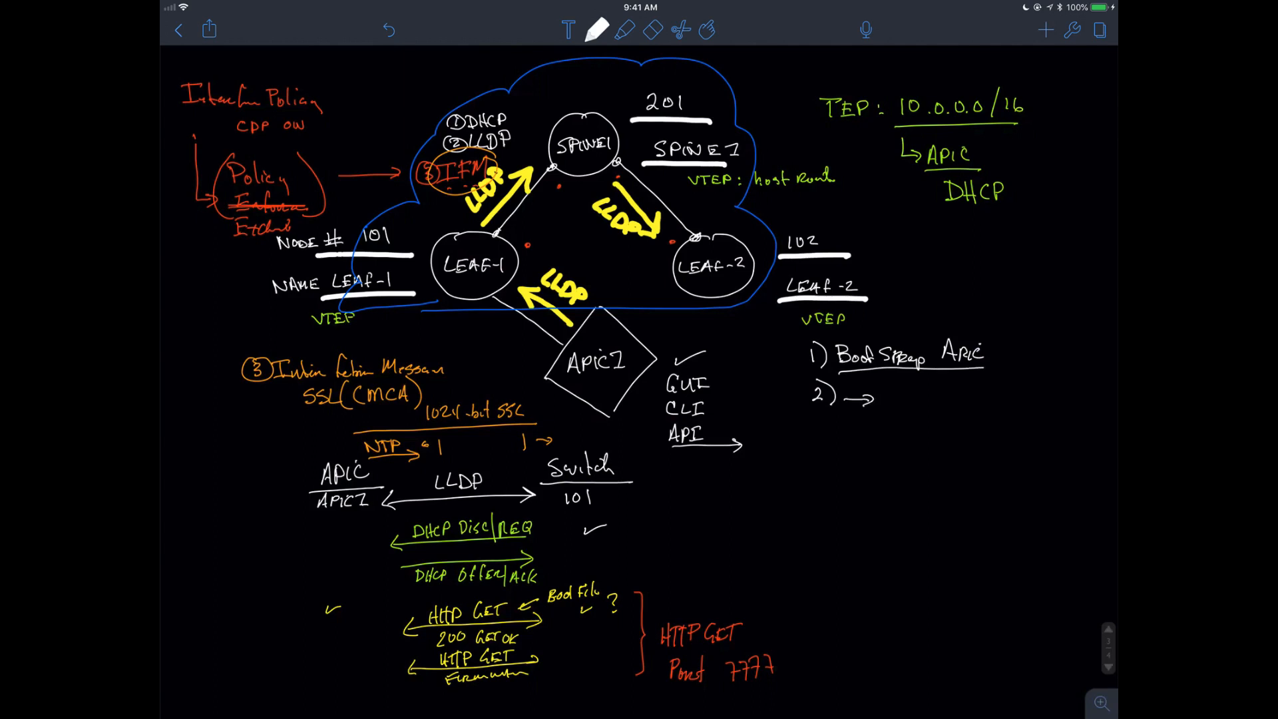
Step: Write 2) → LLDP Conf with Node # | Node Name
text(LLDP)
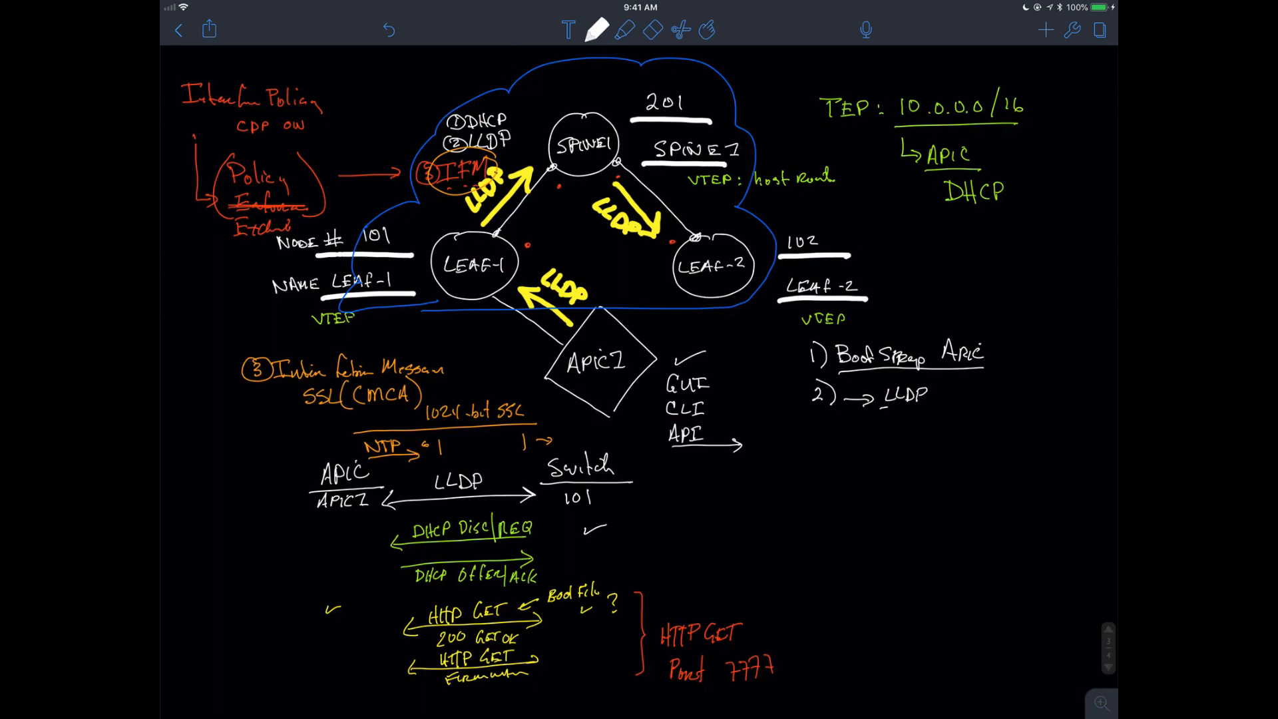
text(Conf)
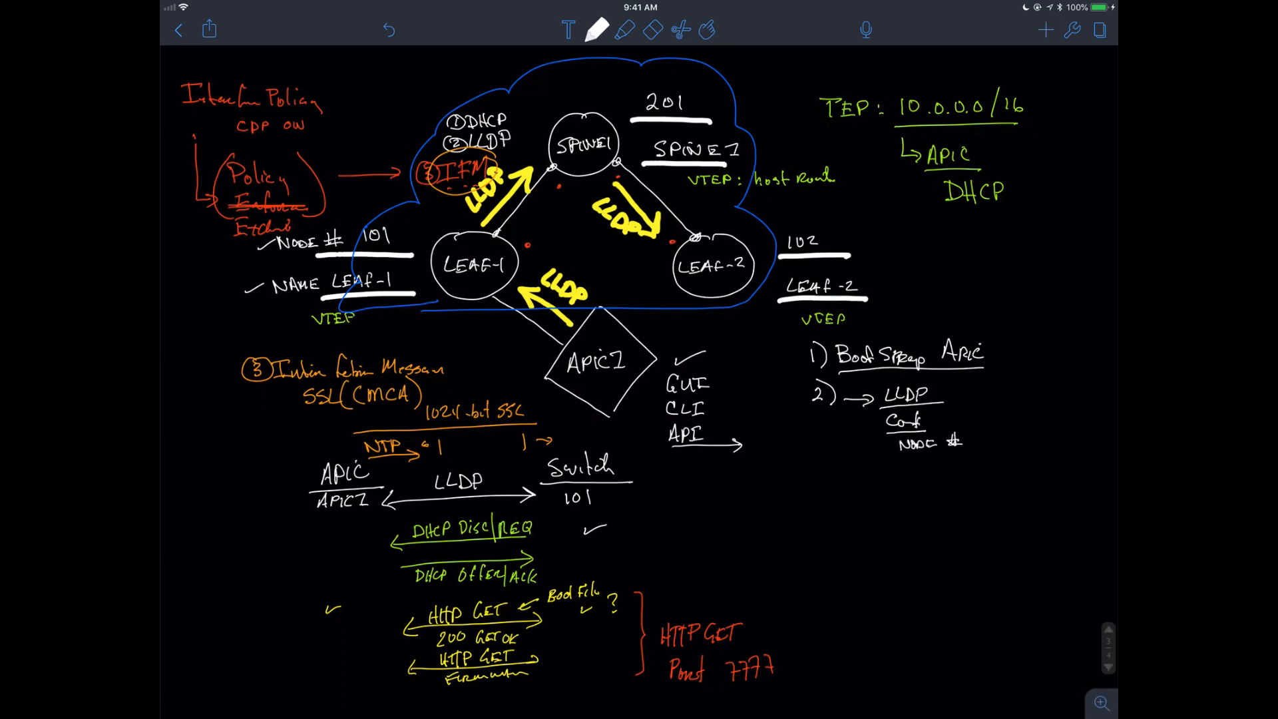
text(|NODE)
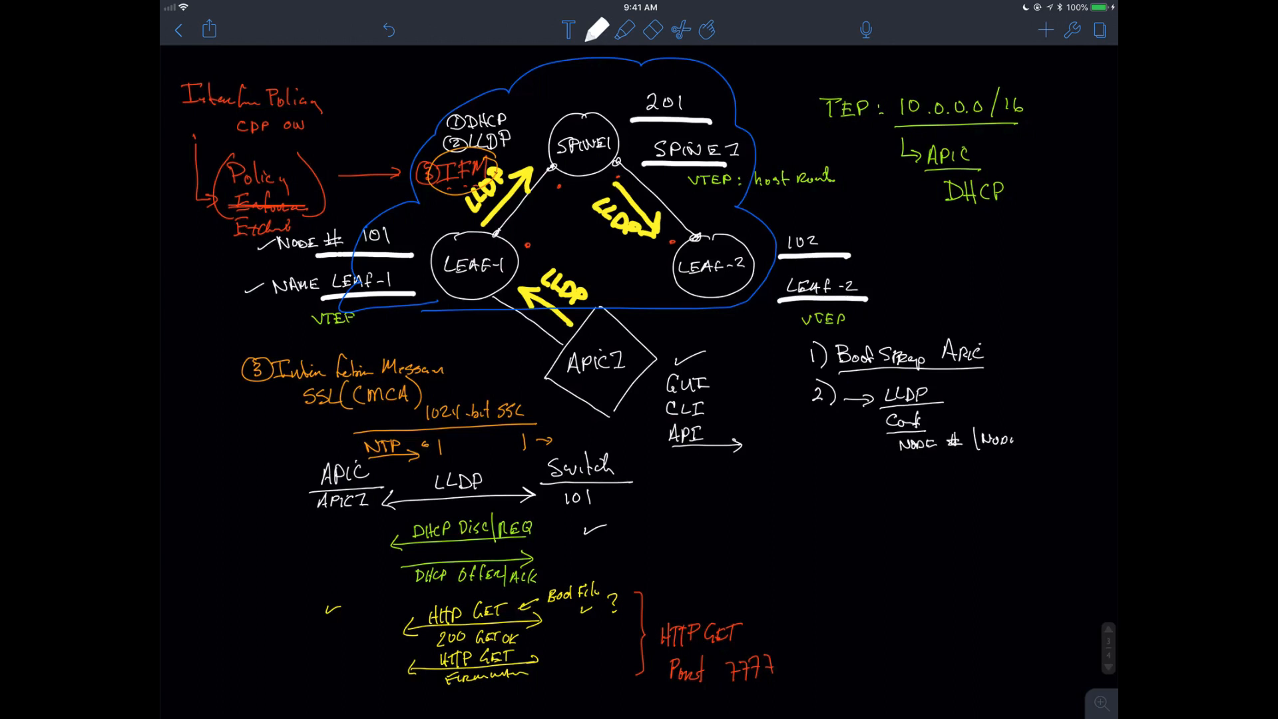
text(Na)
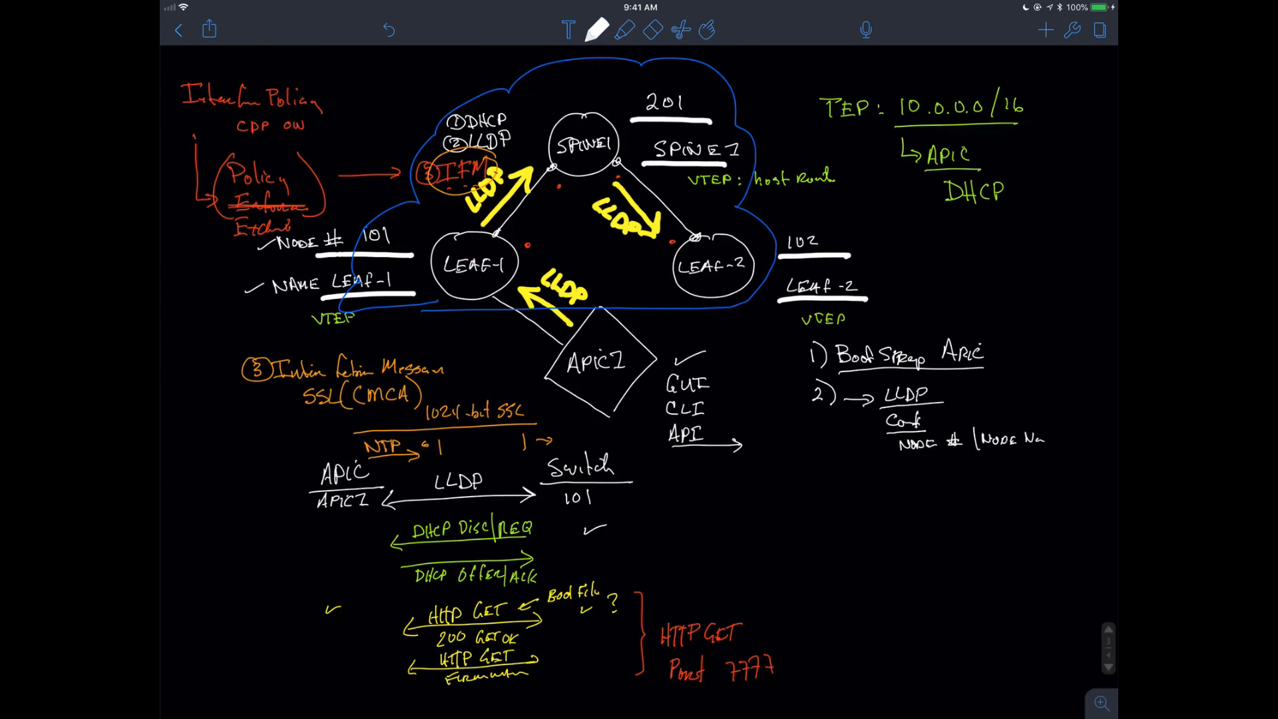
Step: Add APIC → VTEP/BC and circle TEP
text(APIC →)
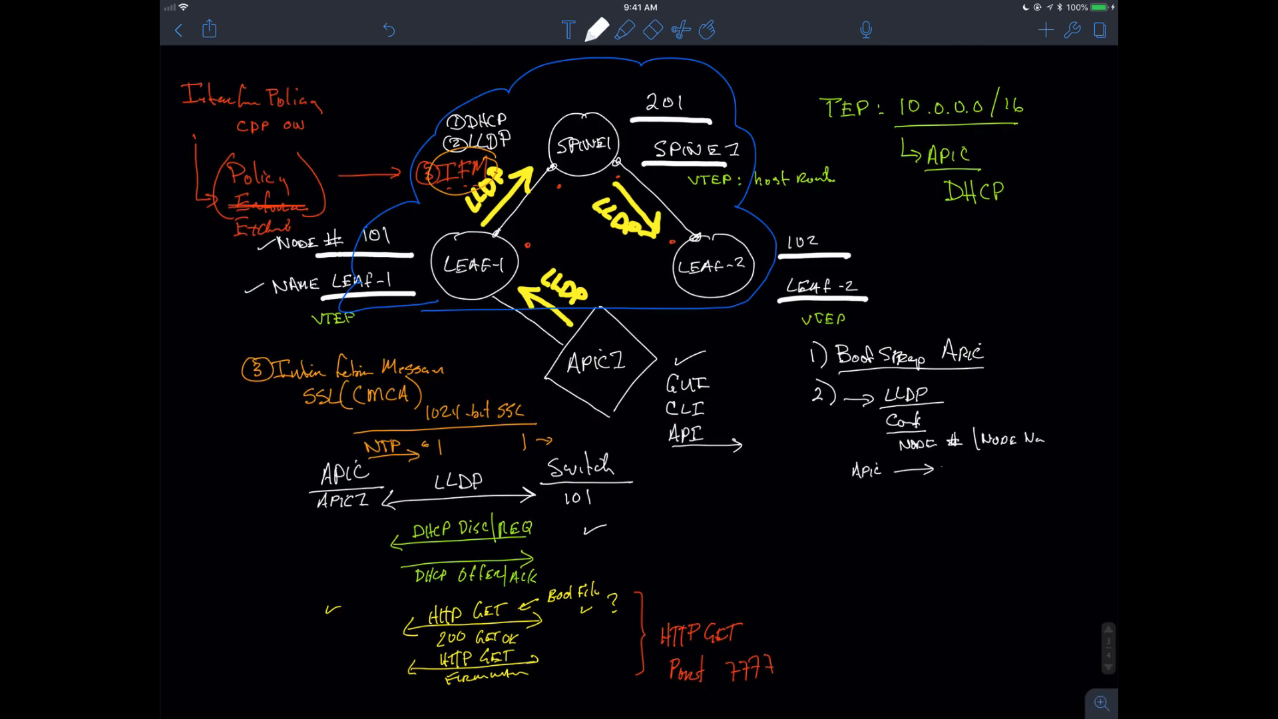
text(VTEP)
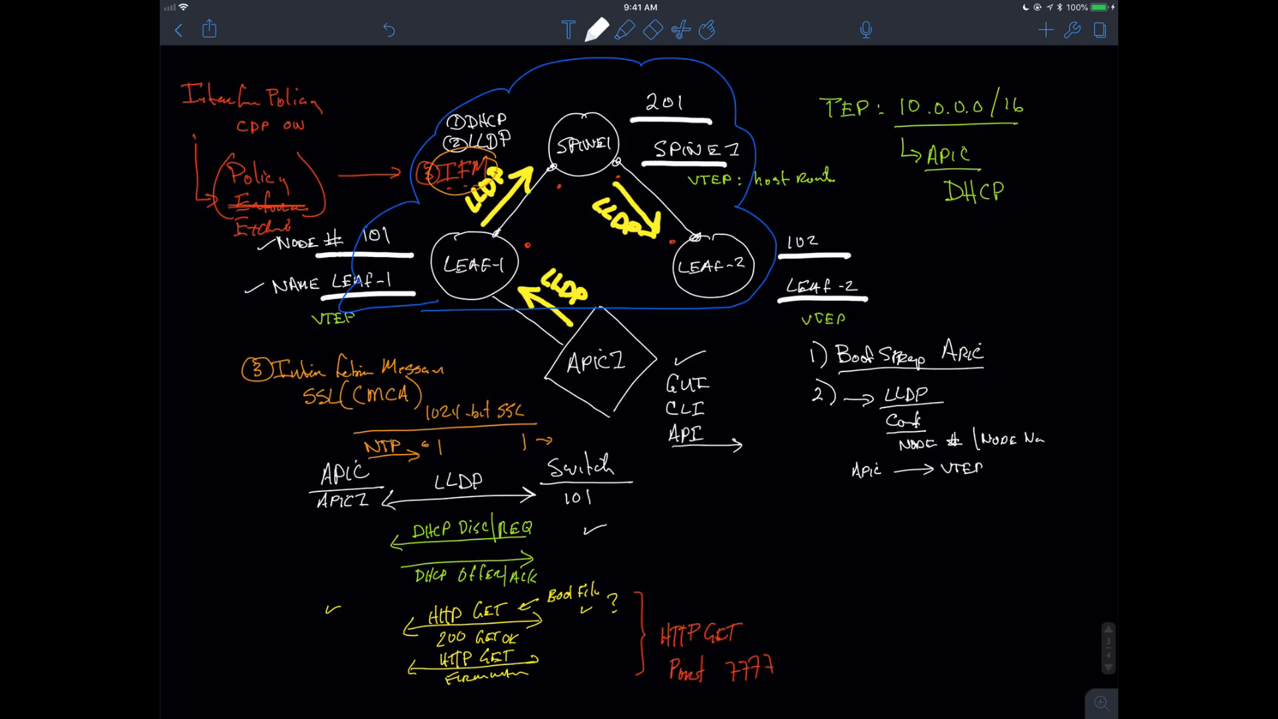
click(997, 464)
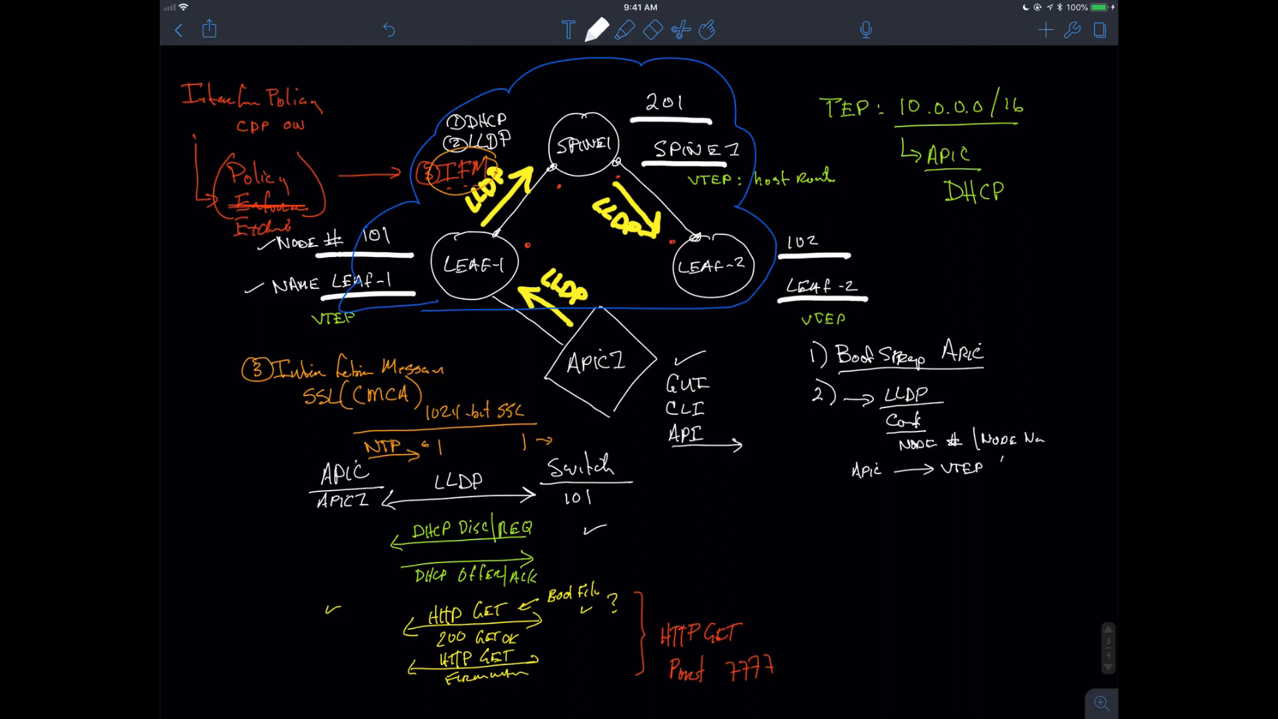
text(/SC)
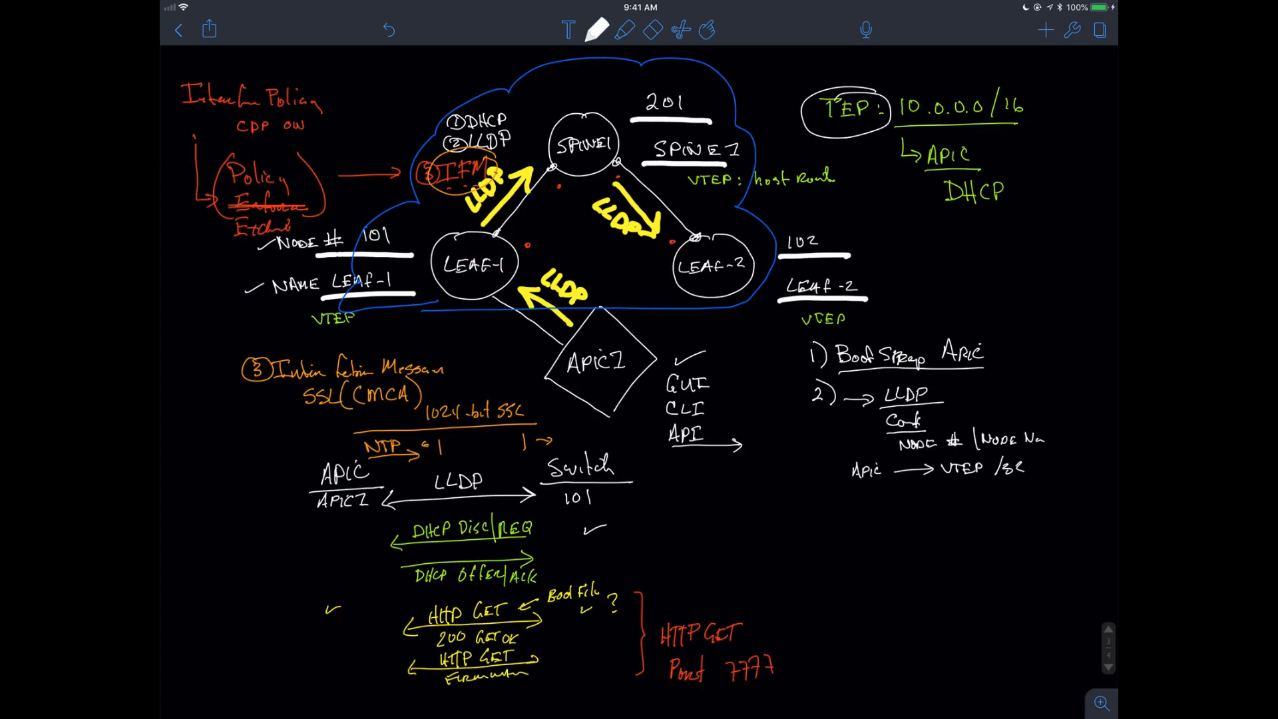
Step: Write the Lo0: Switch note in the right-side list
text(L0 0)
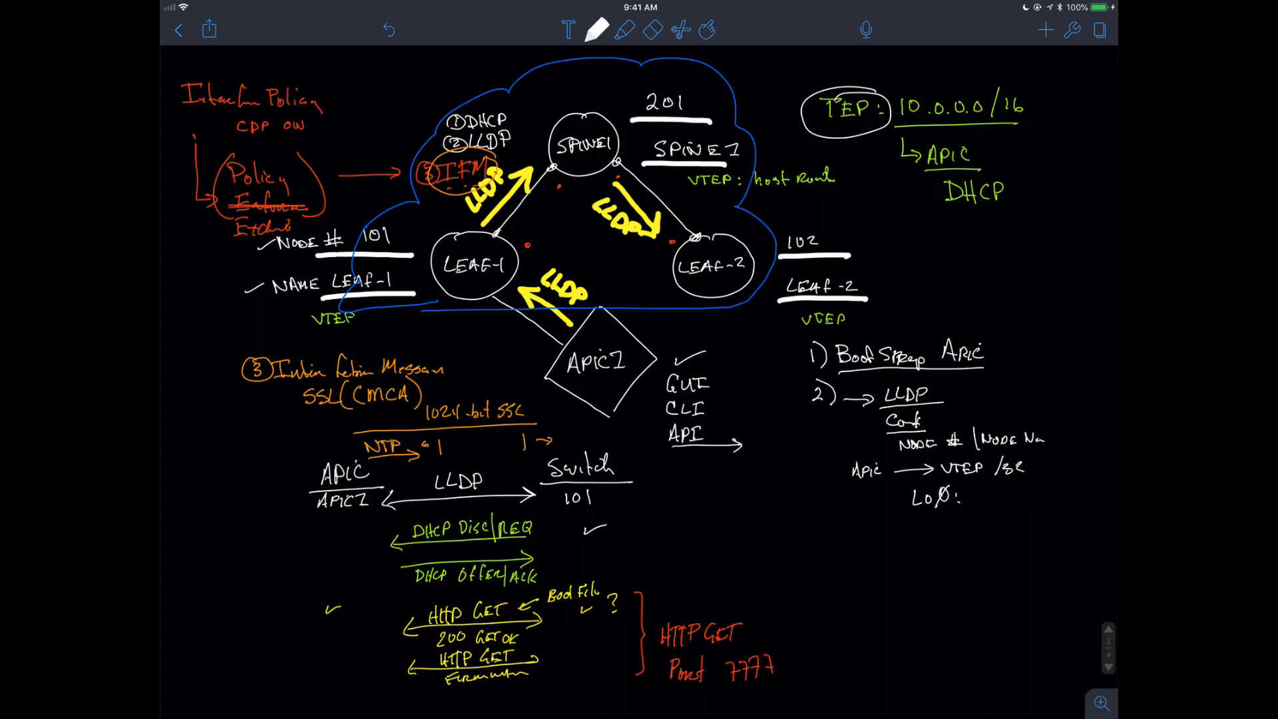
text(Switch)
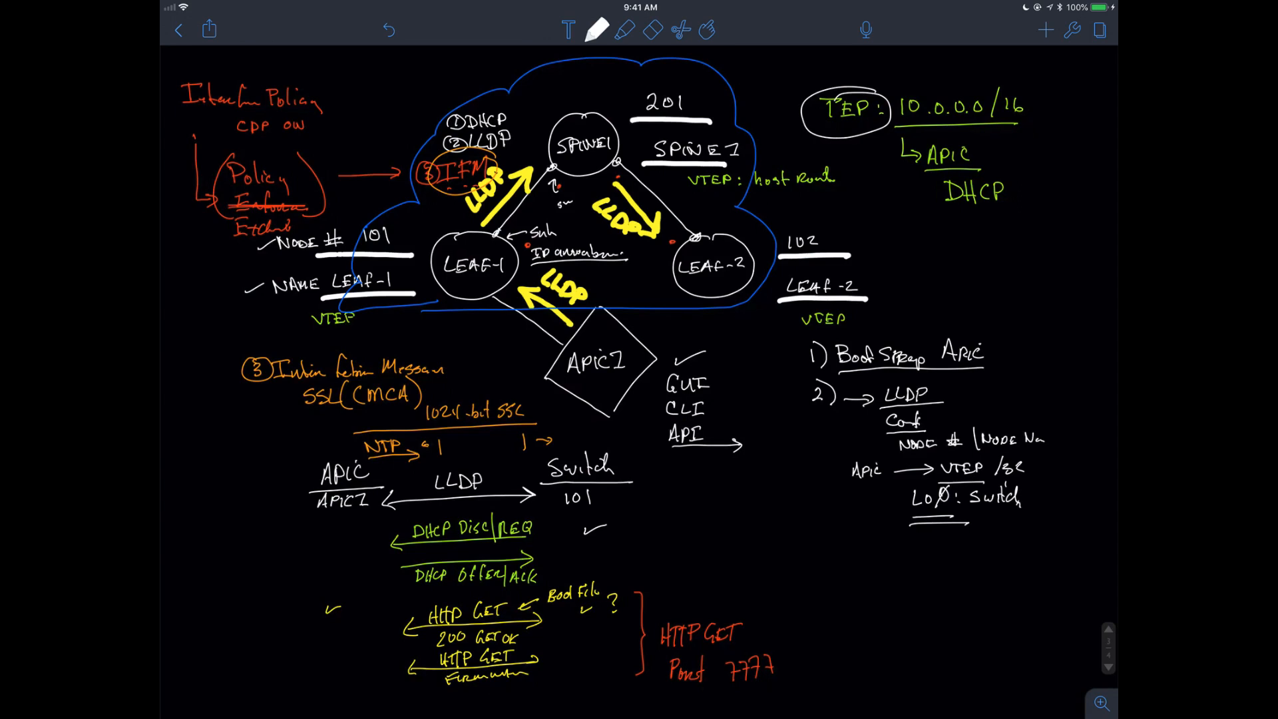
Step: Annotate near LEAF-1 and write LEAF → All Spine / All Leaf
click(870, 550)
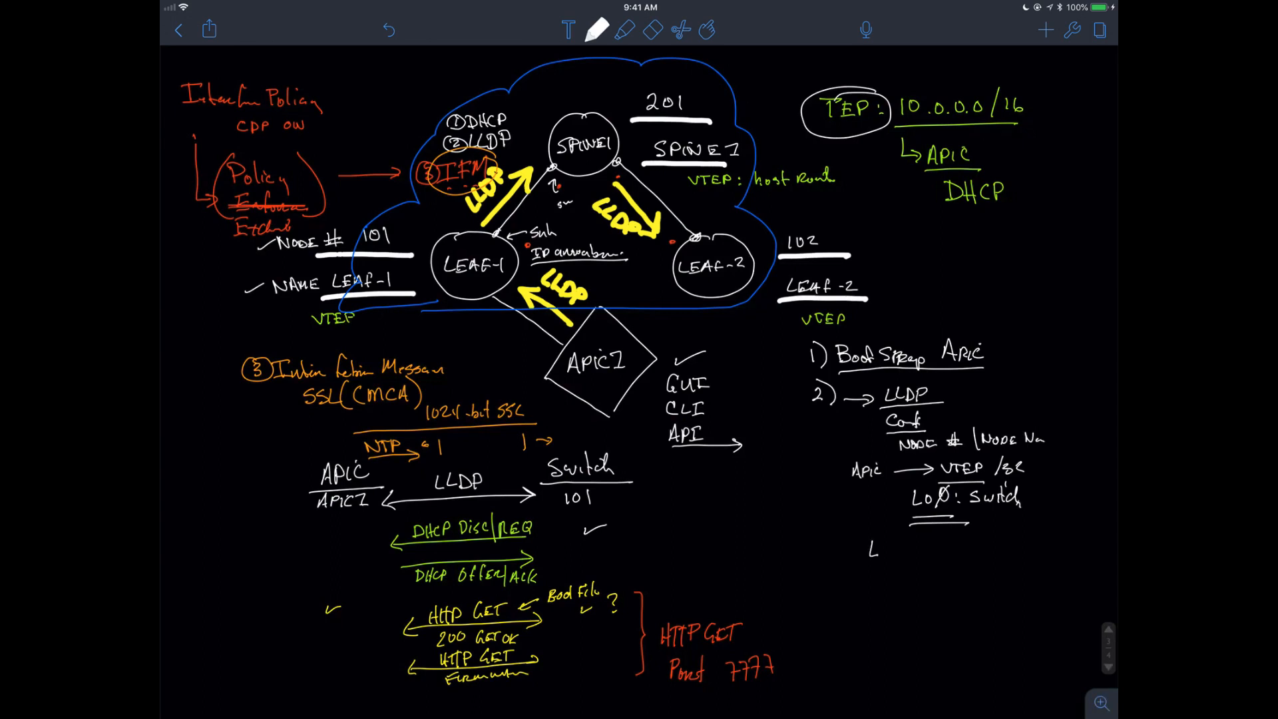
text(LEAF → AC)
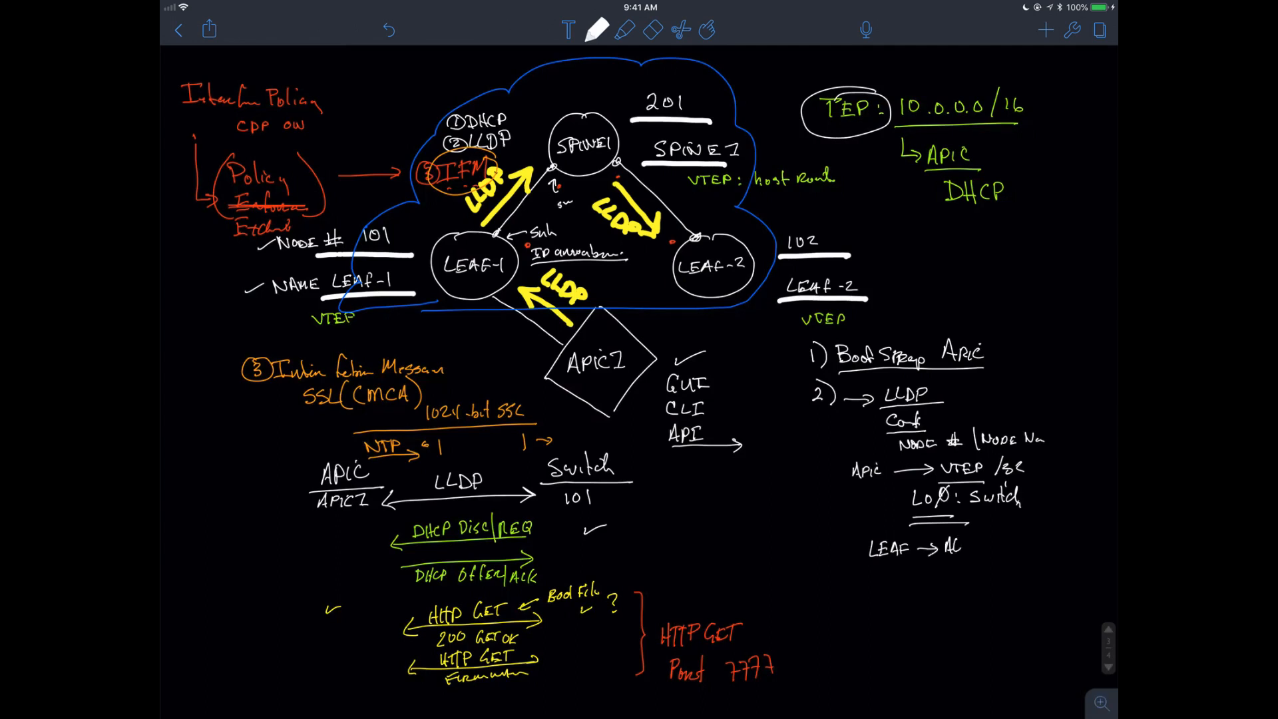
text(Spine)
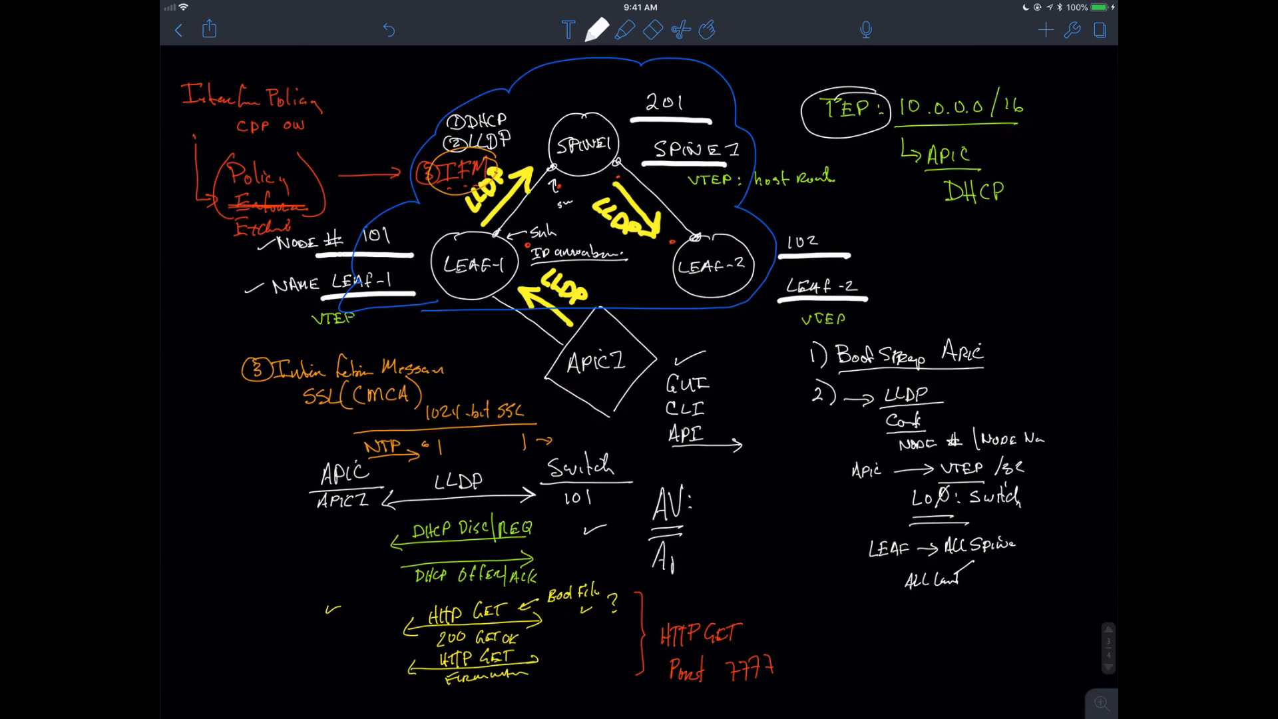
Step: Spell out Appliance Vector under AV: and list NODE # and Node Name beside it
text(Appliu)
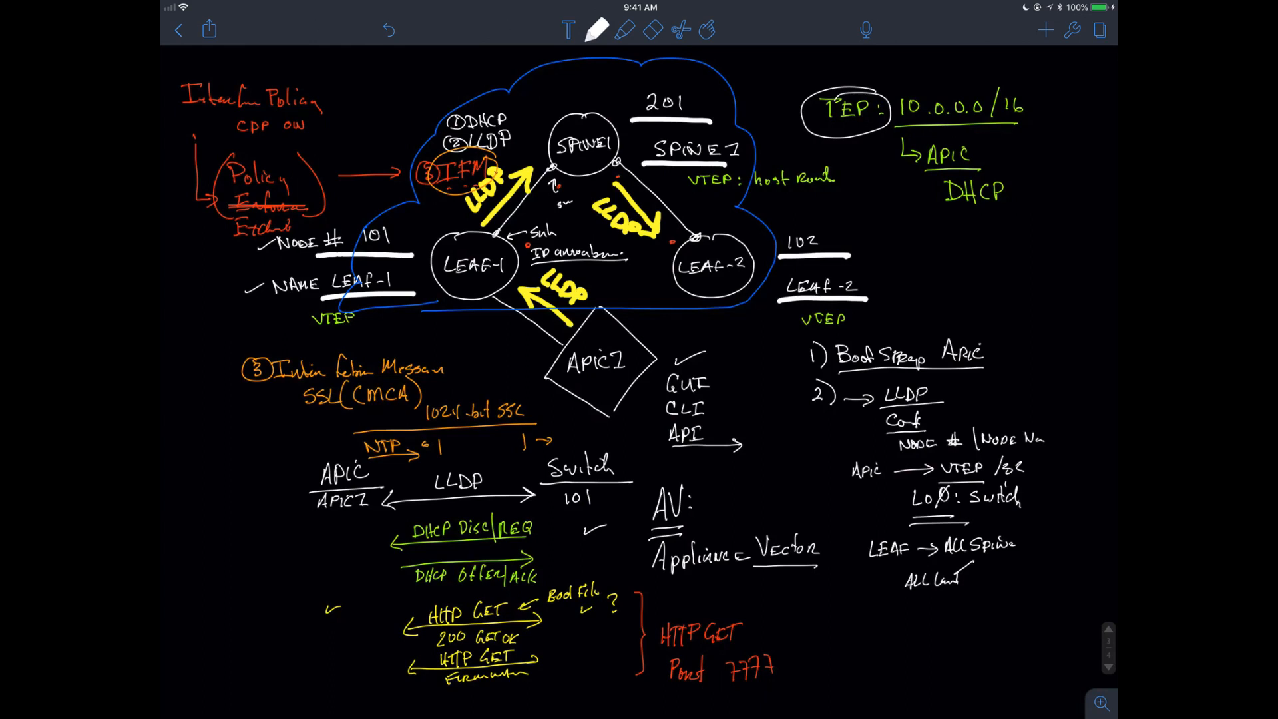
click(705, 484)
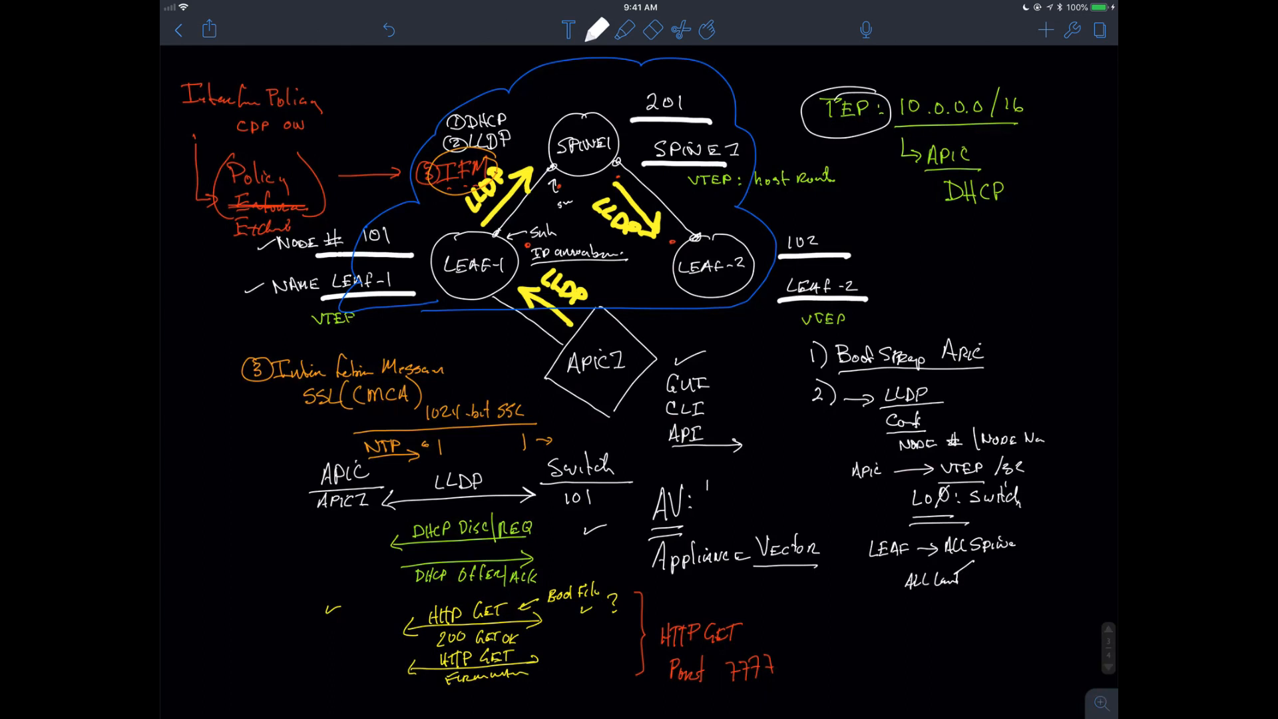
text(NOD)
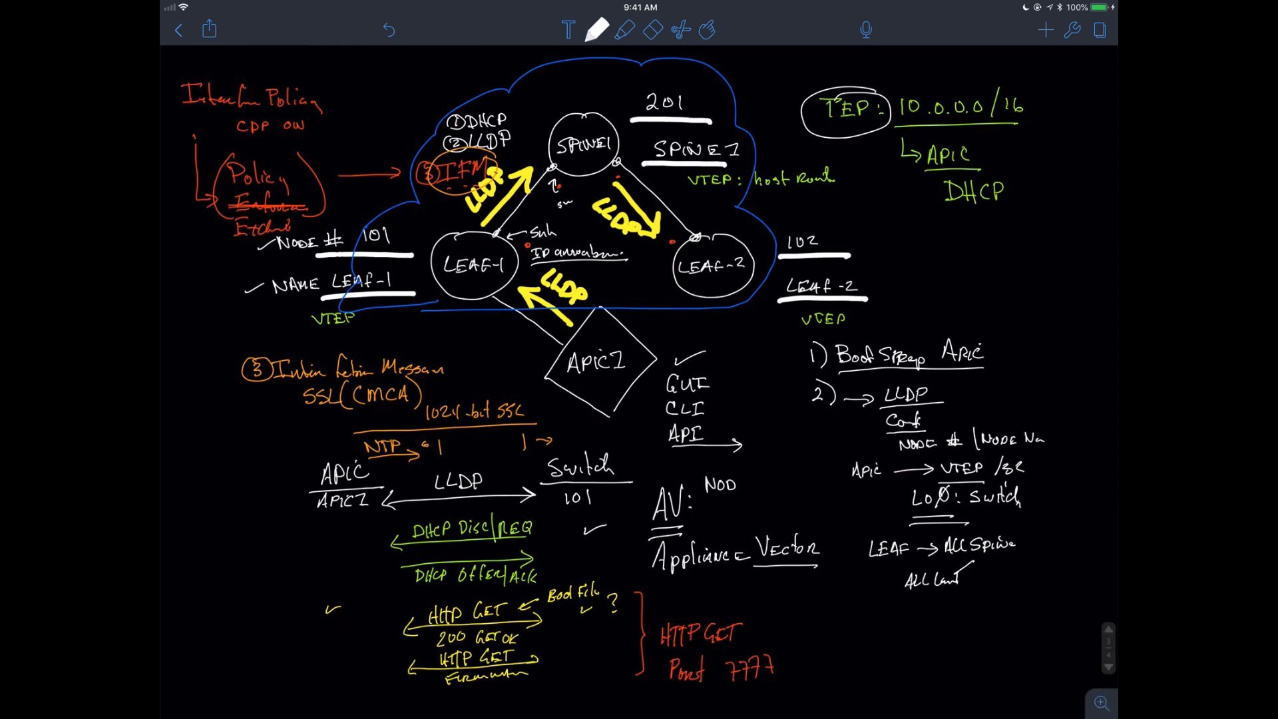
text(NODE #)
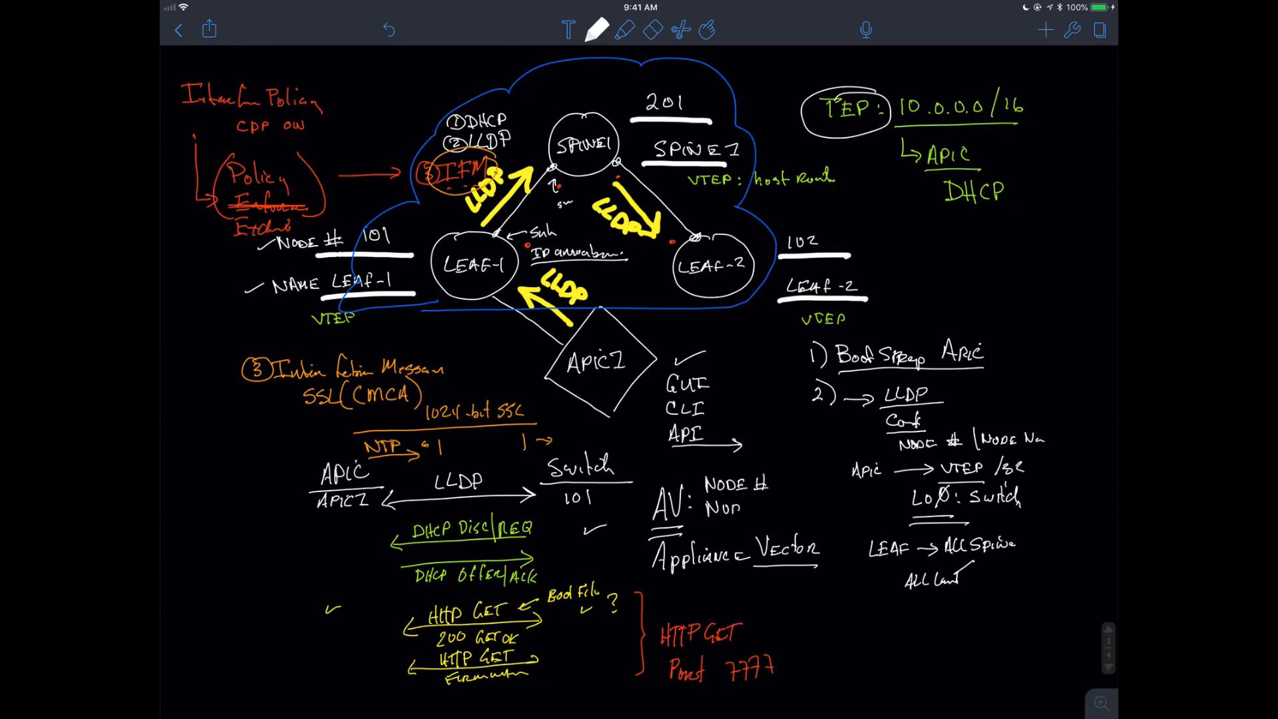
text(Node Nu)
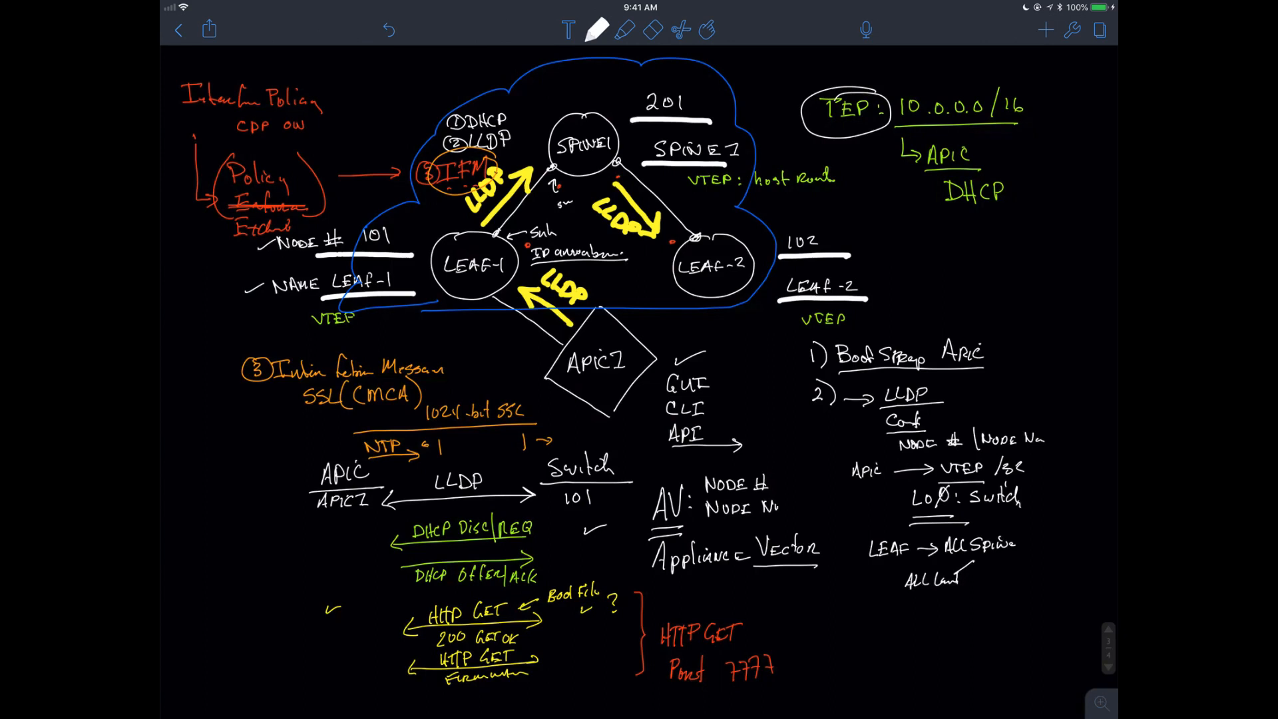